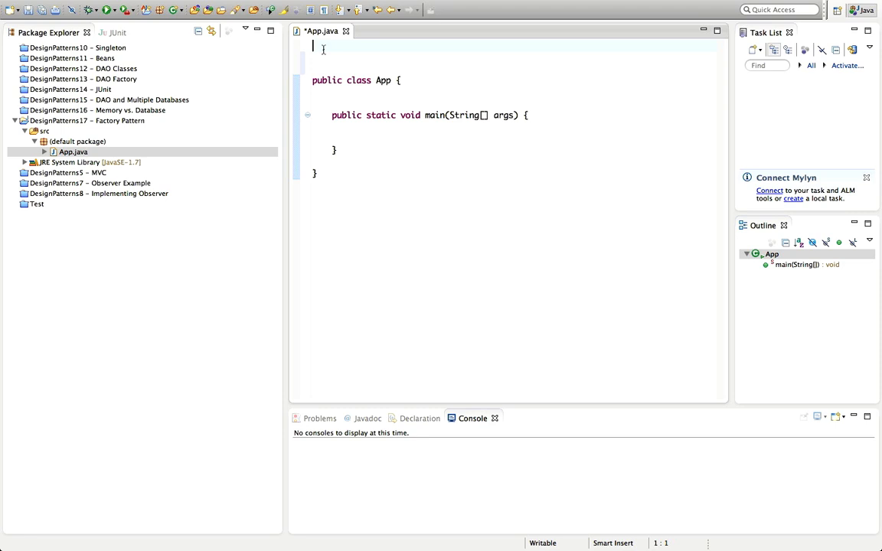
Step: Begin a Javadoc comment in App.java: 'Factory pattern', 'Want to create objects'
{"action": "type", "text": "/*"}
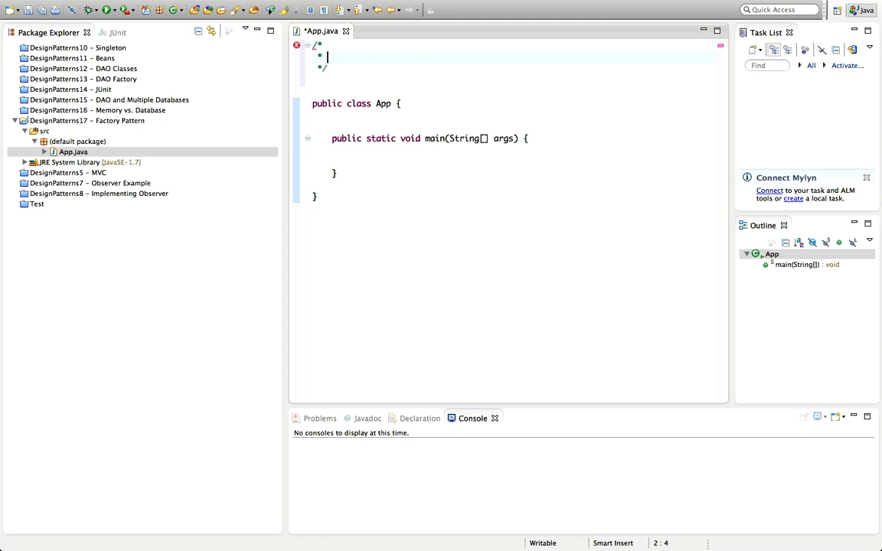
{"action": "type", "text": "Factory pattern"}
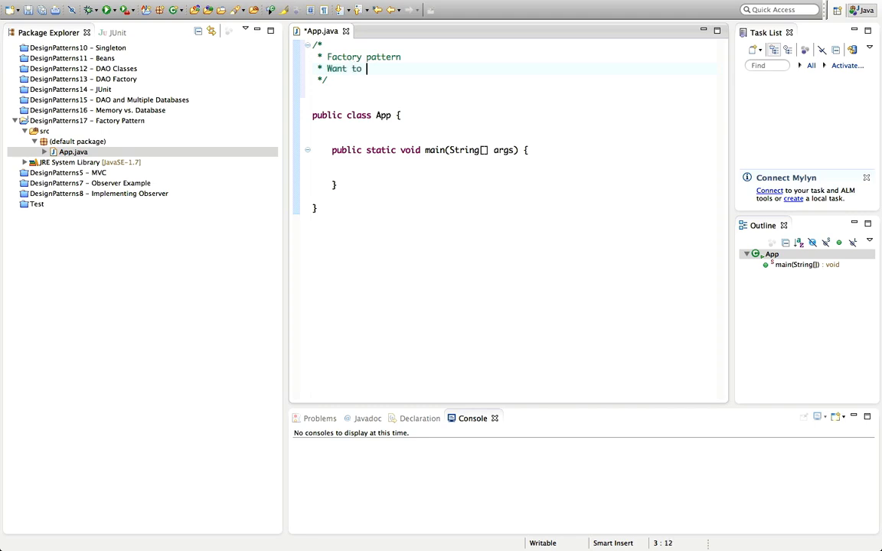
{"action": "type", "text": "create l"}
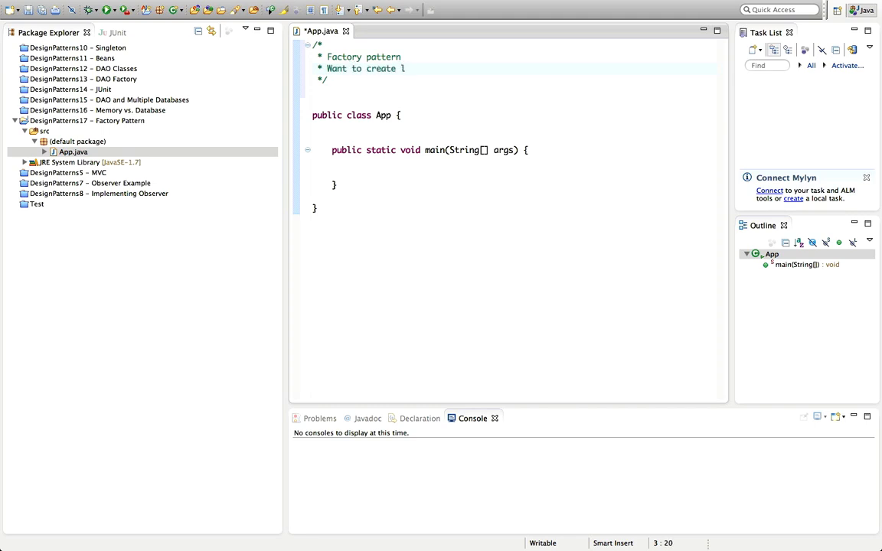
{"action": "key", "text": "BackSpace"}
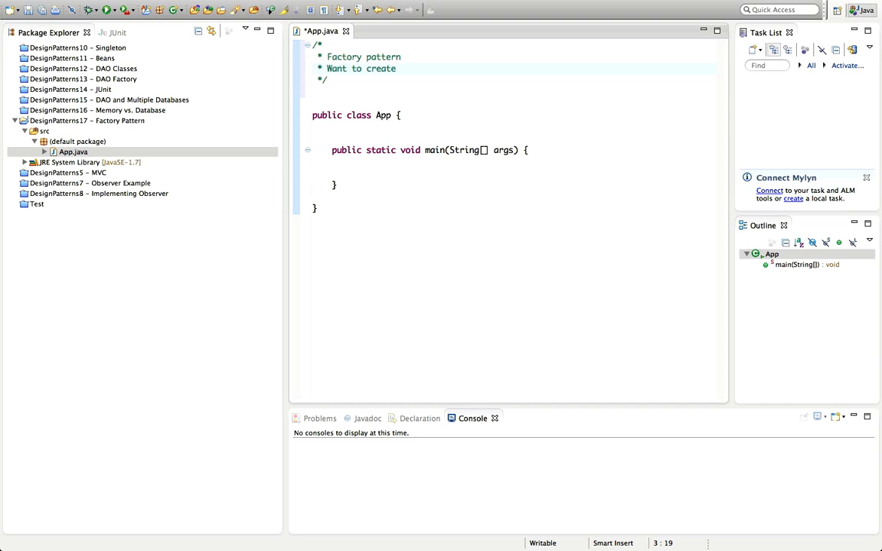
{"action": "type", "text": "objects"}
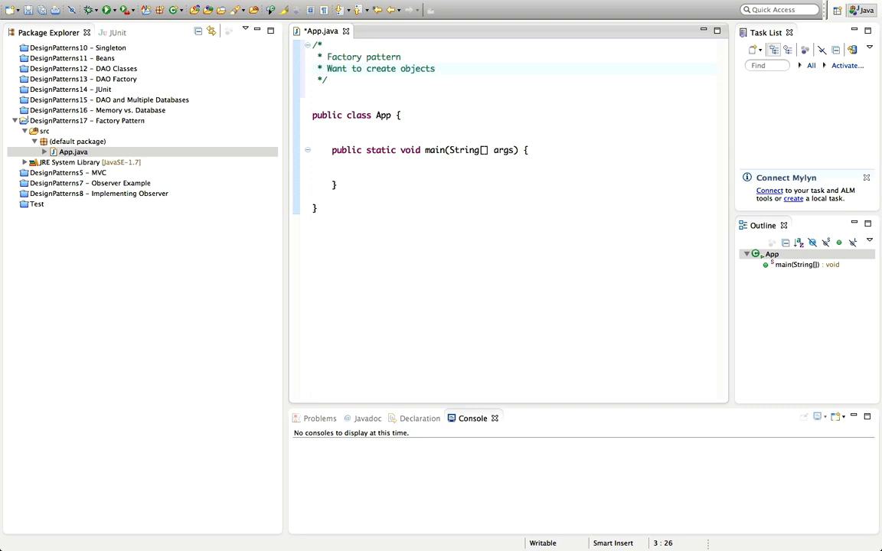
Step: Continue the comment: 'implementing some interface, or having same parent'
{"action": "type", "text": "implementing some i"}
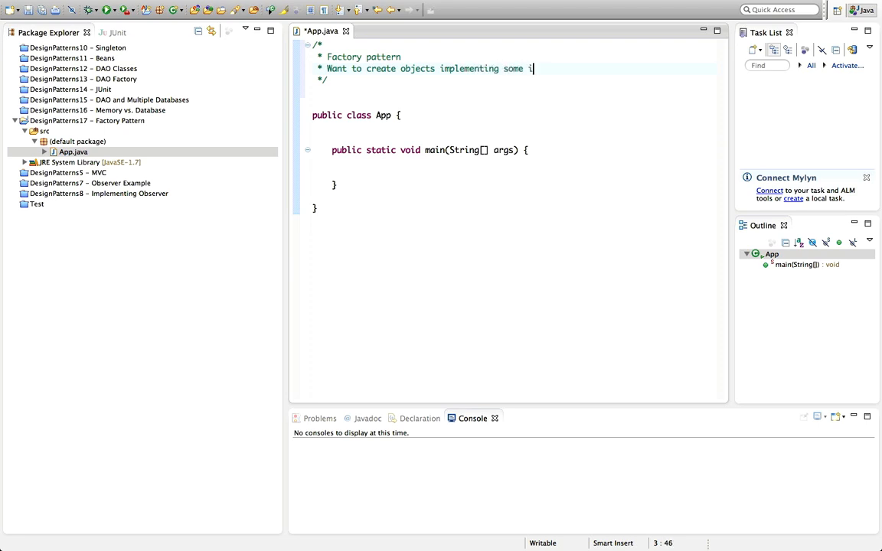
{"action": "type", "text": "nterface"}
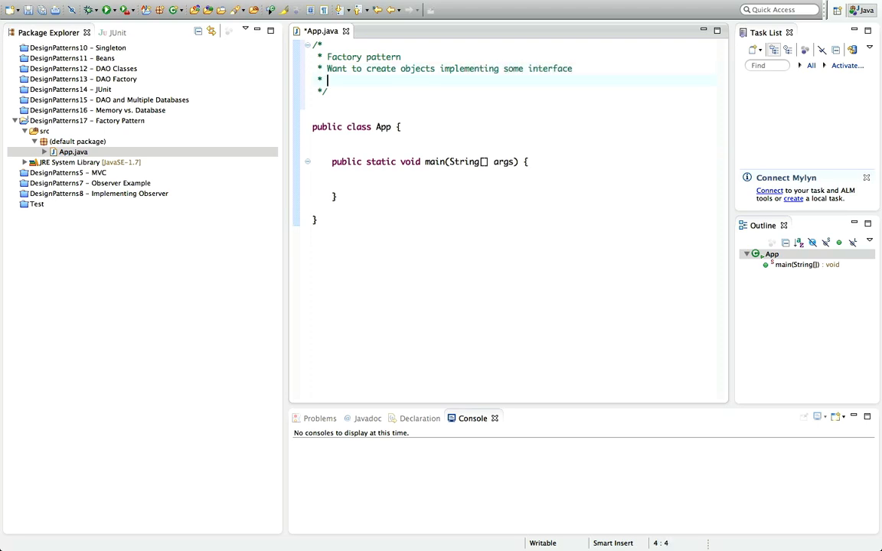
{"action": "type", "text": "or having"}
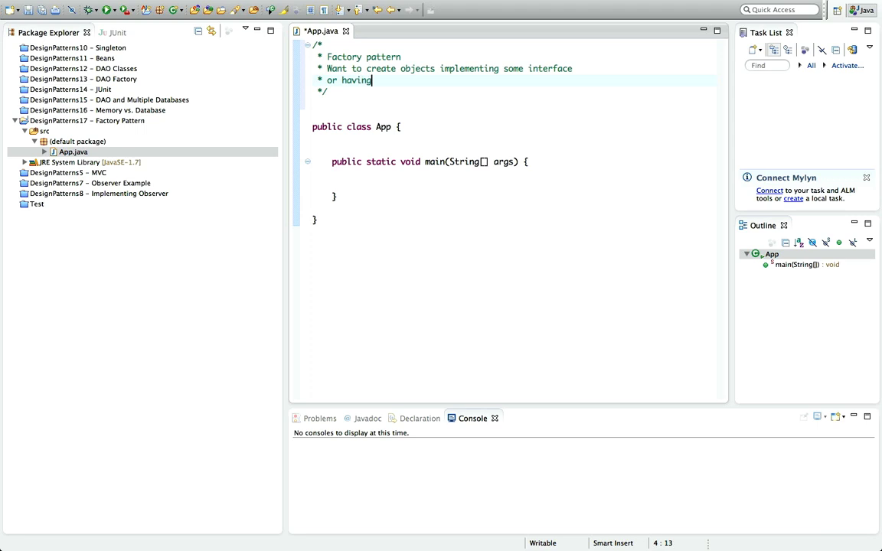
{"action": "type", "text": "same parent"}
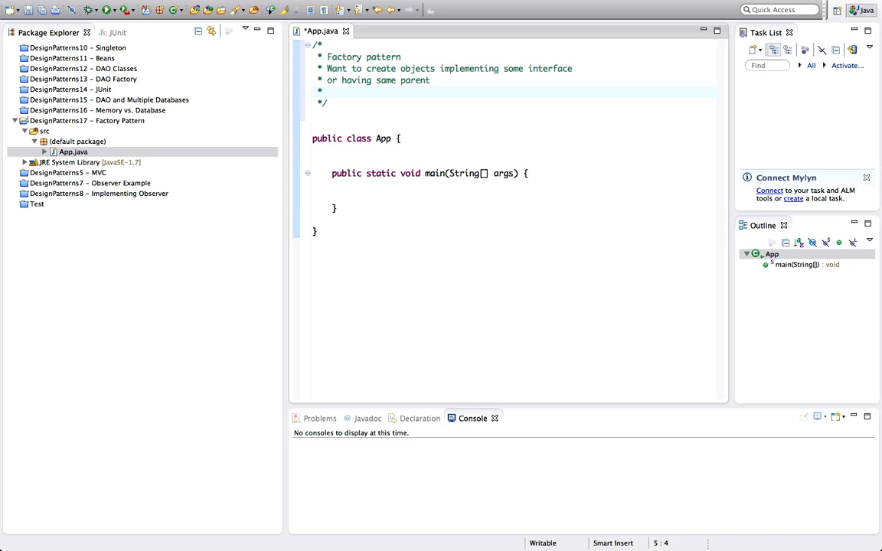
Step: Add the comment line 'Creating an object is complex, e.g. lots of constructor parameters'
{"action": "type", "text": "Creating an ob"}
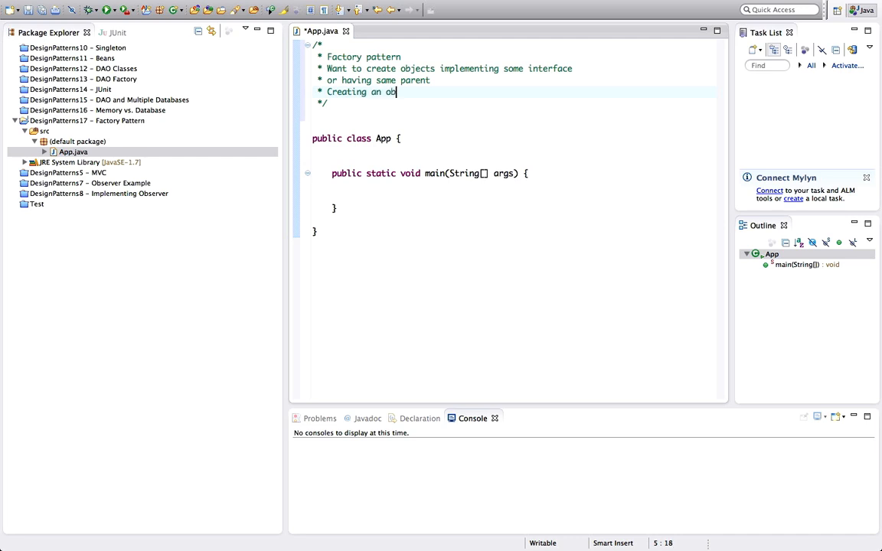
{"action": "type", "text": "ject is complex"}
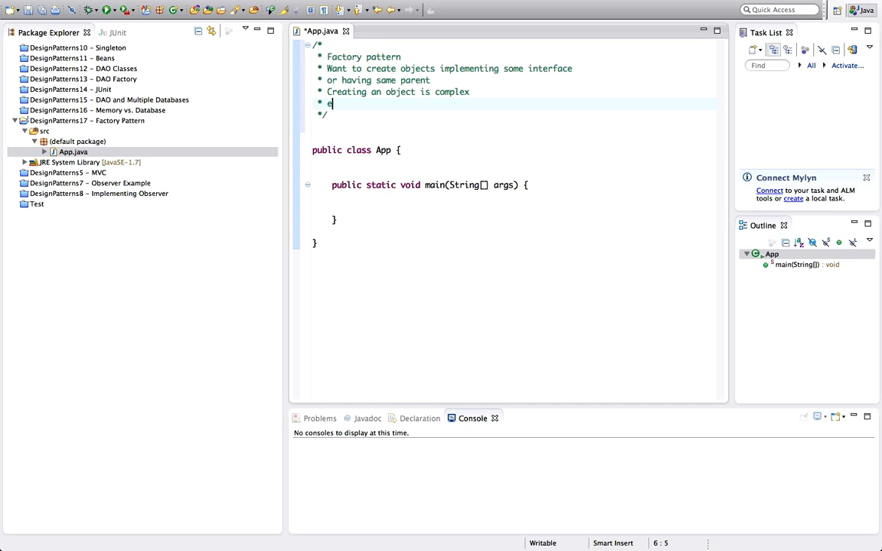
{"action": "type", "text": ".g."}
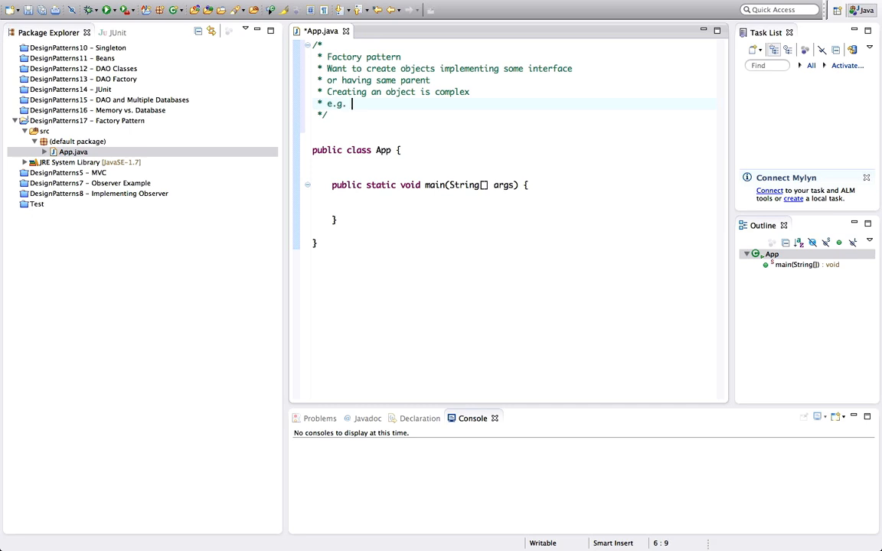
{"action": "type", "text": "lots of cont"}
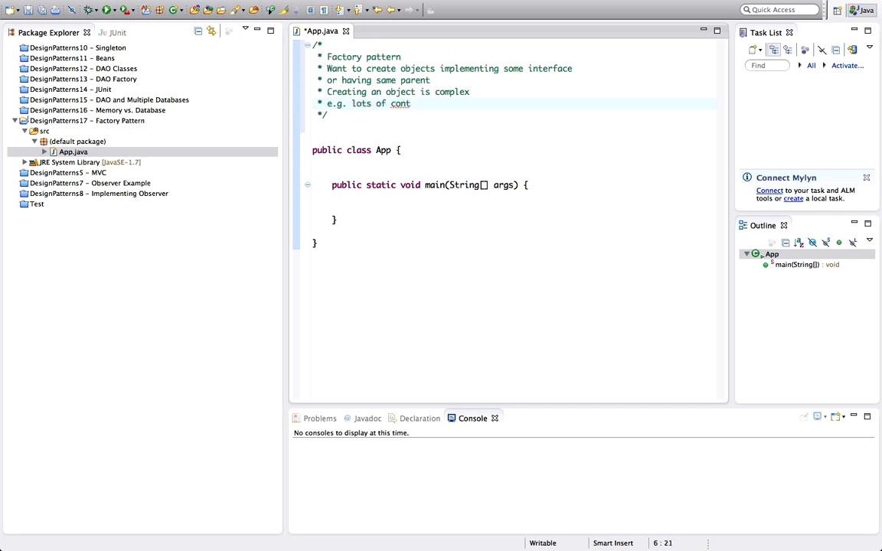
{"action": "type", "text": "ructor"}
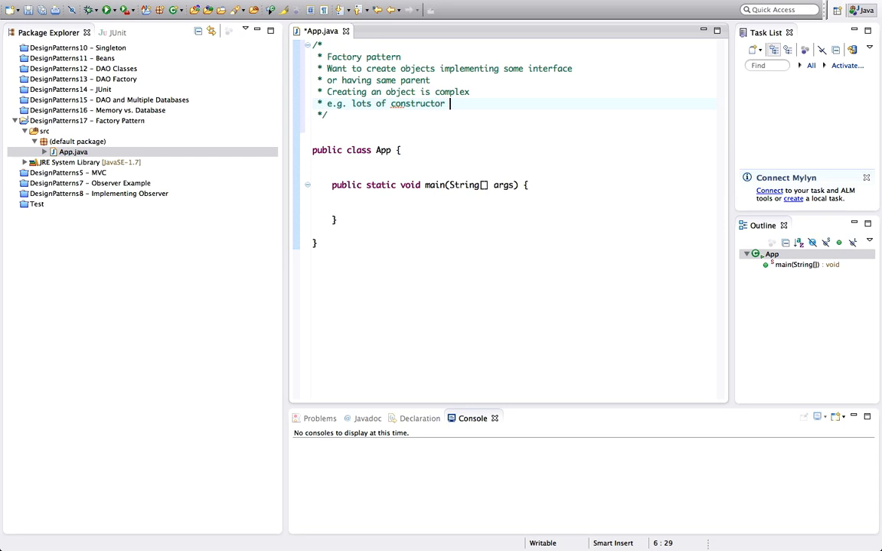
{"action": "type", "text": "param"}
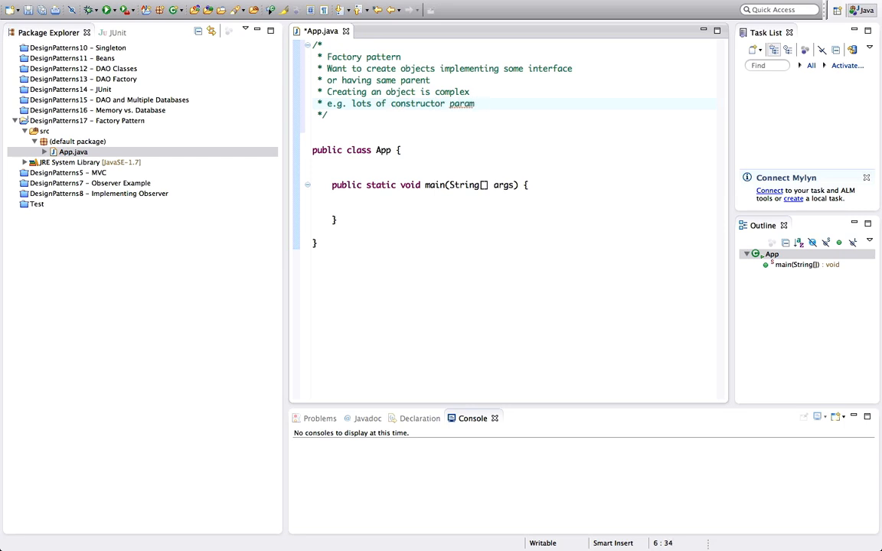
{"action": "type", "text": "eter"}
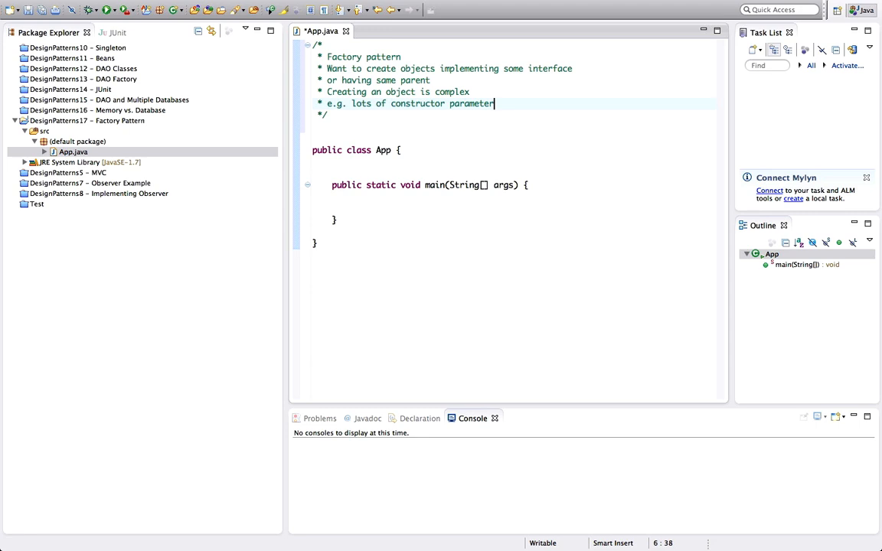
{"action": "type", "text": "s"}
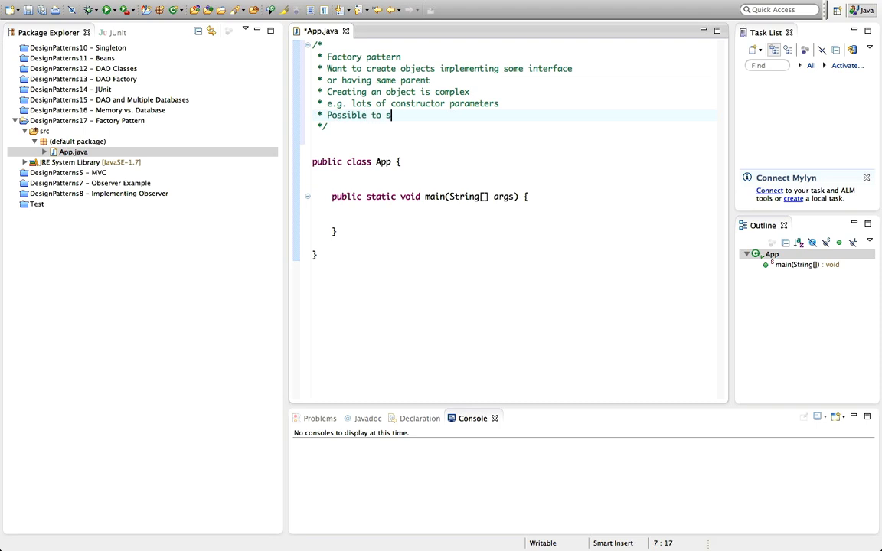
Step: Add the comment line 'Possible to simplify choice of objects' and finish the block
{"action": "type", "text": "imp"}
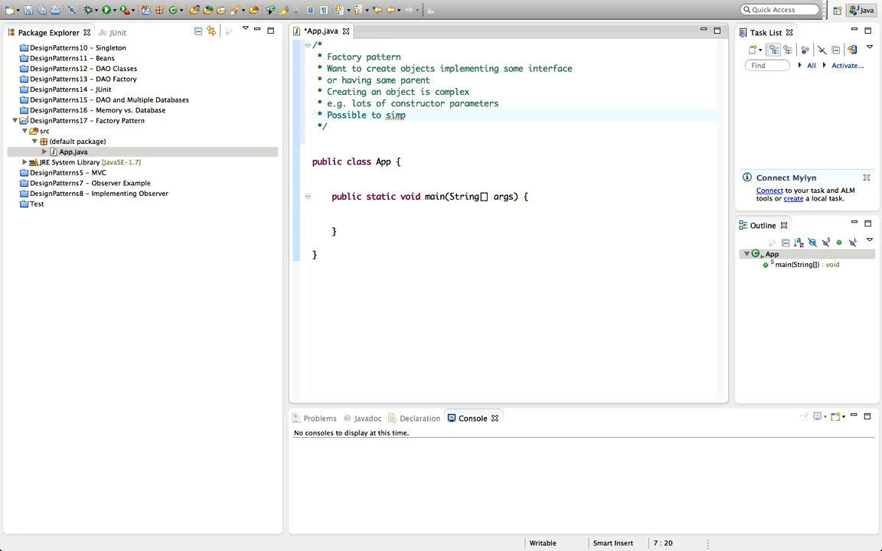
{"action": "type", "text": "lify"}
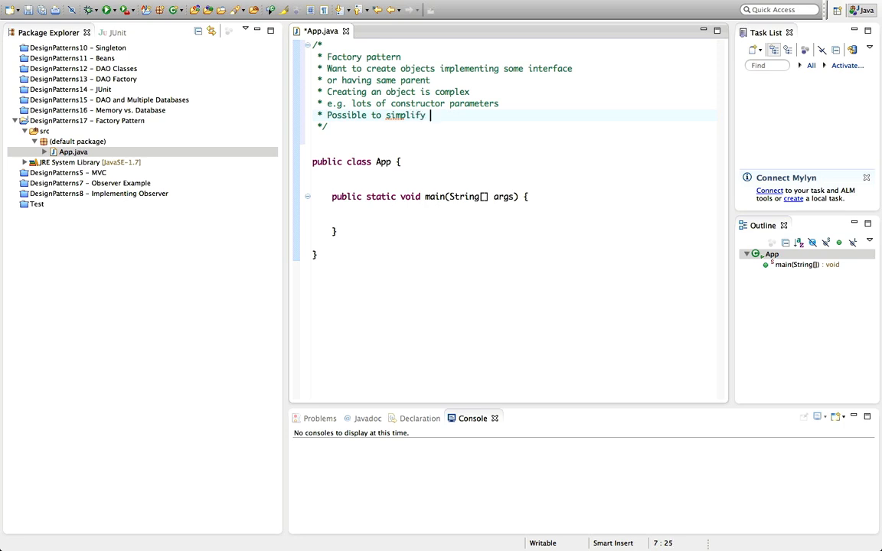
{"action": "type", "text": "choice of"}
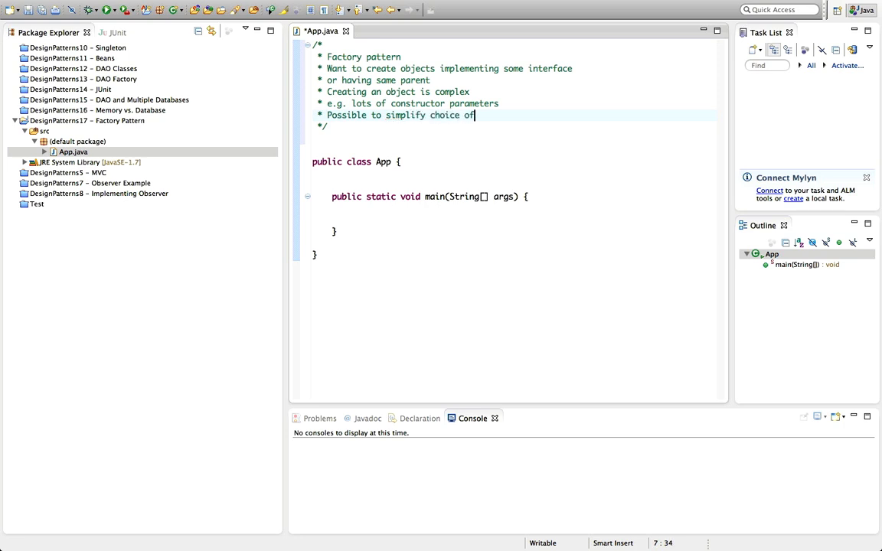
{"action": "type", "text": "objects"}
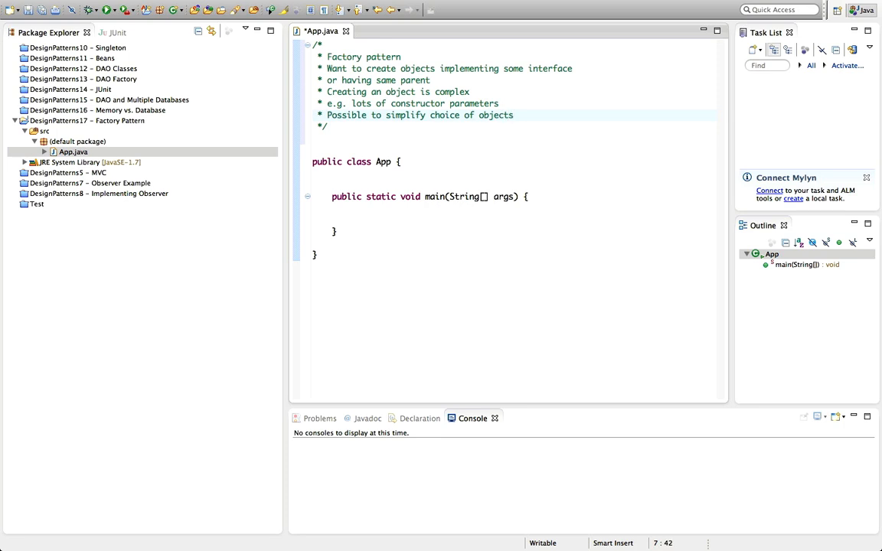
{"action": "left_click", "coordinate": [514, 115]}
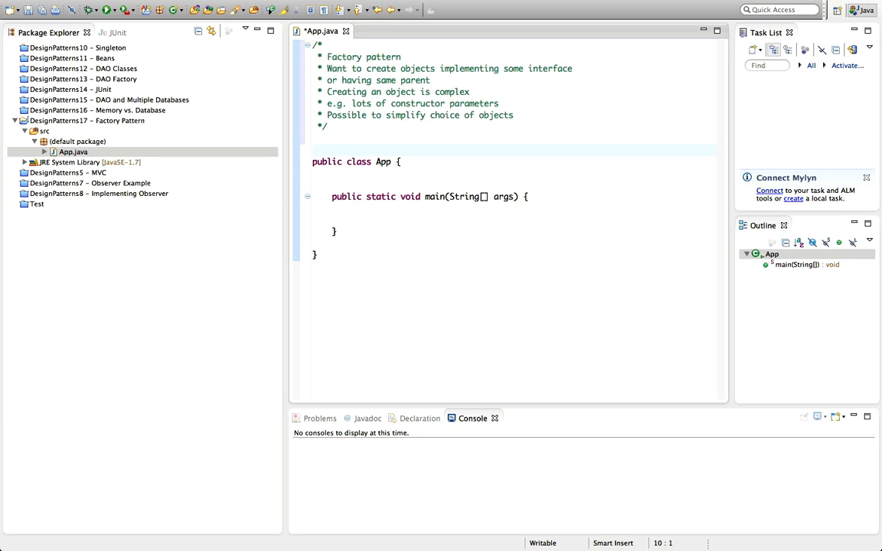
Step: Leave the comment and show the Mission Control overview of all open windows
{"action": "left_click", "coordinate": [312, 150]}
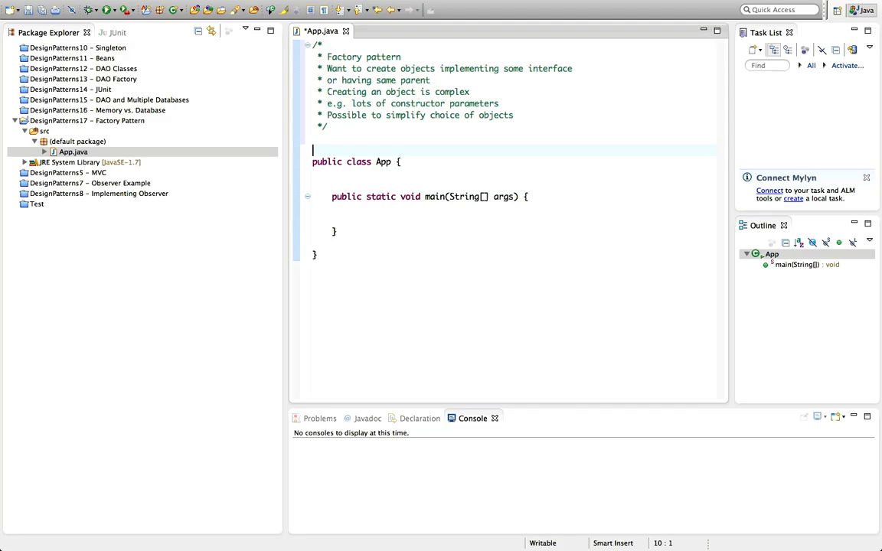
{"action": "key", "text": "F3"}
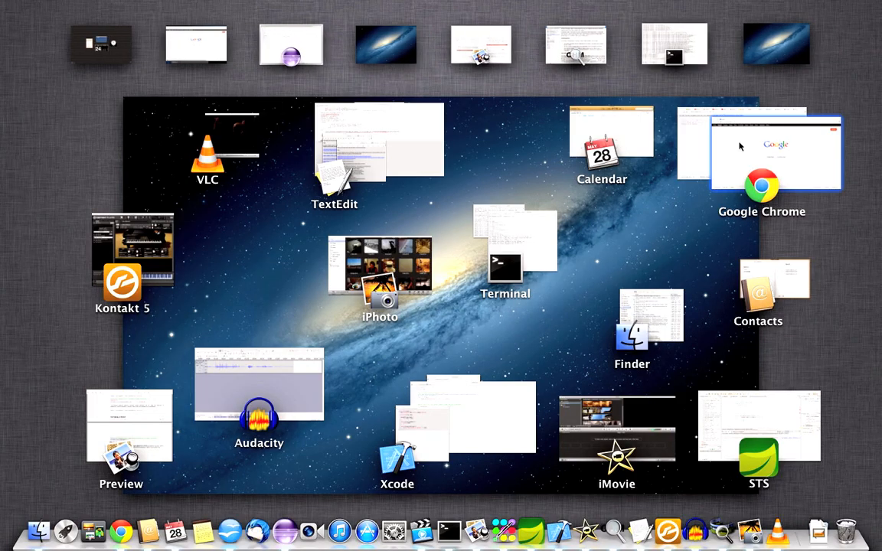
Step: Switch to the Google Chrome window showing the Google UK homepage
{"action": "left_click", "coordinate": [774, 154]}
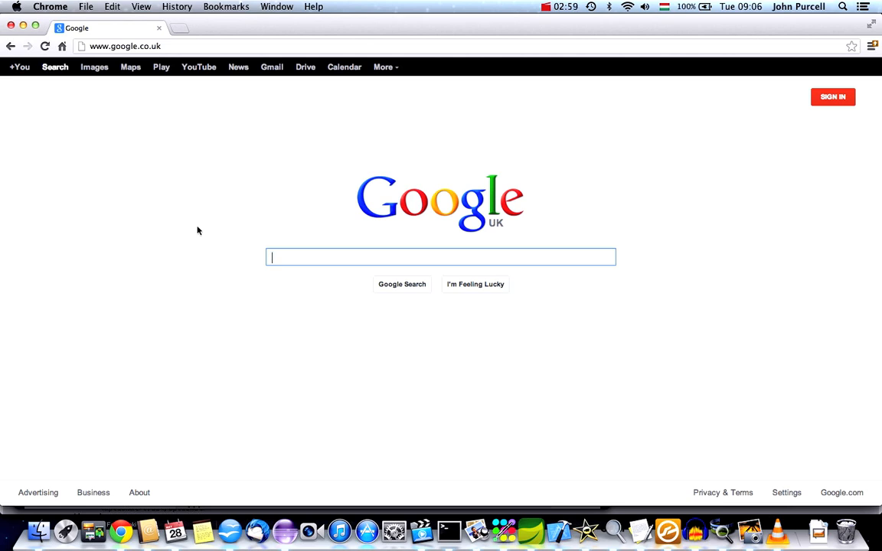
{"action": "mouse_move", "coordinate": [245, 268]}
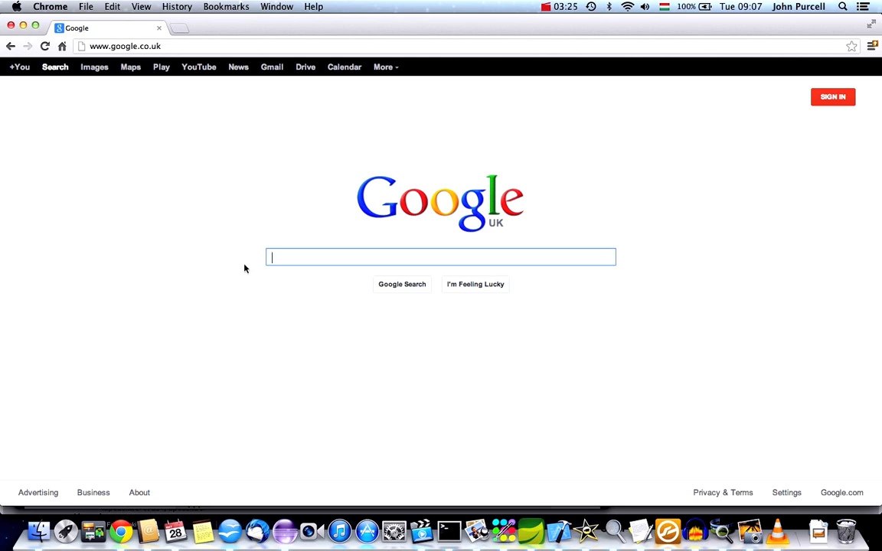
Step: Search Google for BorderFactory after discarding a 'Dao' start
{"action": "type", "text": "Dao"}
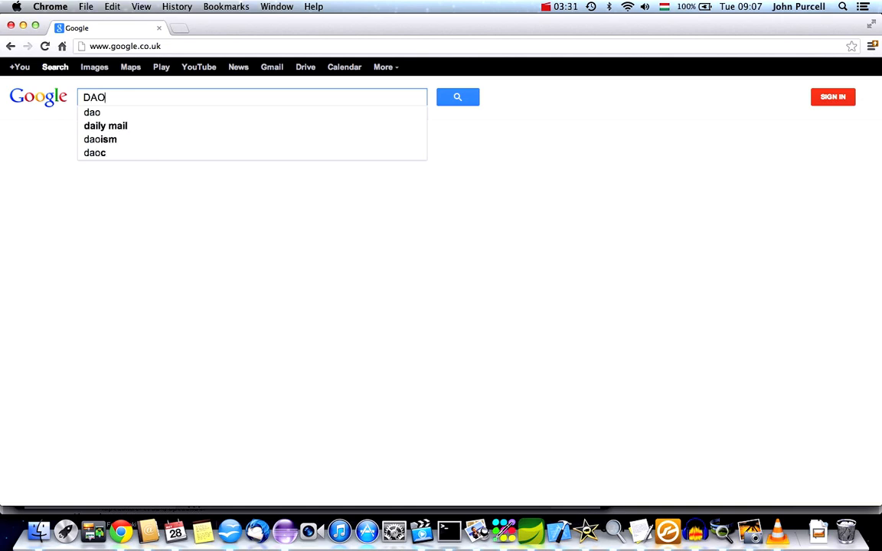
{"action": "key", "text": "BackSpace"}
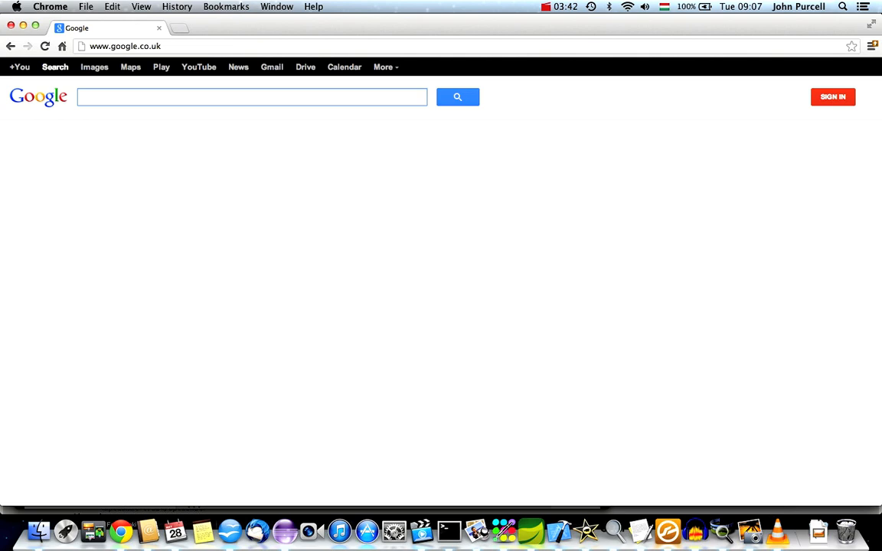
{"action": "type", "text": "BorderFactory"}
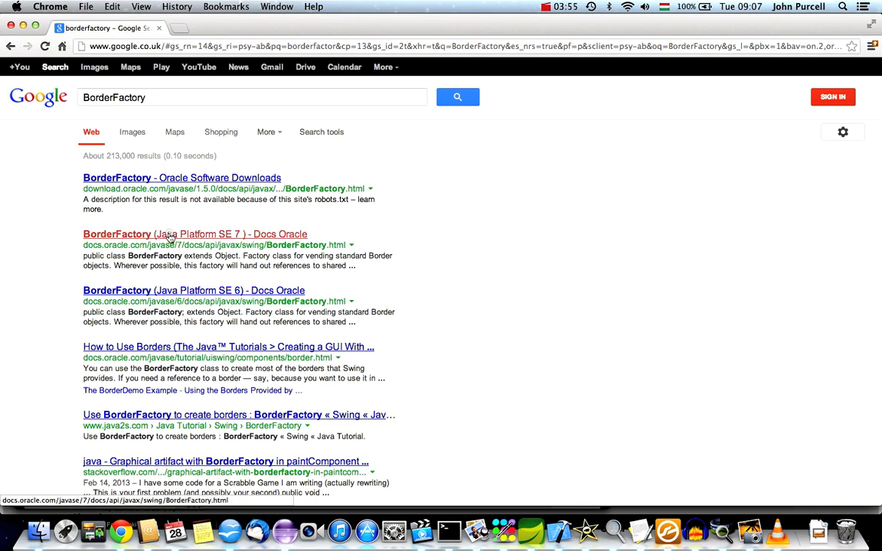
Step: Browse the BorderFactory Java SE 7 docs, reading through the Method Summary
{"action": "left_click", "coordinate": [194, 234]}
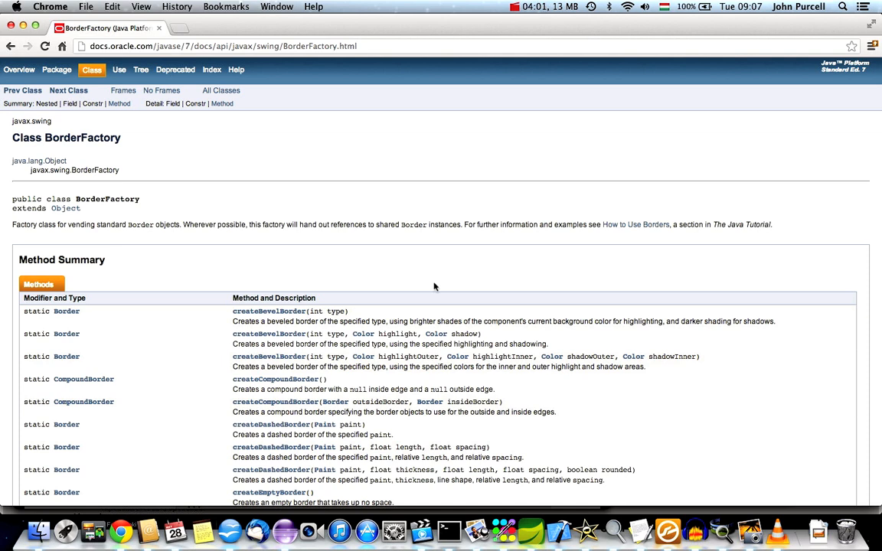
{"action": "scroll", "scroll_direction": "down", "scroll_amount": 3}
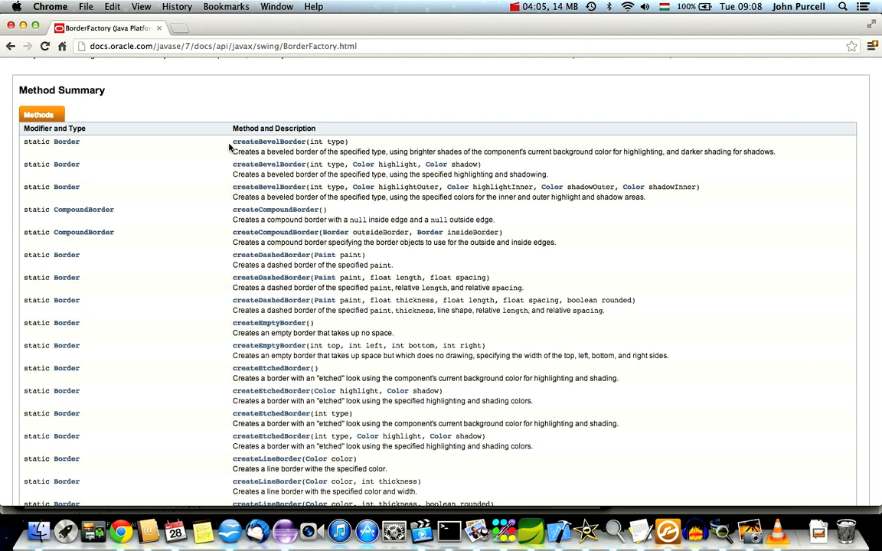
{"action": "mouse_move", "coordinate": [269, 141]}
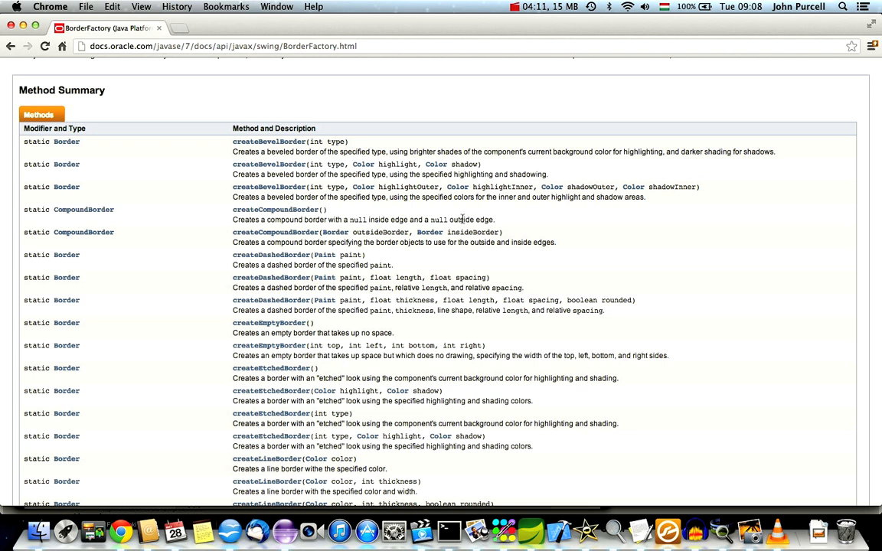
{"action": "scroll", "scroll_direction": "down", "scroll_amount": 3}
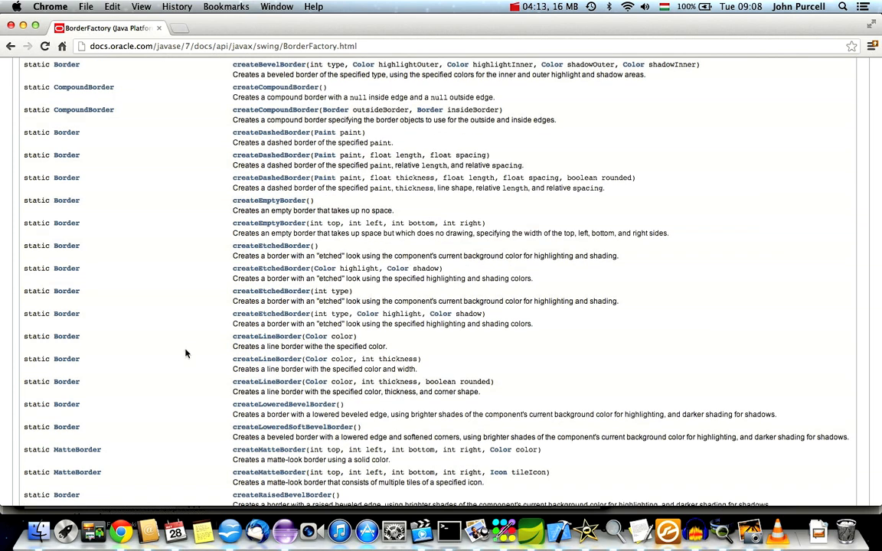
{"action": "scroll", "scroll_direction": "down", "scroll_amount": 3}
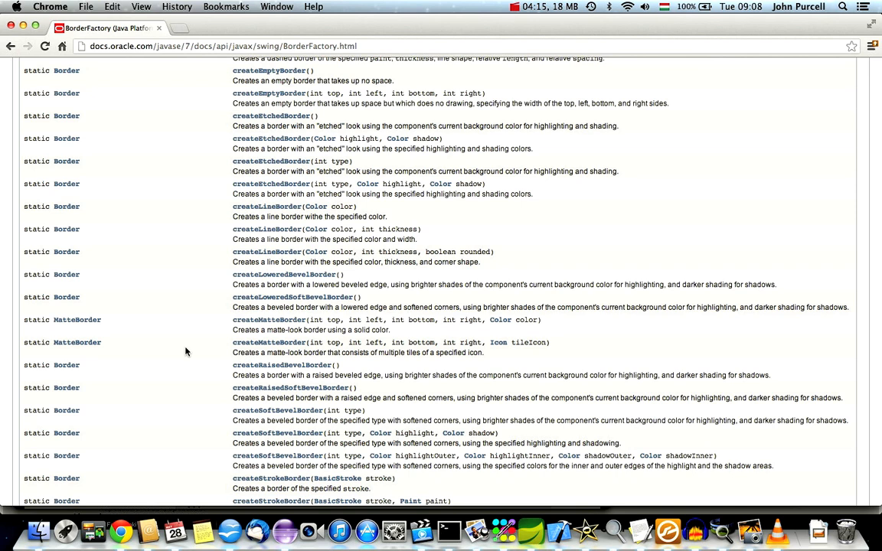
{"action": "scroll", "scroll_direction": "down", "scroll_amount": 3}
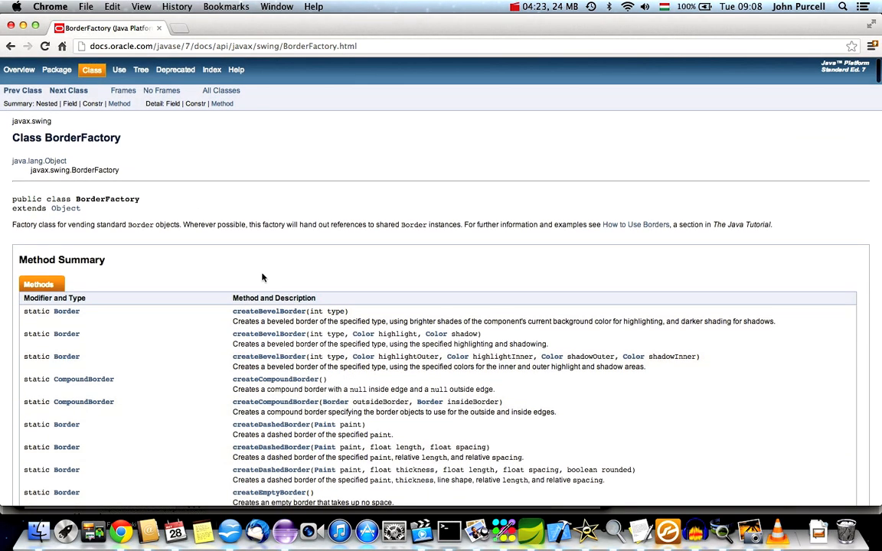
{"action": "scroll", "scroll_direction": "down", "scroll_amount": 3}
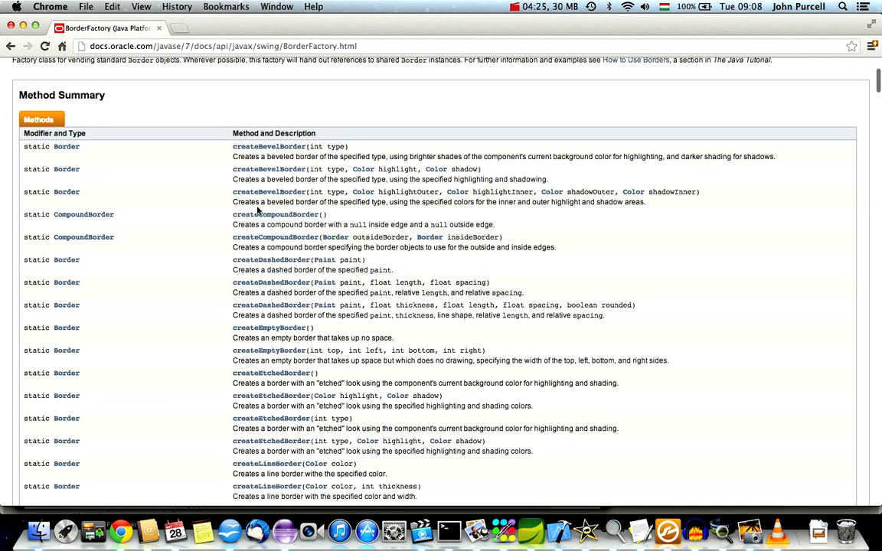
{"action": "mouse_move", "coordinate": [276, 236]}
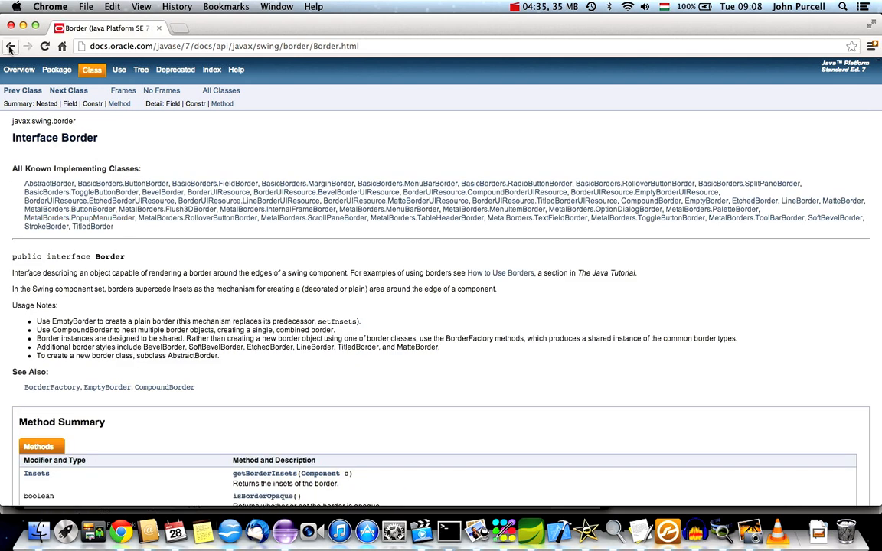
{"action": "mouse_move", "coordinate": [11, 46]}
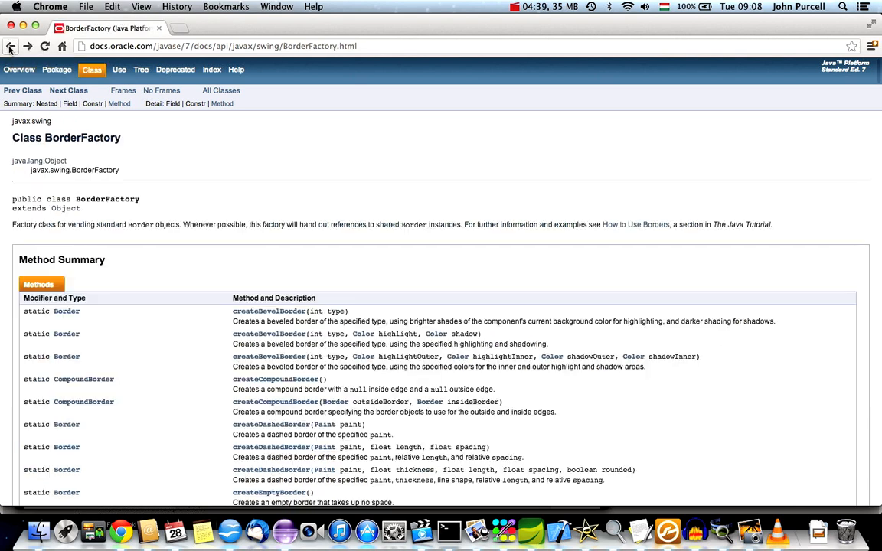
{"action": "scroll", "scroll_direction": "down", "scroll_amount": 3}
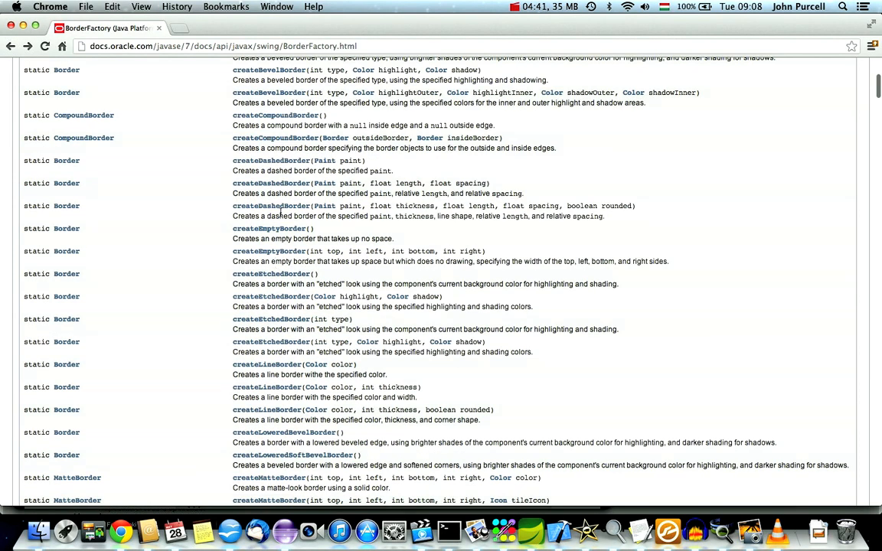
{"action": "mouse_move", "coordinate": [270, 205]}
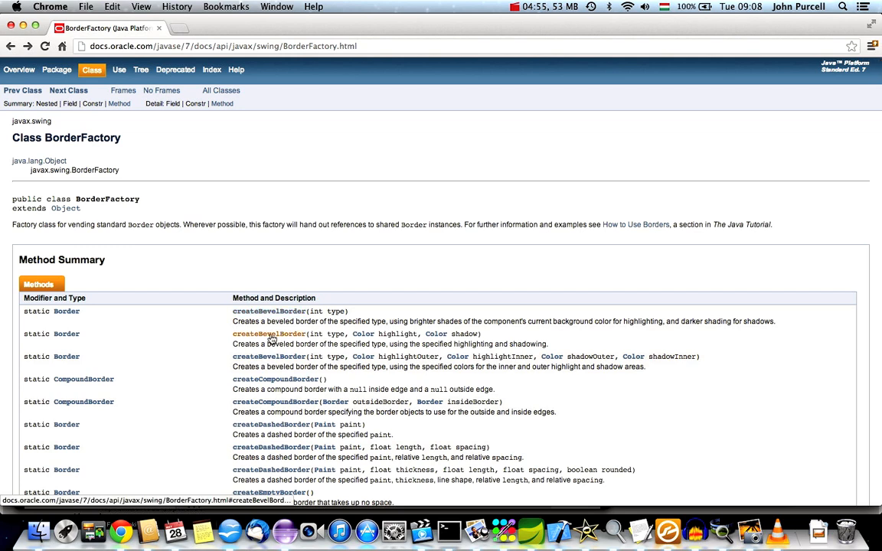
Step: Read the createBevelBorder method details with highlight and shadow parameters
{"action": "left_click", "coordinate": [270, 333]}
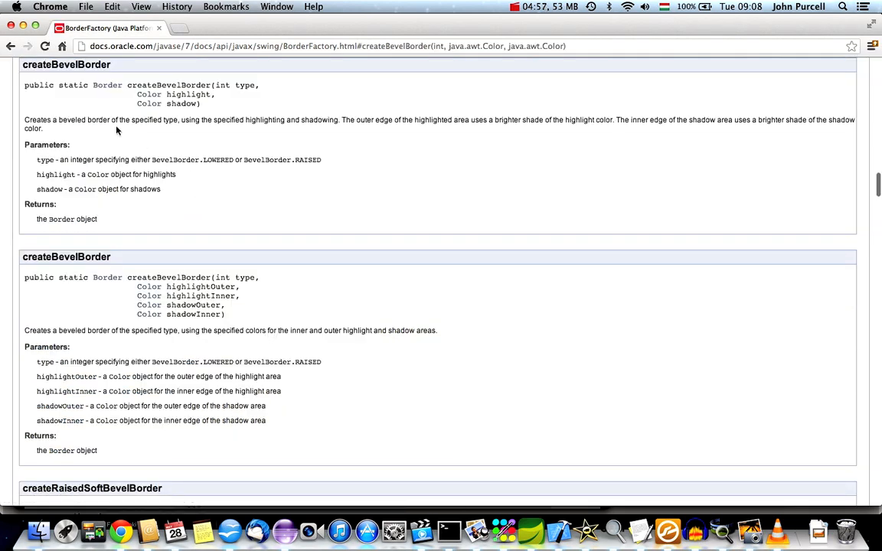
{"action": "mouse_move", "coordinate": [107, 86]}
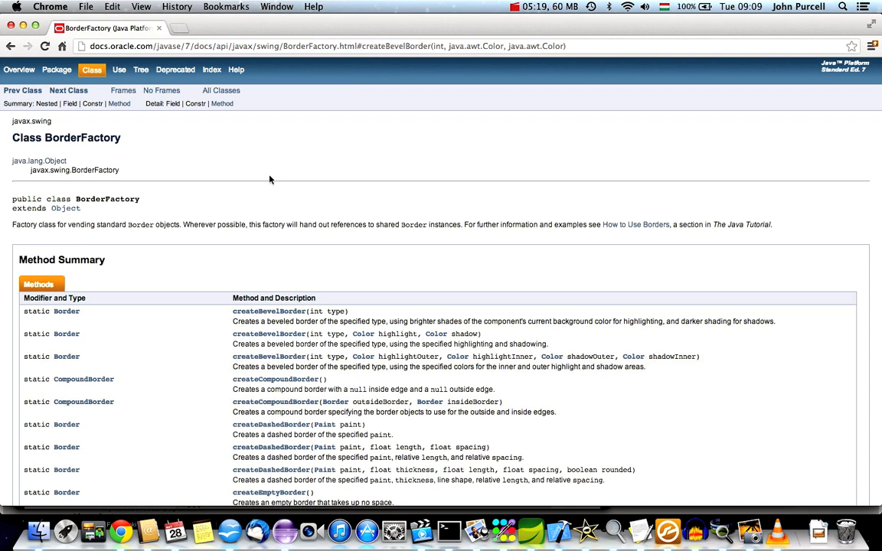
{"action": "mouse_move", "coordinate": [548, 217]}
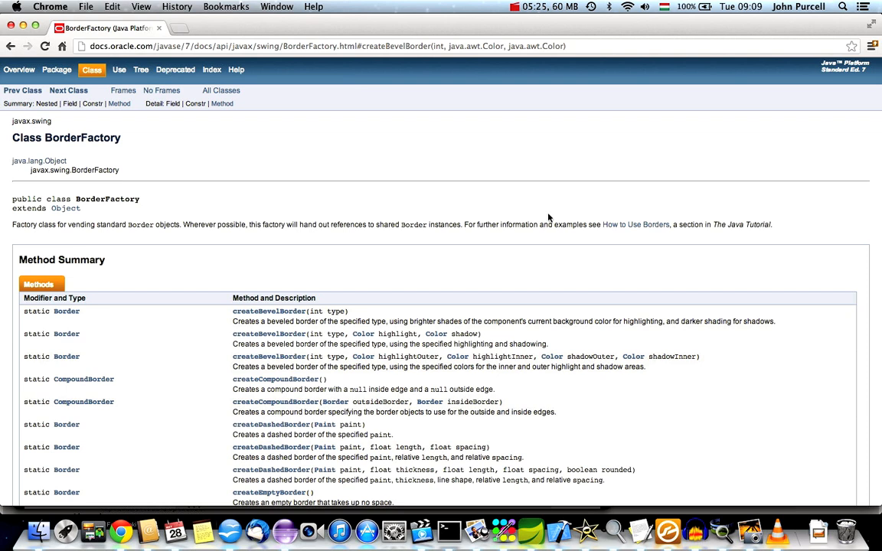
{"action": "mouse_move", "coordinate": [184, 358]}
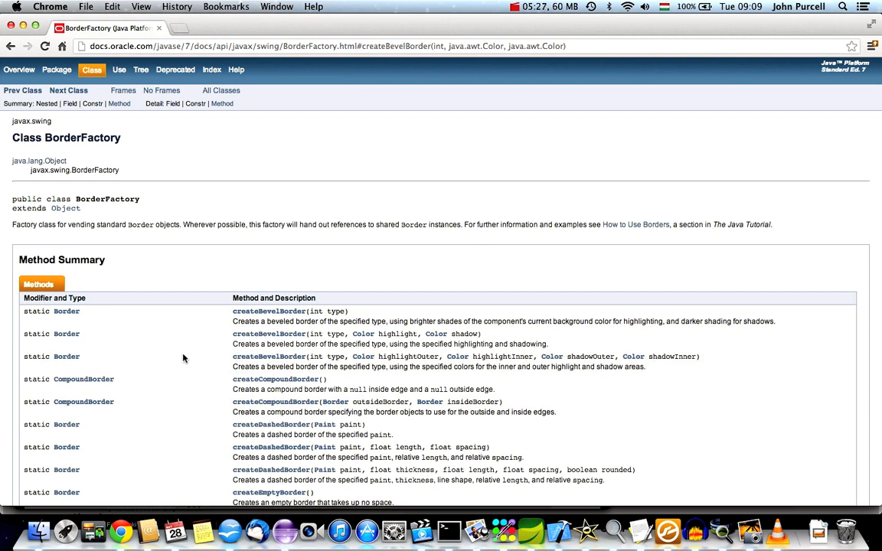
{"action": "scroll", "scroll_direction": "down", "scroll_amount": 3}
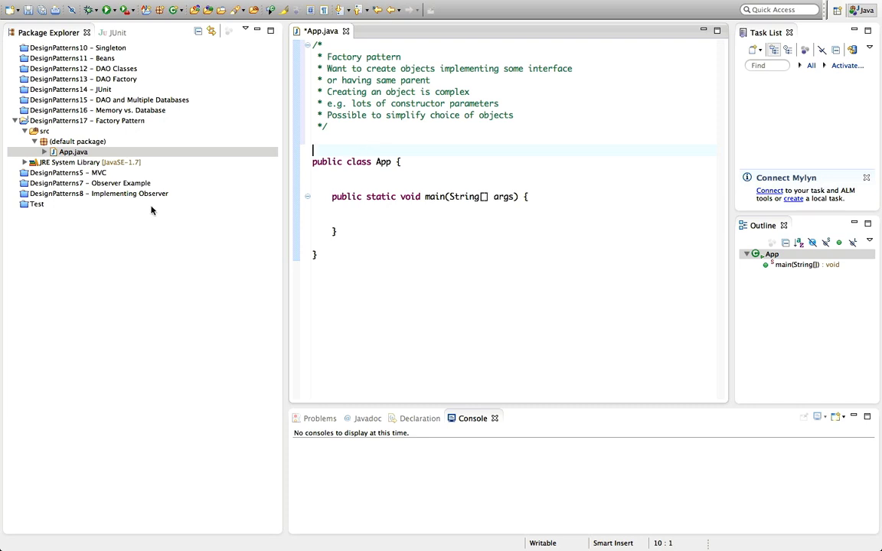
Step: Create a new Java interface named Animal in the default package
{"action": "left_click", "coordinate": [76, 141]}
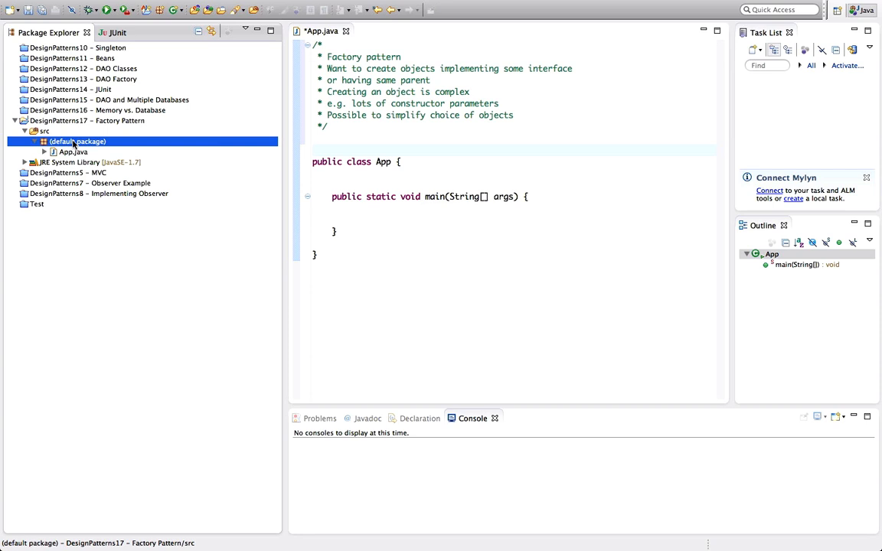
{"action": "right_click", "coordinate": [76, 141]}
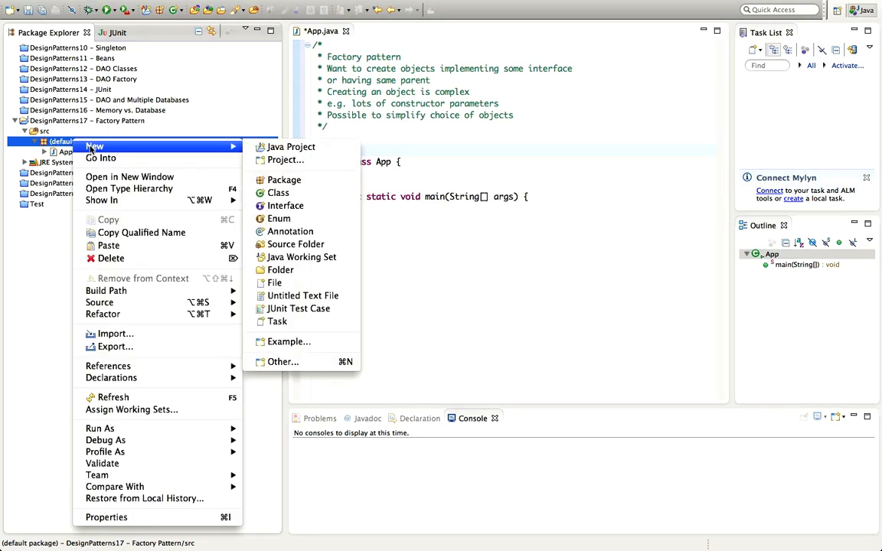
{"action": "mouse_move", "coordinate": [279, 193]}
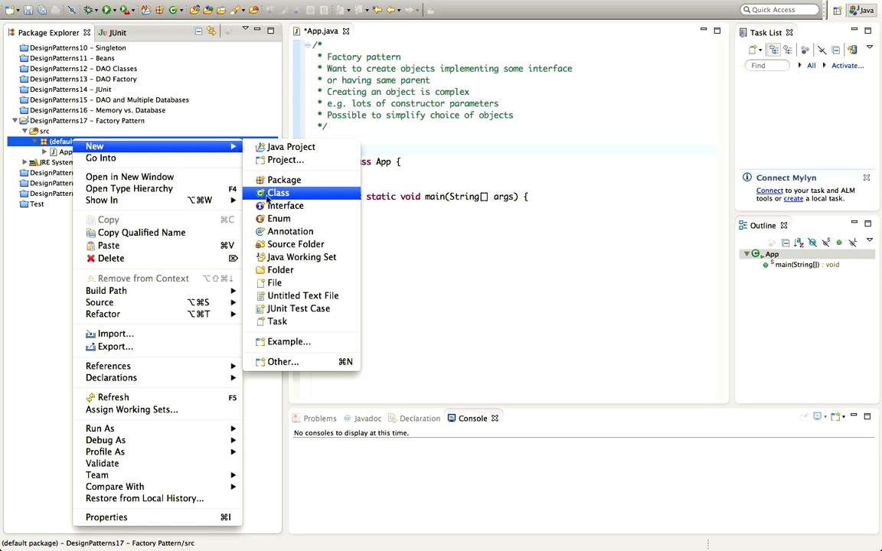
{"action": "mouse_move", "coordinate": [285, 205]}
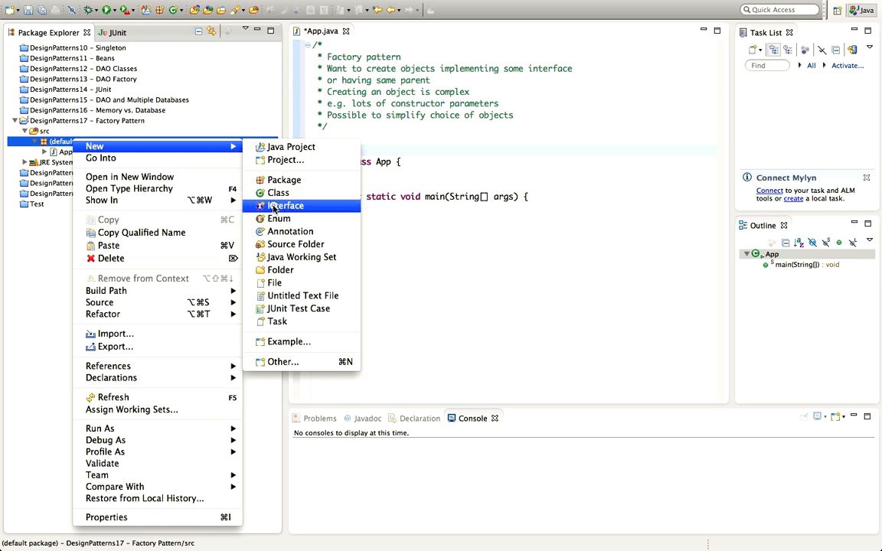
{"action": "left_click", "coordinate": [285, 205]}
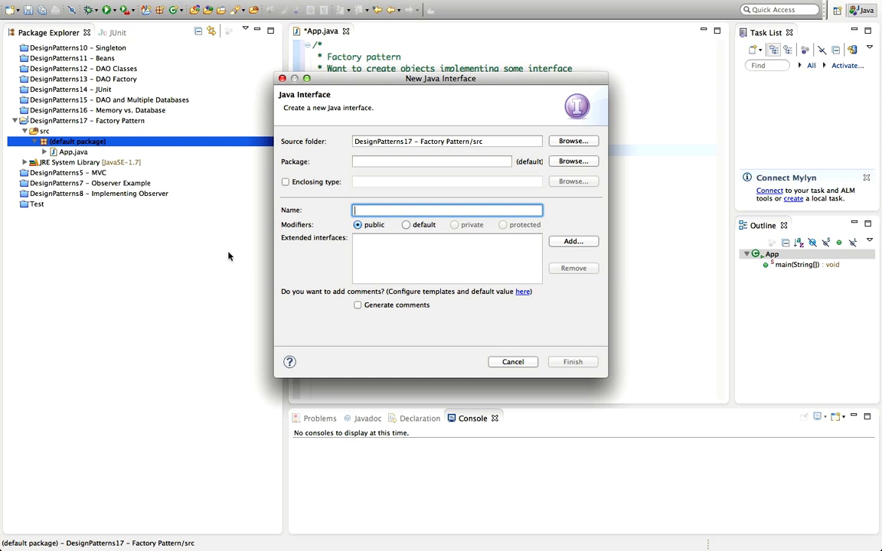
{"action": "mouse_move", "coordinate": [319, 309]}
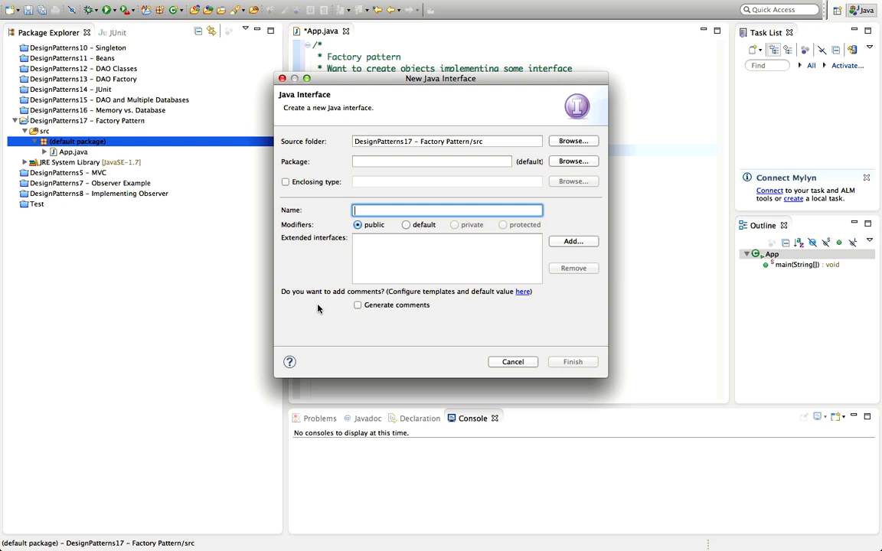
{"action": "type", "text": "Animal"}
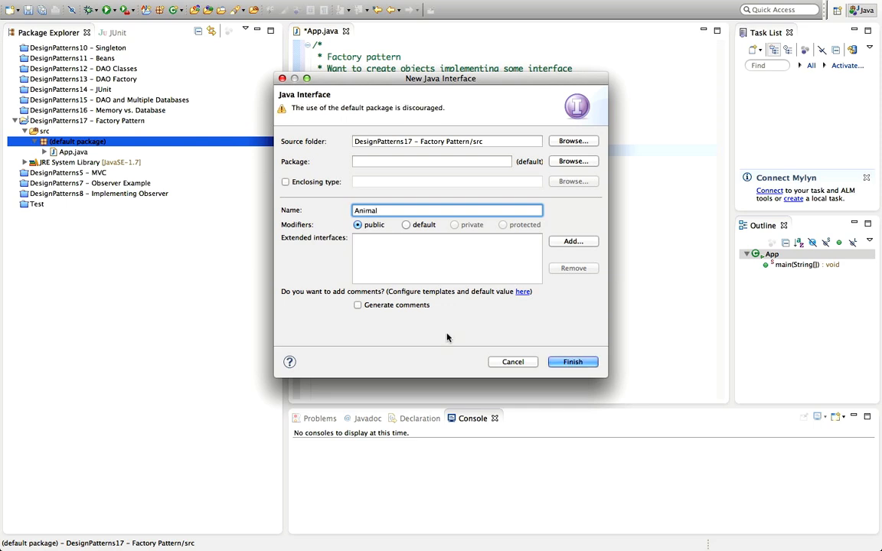
{"action": "left_click", "coordinate": [573, 361]}
{"action": "type", "text": "public"}
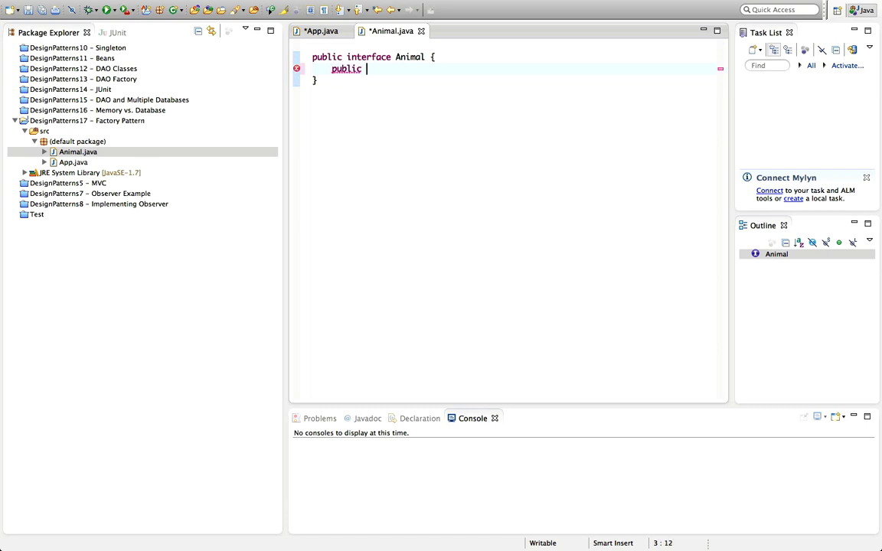
Step: Declare 'public void speak();' in the Animal interface and save it
{"action": "type", "text": "void speak("}
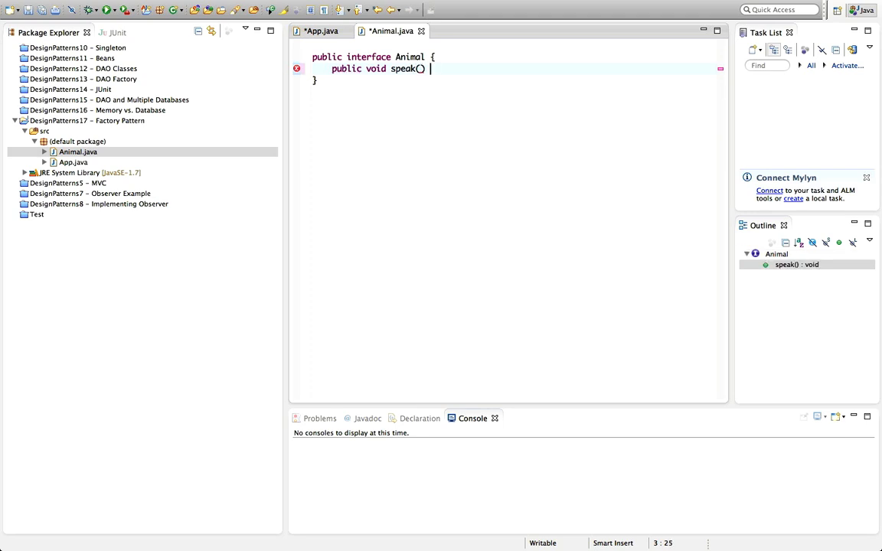
{"action": "type", "text": "{"}
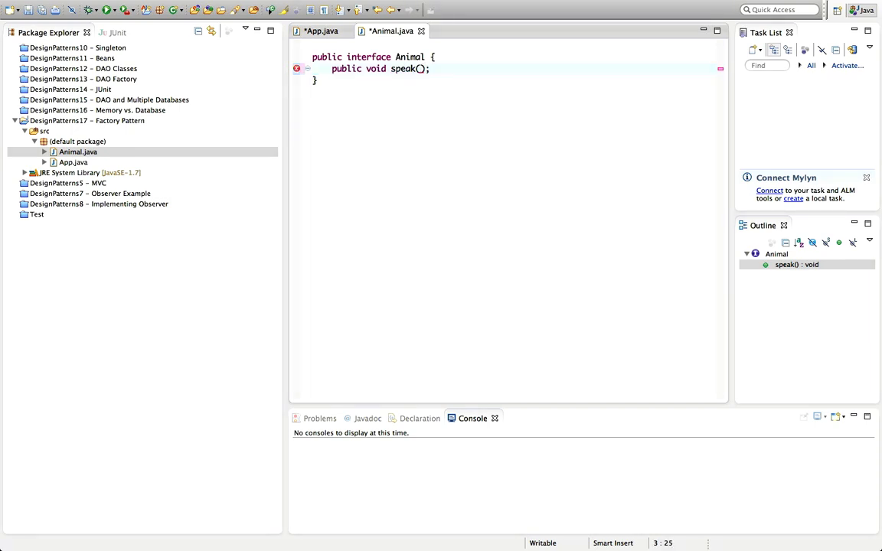
{"action": "key", "text": "ctrl+s"}
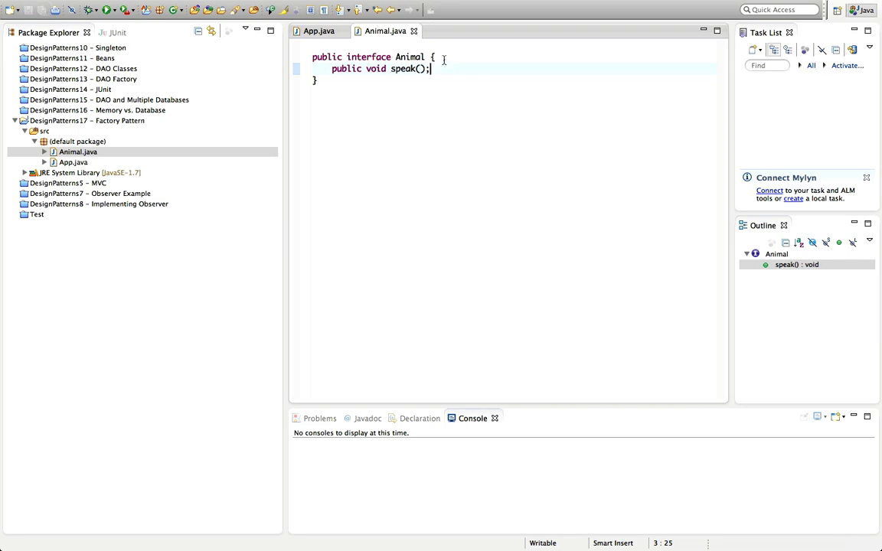
{"action": "left_click", "coordinate": [77, 141]}
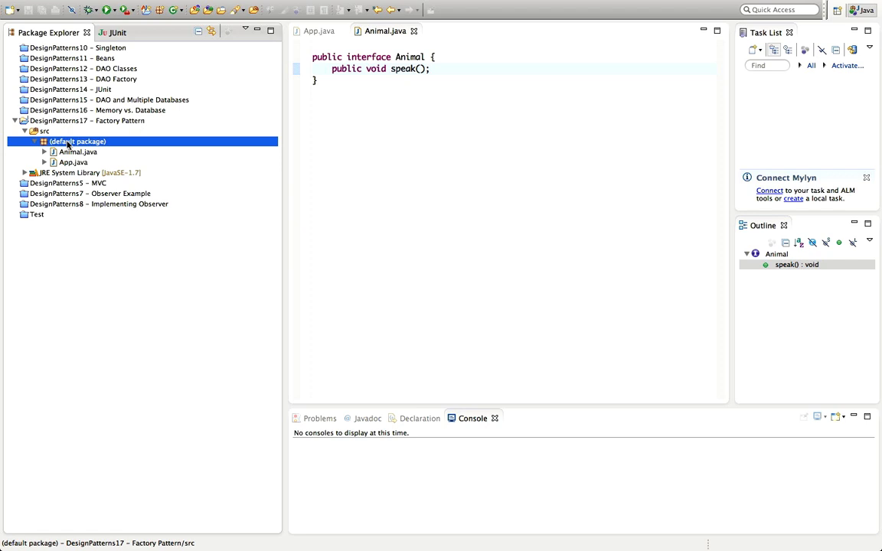
Step: Create a new class named Dog in the default package
{"action": "right_click", "coordinate": [76, 141]}
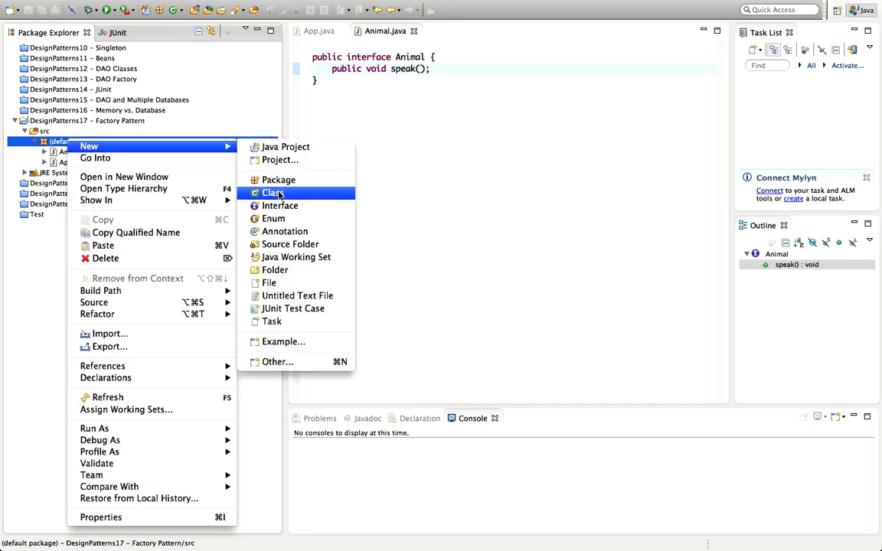
{"action": "left_click", "coordinate": [273, 193]}
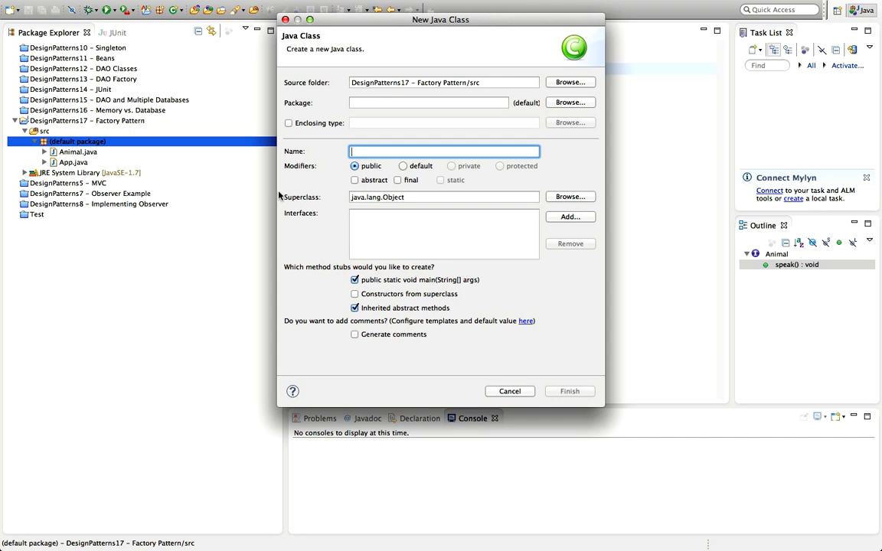
{"action": "type", "text": "D"}
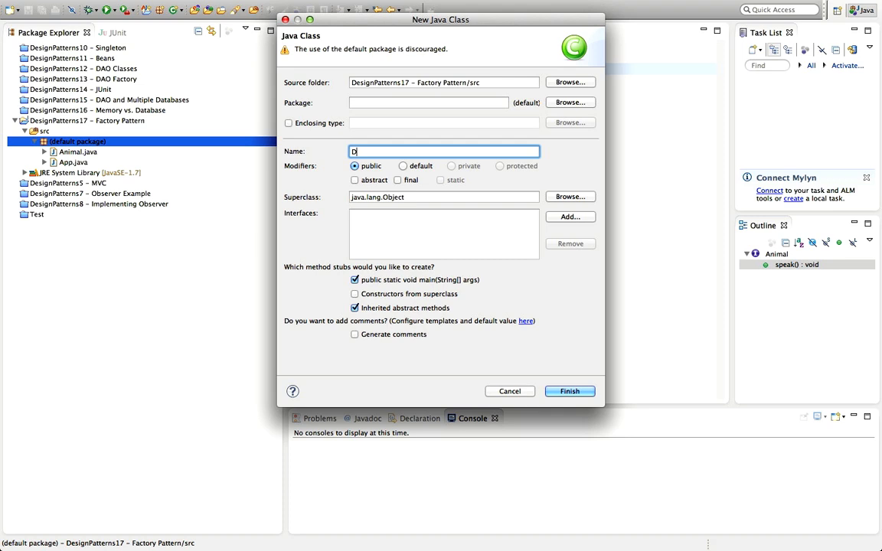
{"action": "type", "text": "og"}
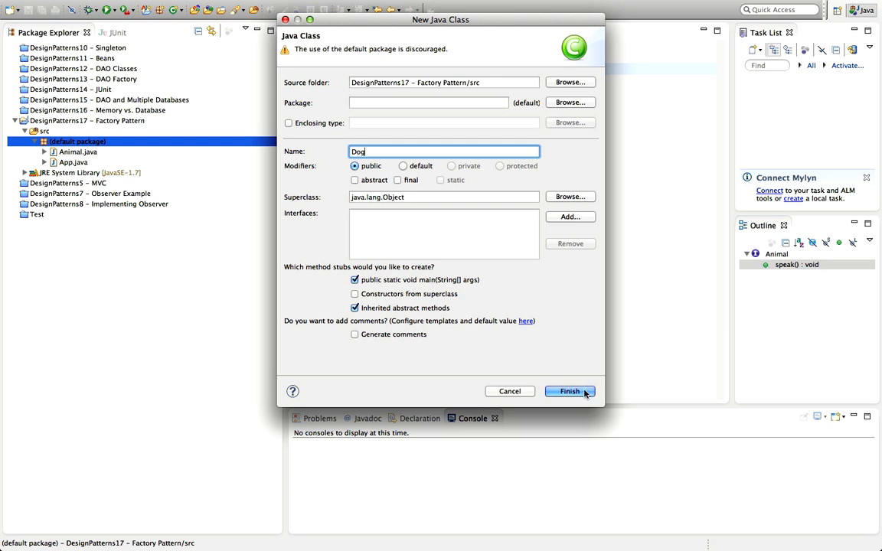
{"action": "left_click", "coordinate": [570, 392]}
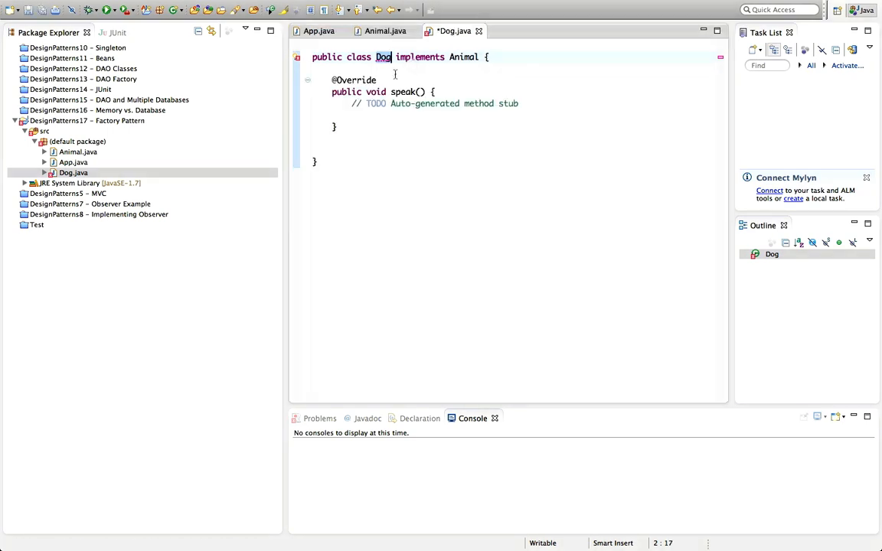
Step: Make Dog implement Animal with speak() printing "Woof!"
{"action": "type", "text": "stem.out.println();"}
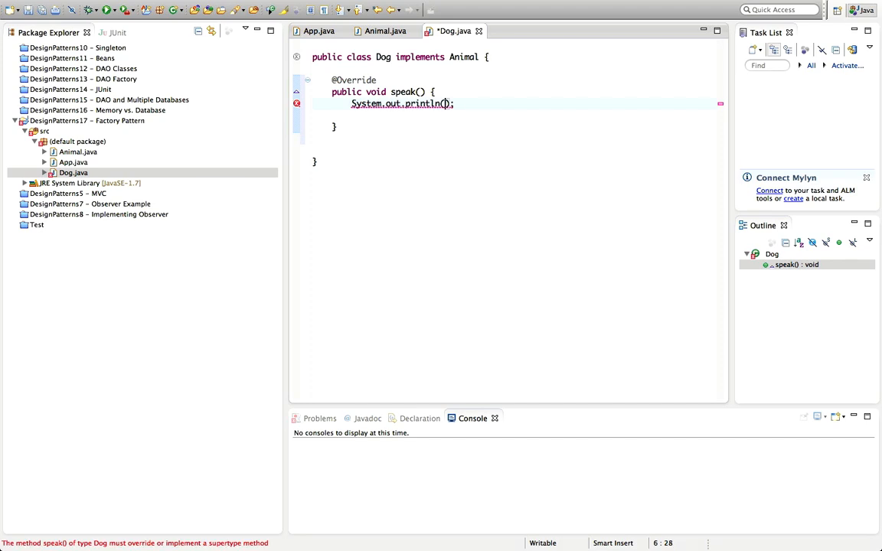
{"action": "type", "text": "\"Wo"}
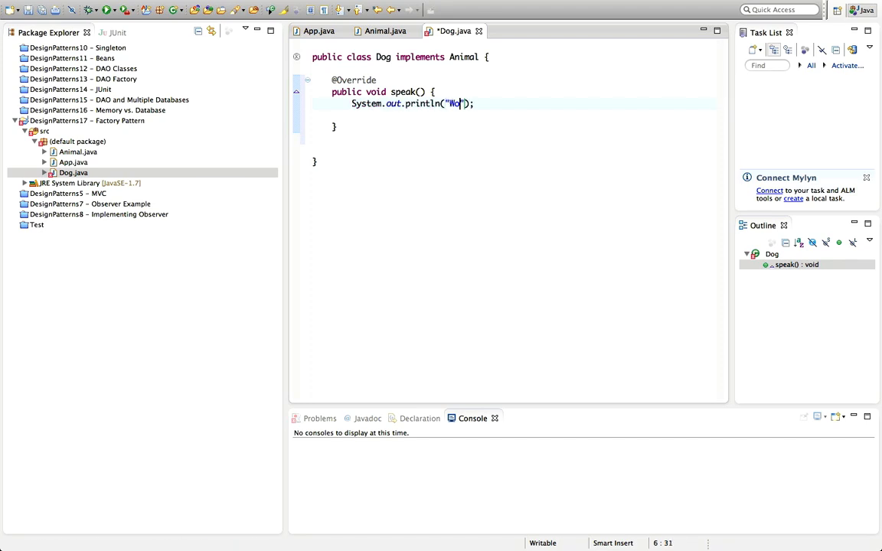
{"action": "type", "text": "of!"}
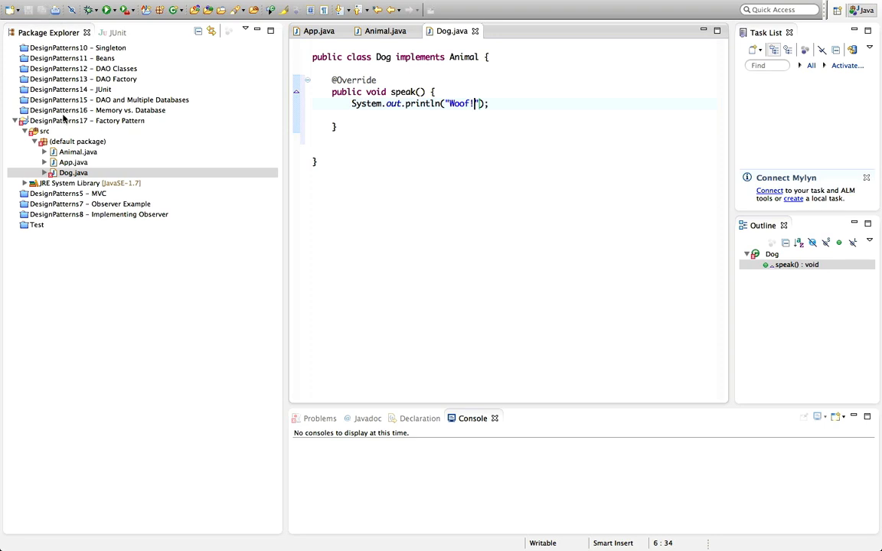
{"action": "right_click", "coordinate": [44, 131]}
{"action": "type", "text": "Cat"}
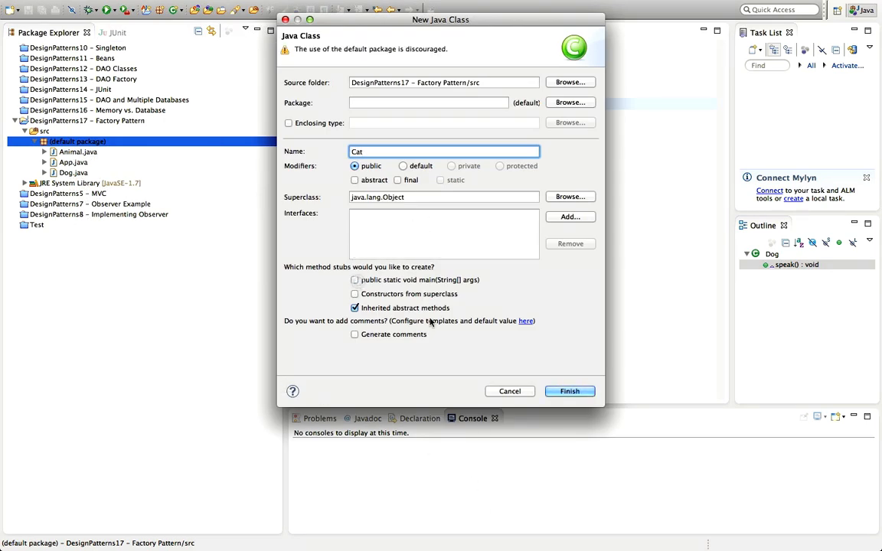
Step: Create the Cat class and declare it 'implements Animal'
{"action": "left_click", "coordinate": [569, 391]}
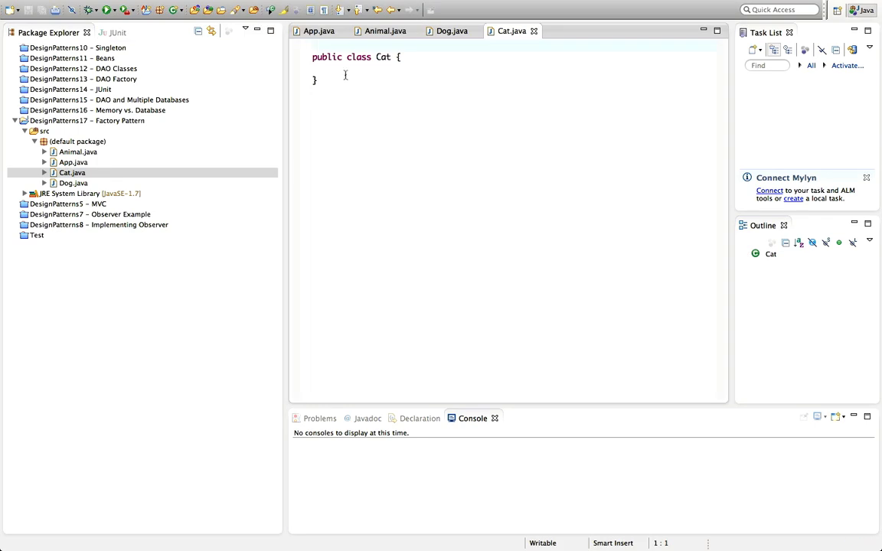
{"action": "left_click", "coordinate": [392, 59]}
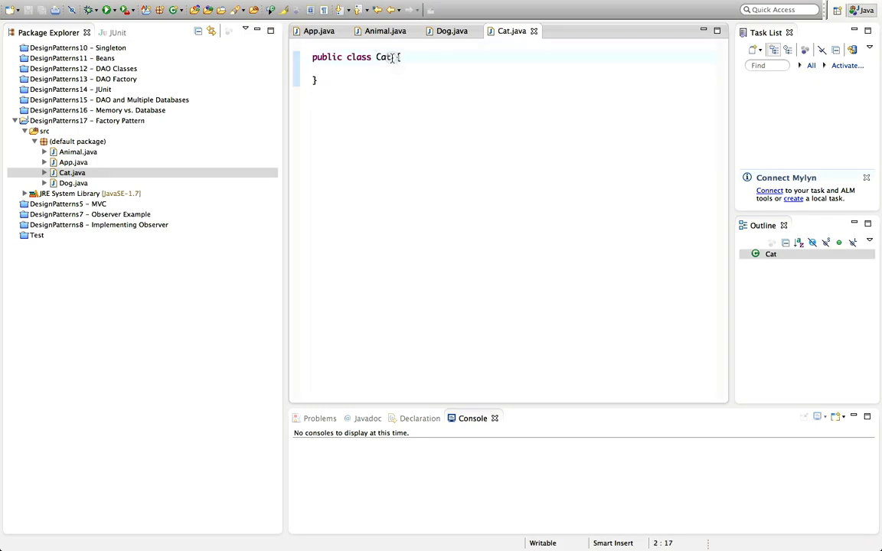
{"action": "type", "text": "implements An"}
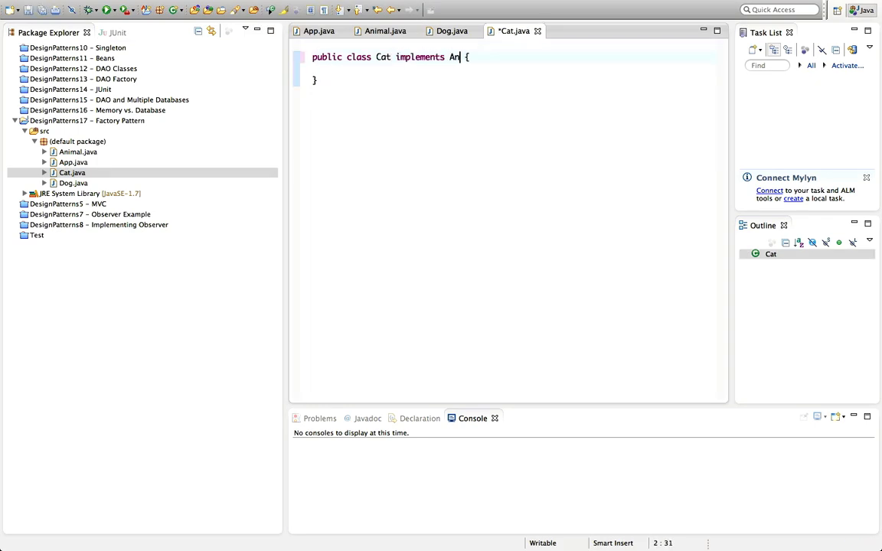
{"action": "type", "text": "imal"}
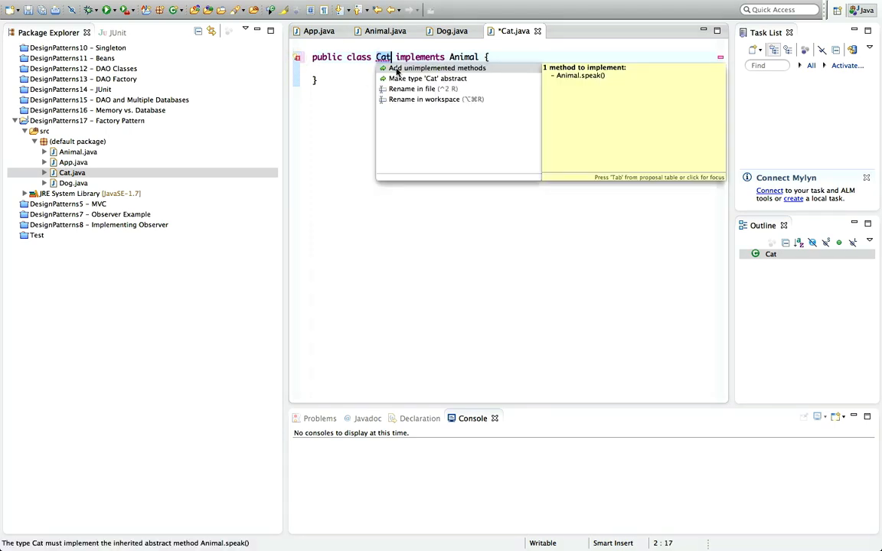
Step: Add the unimplemented speak() to Cat, printing a "Meouw!" message
{"action": "left_click", "coordinate": [438, 68]}
{"action": "type", "text": "System.out.println();"}
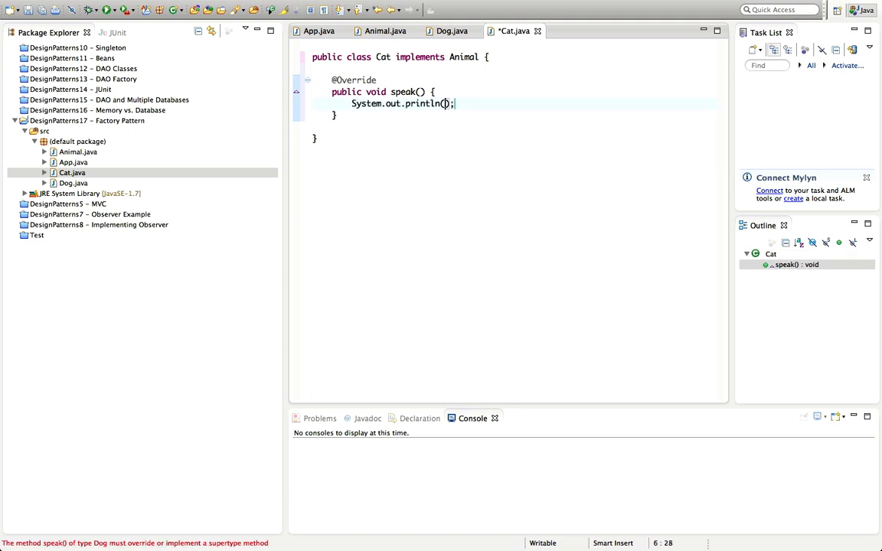
{"action": "type", "text": "\"M"}
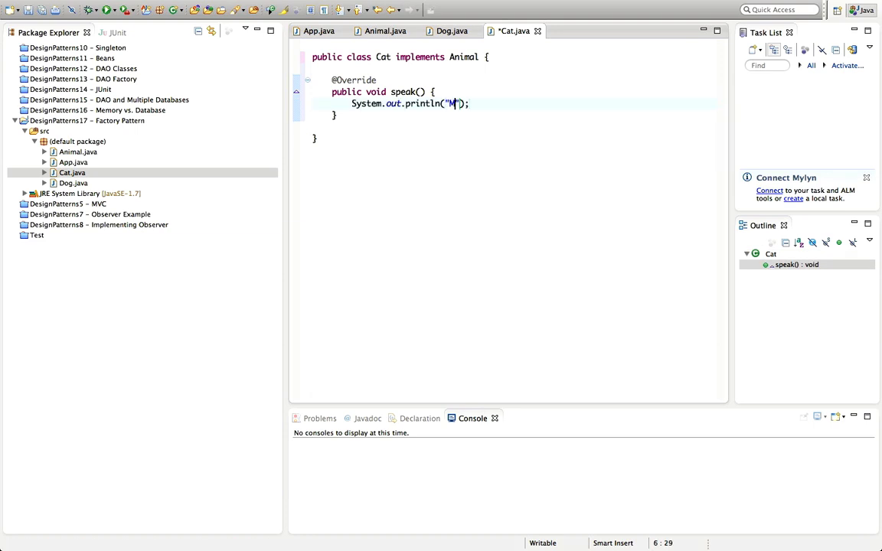
{"action": "type", "text": "eu"}
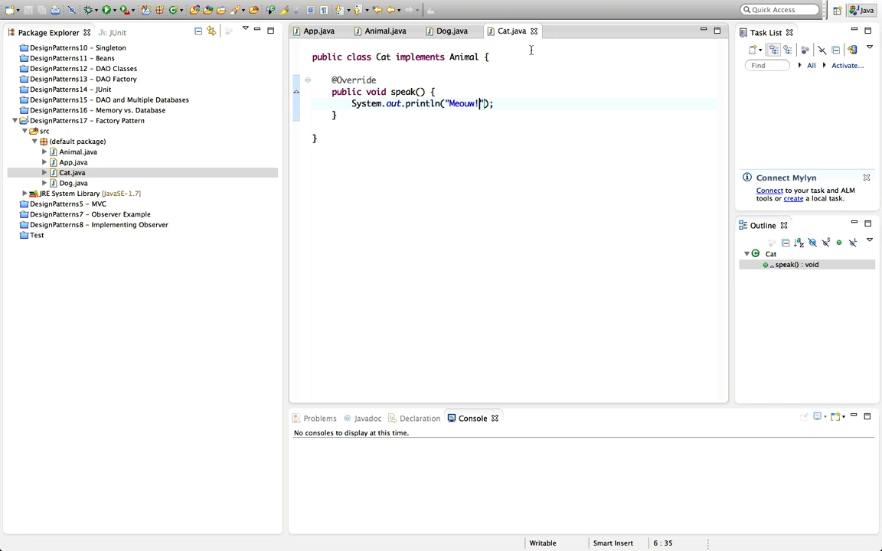
{"action": "mouse_move", "coordinate": [71, 193]}
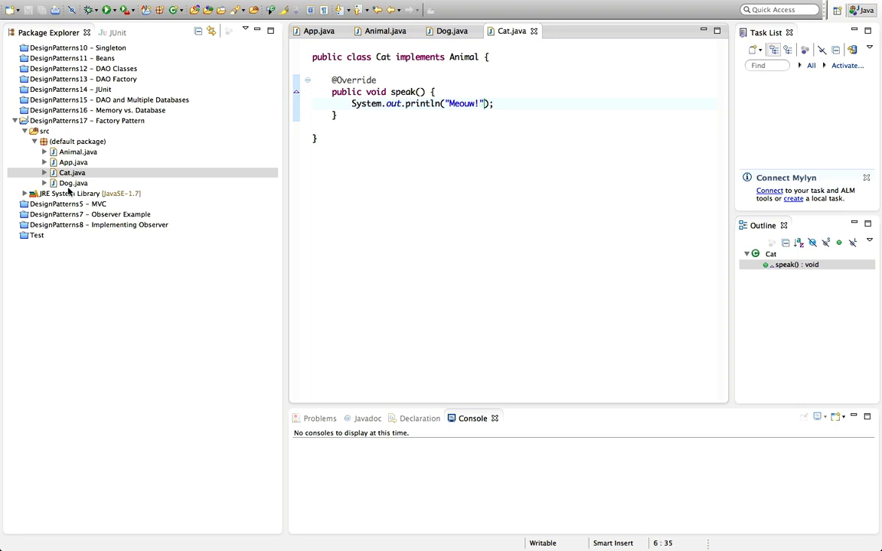
{"action": "mouse_move", "coordinate": [505, 61]}
{"action": "type", "text": "* Imagine that this class requi"}
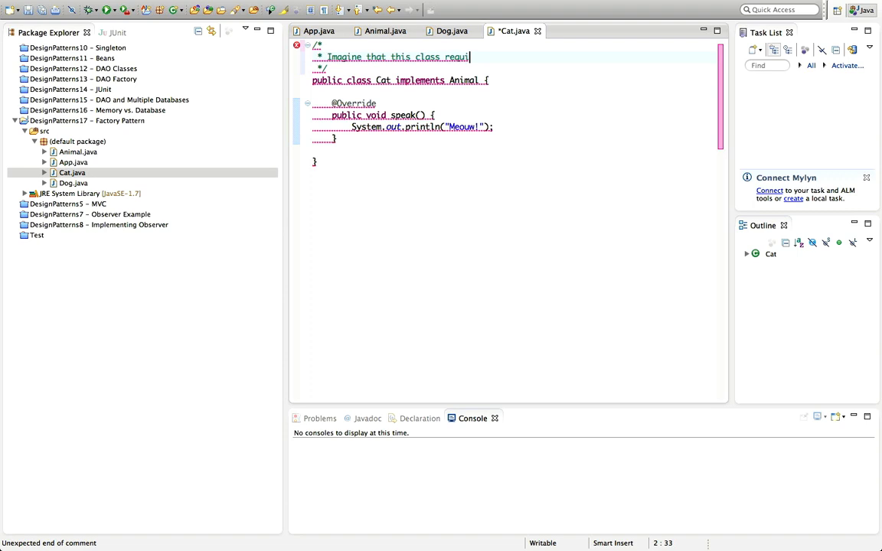
Step: Comment above Cat: requires lots of configuration before use, e.g. via constructor parameters
{"action": "type", "text": "res lots of configuration"}
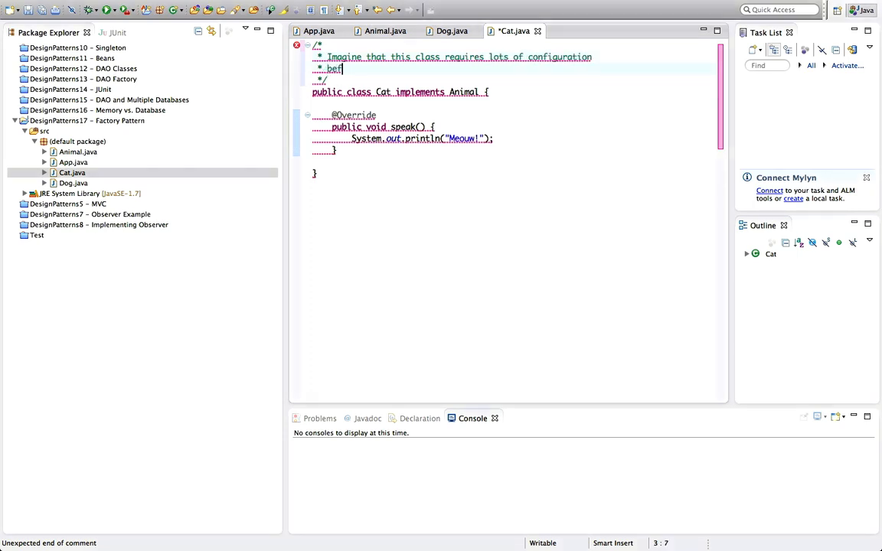
{"action": "type", "text": "ore use, e.g. via constructor"}
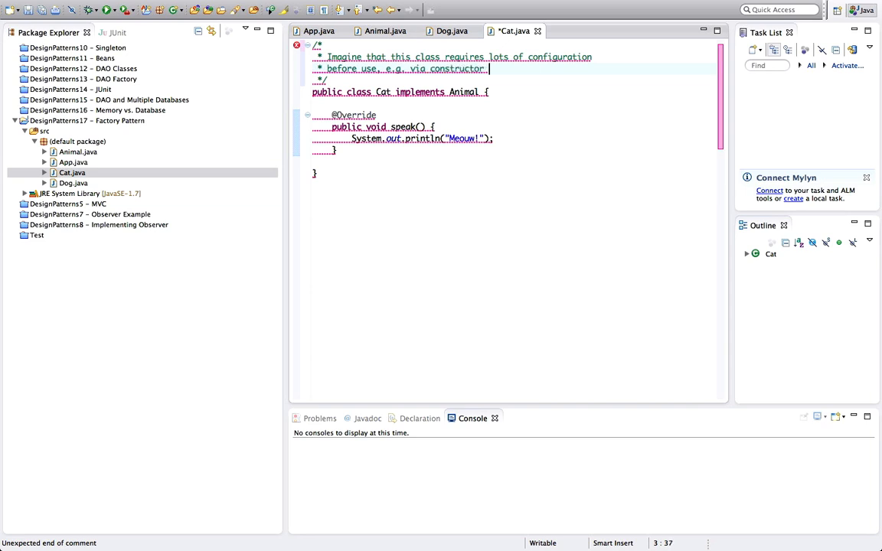
{"action": "type", "text": "parameters"}
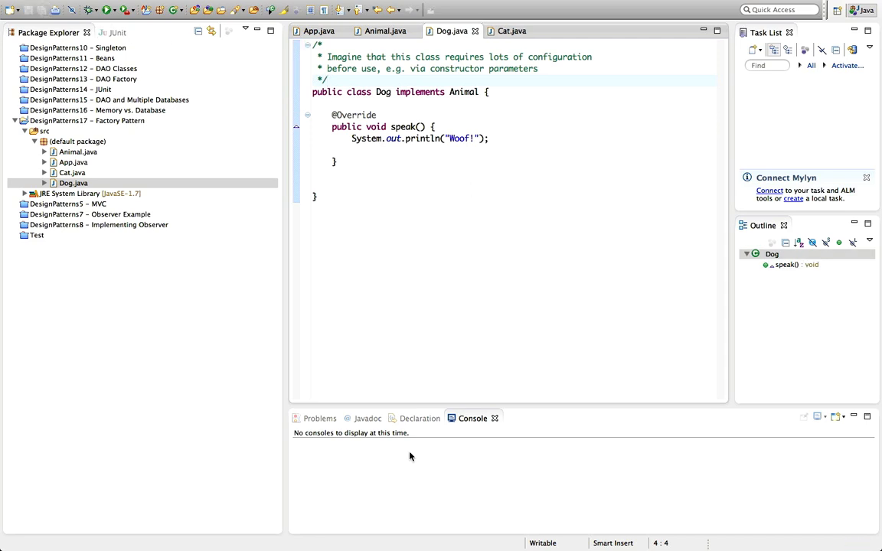
{"action": "mouse_move", "coordinate": [153, 276]}
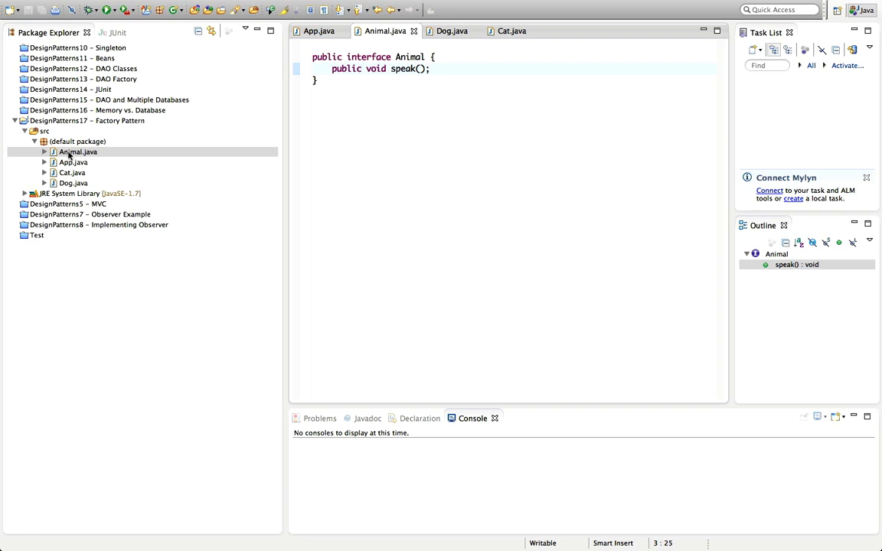
Step: Return to Animal.java and bring up the default package's context actions
{"action": "left_click", "coordinate": [77, 141]}
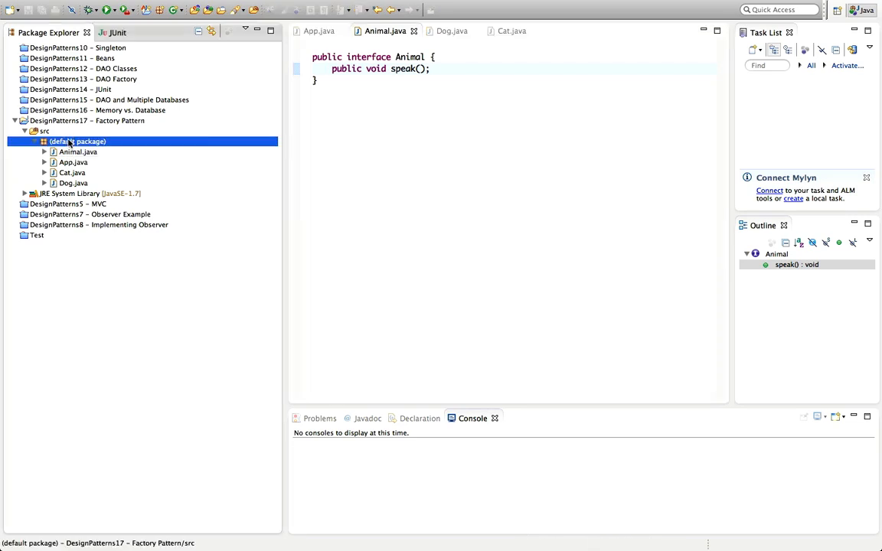
{"action": "right_click", "coordinate": [77, 141]}
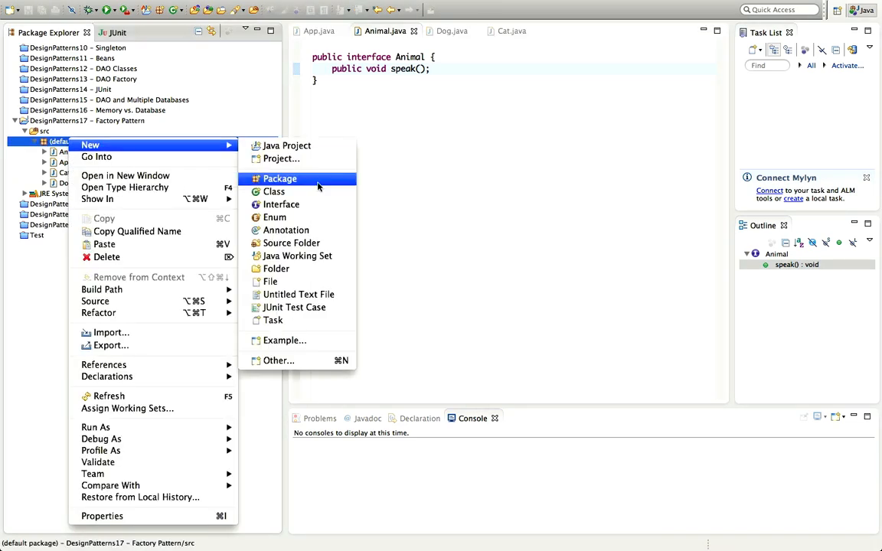
Step: Create the new AnimalFactory class via the New Java Class wizard
{"action": "left_click", "coordinate": [273, 191]}
{"action": "type", "text": "AnimalFactory"}
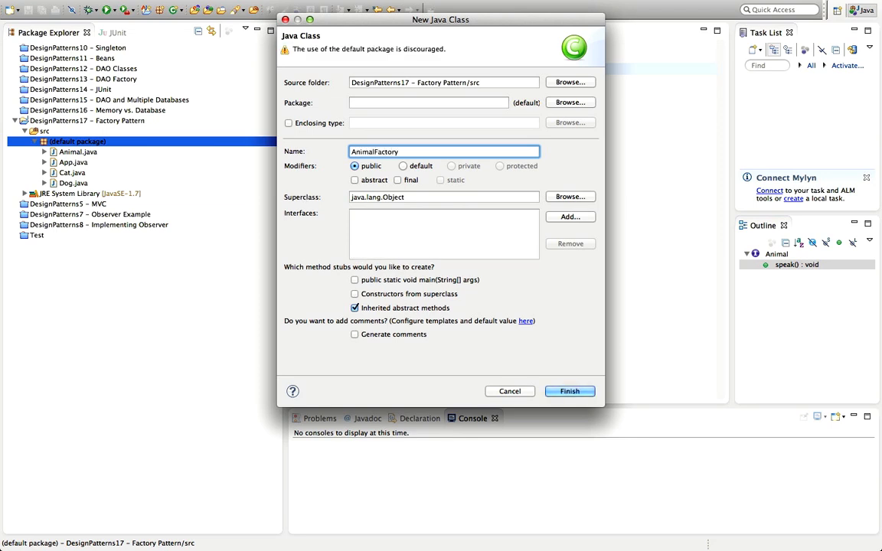
{"action": "mouse_move", "coordinate": [518, 307]}
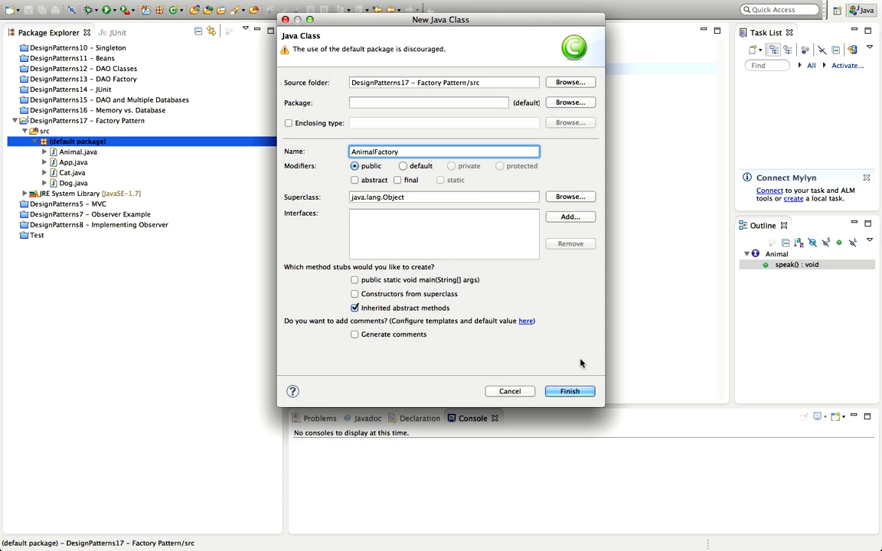
{"action": "left_click", "coordinate": [569, 392]}
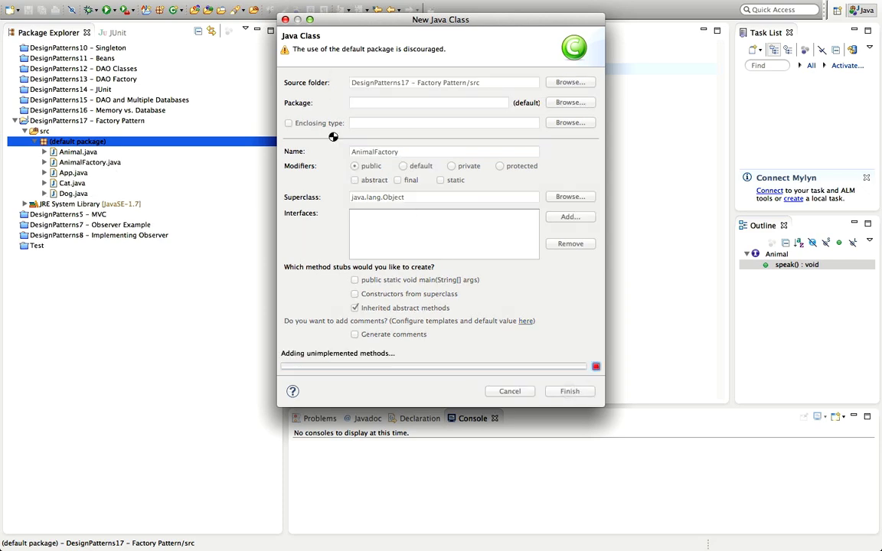
{"action": "left_click", "coordinate": [569, 392]}
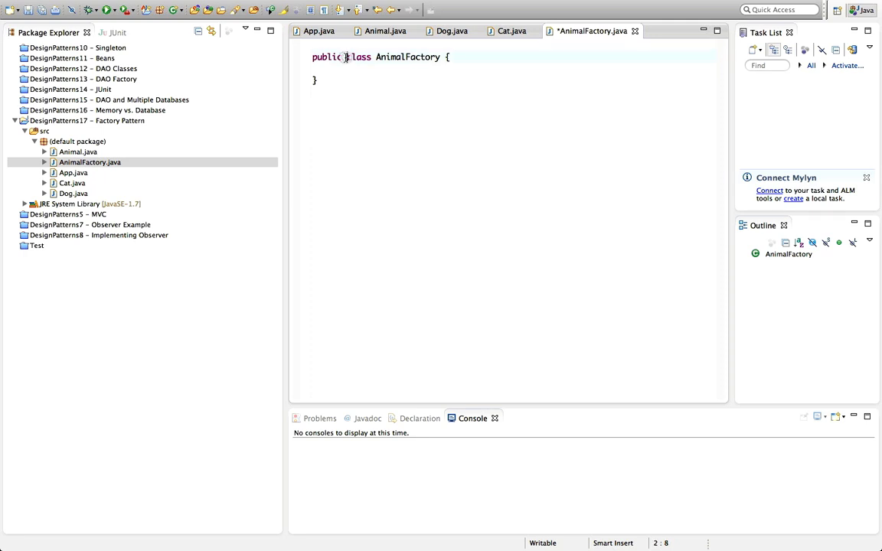
Step: Add the abstract modifier to the AnimalFactory class declaration
{"action": "type", "text": "a"}
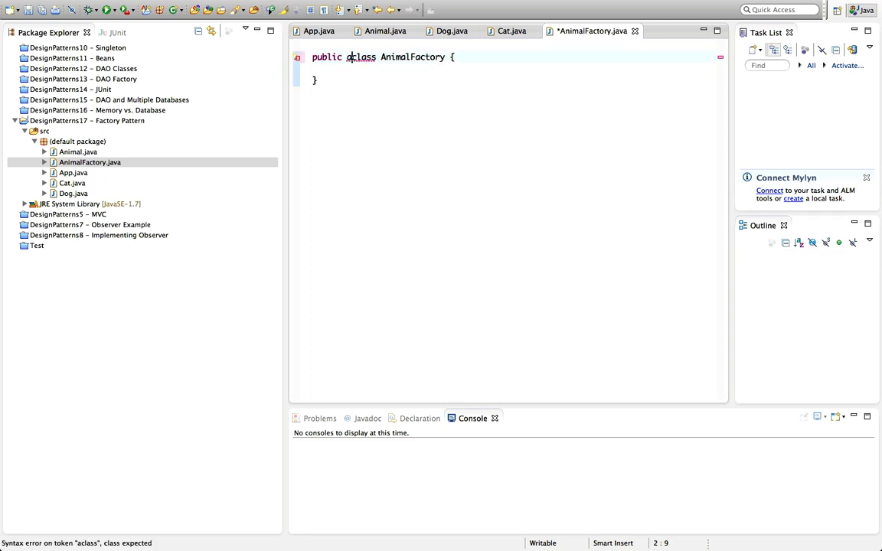
{"action": "type", "text": "bstract"}
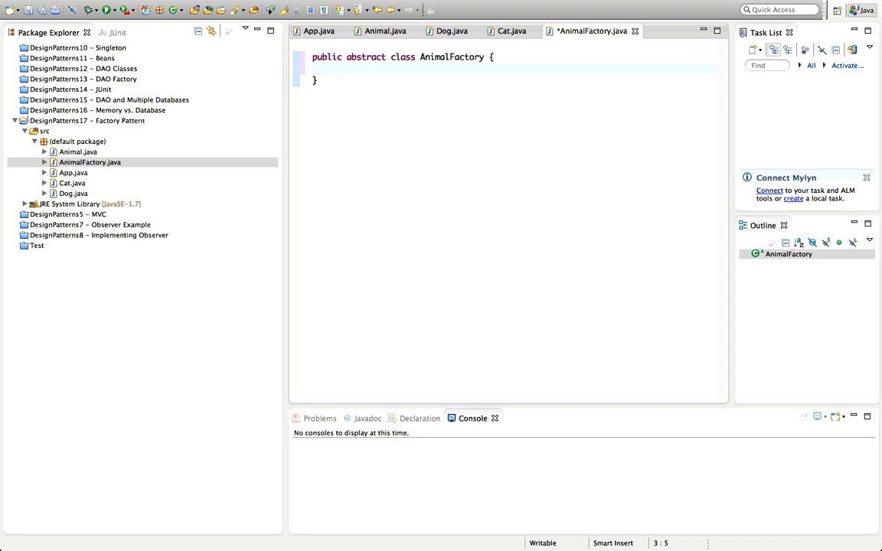
Step: Write public Animal createAnimal() that returns null for now
{"action": "type", "text": "pub"}
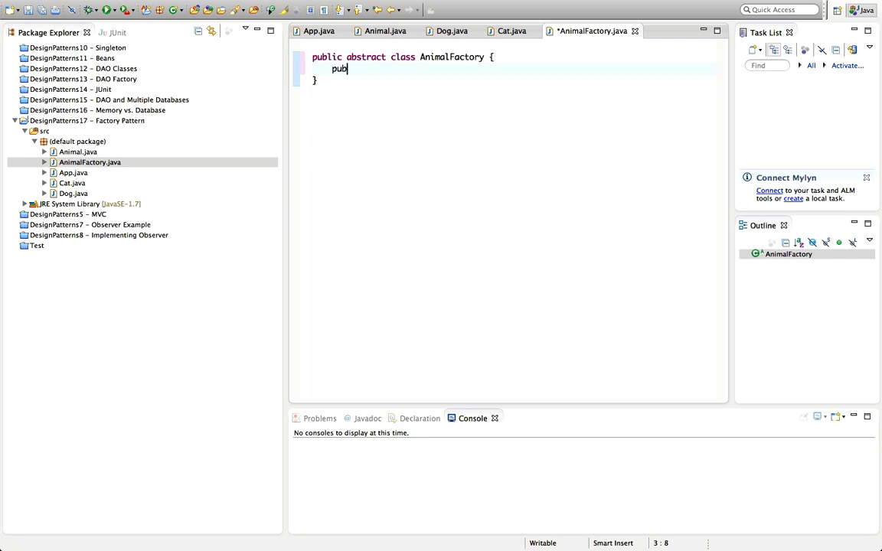
{"action": "type", "text": "lic Ani"}
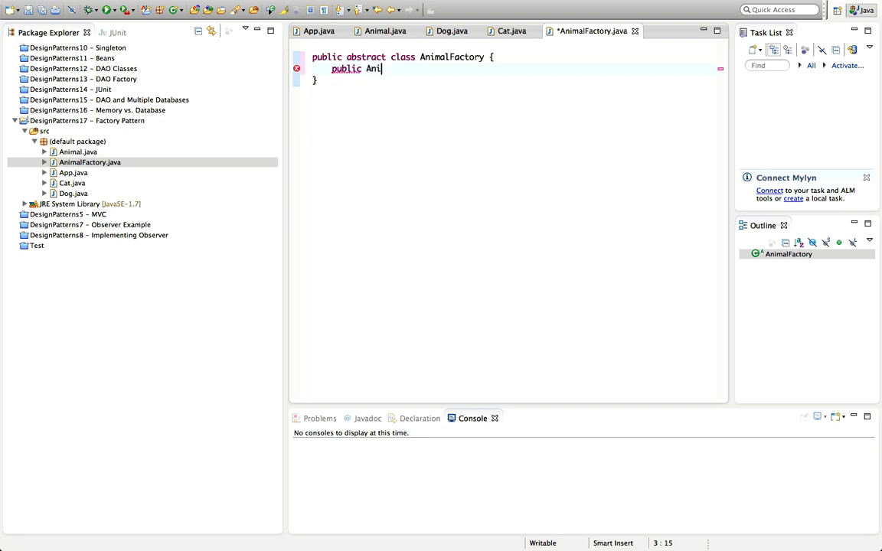
{"action": "type", "text": "mal"}
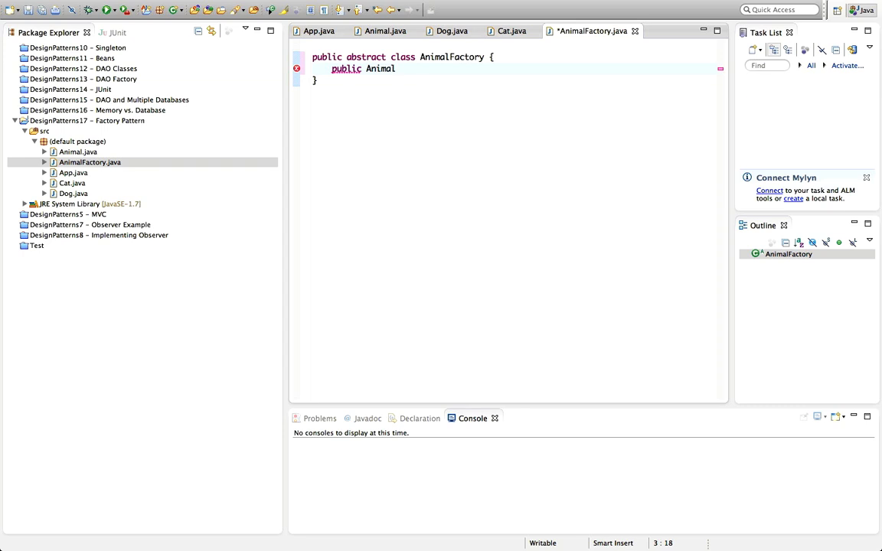
{"action": "type", "text": "create"}
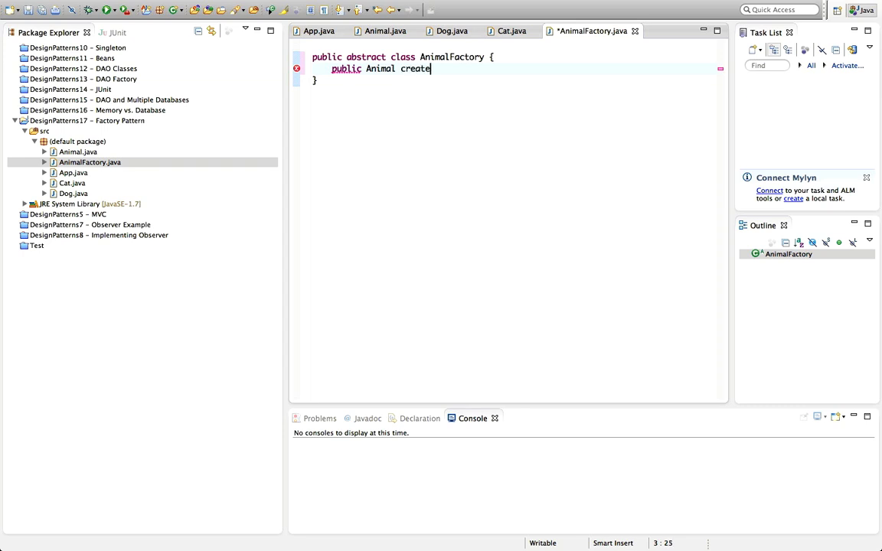
{"action": "type", "text": "Animal() {"}
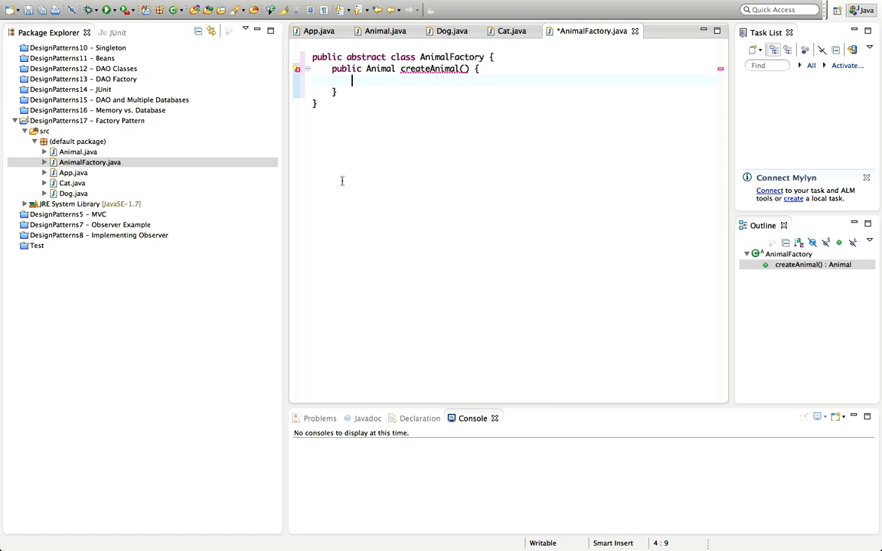
{"action": "type", "text": "return nu"}
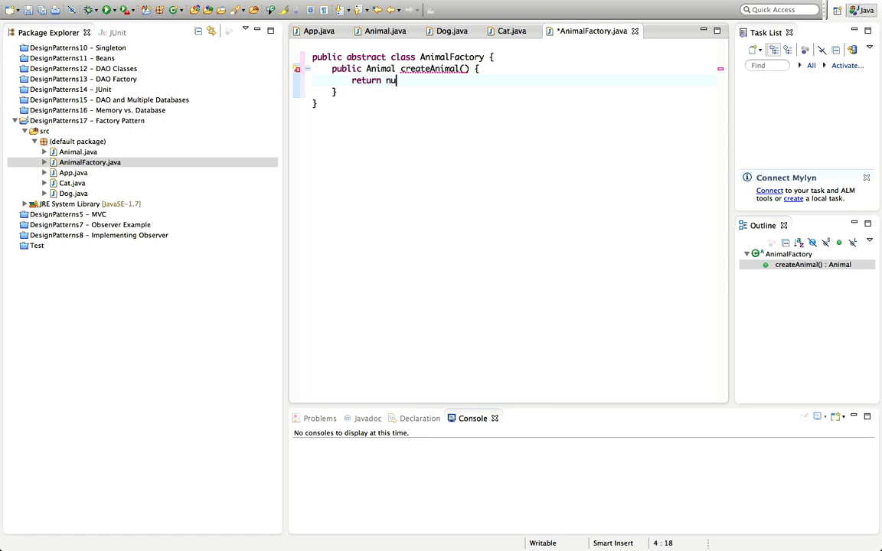
{"action": "type", "text": "ll;"}
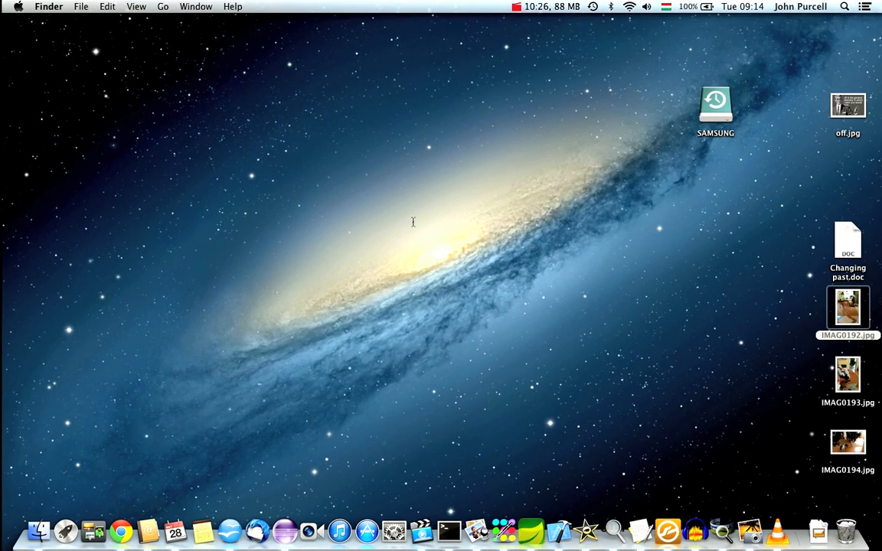
Step: Switch to Chrome and scroll through the BorderFactory Javadoc's border-creating method summary
{"action": "left_click", "coordinate": [845, 307]}
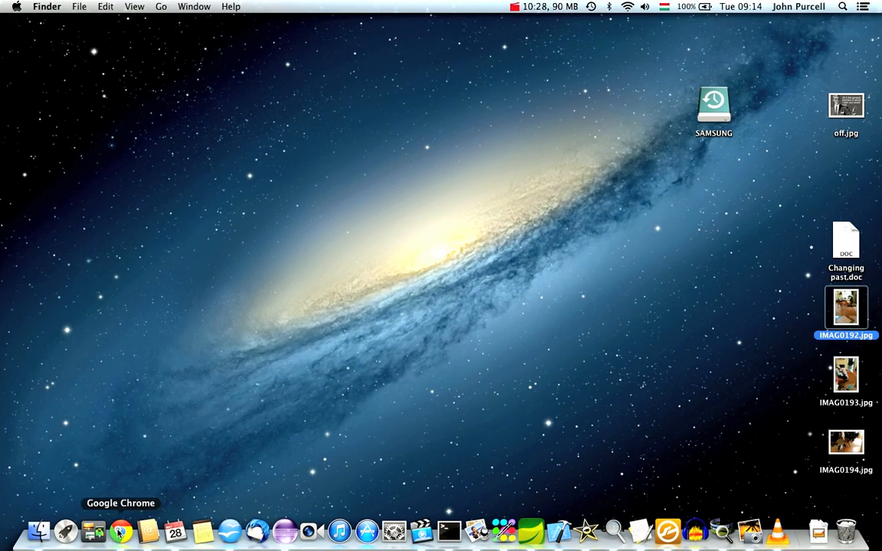
{"action": "left_click", "coordinate": [120, 530]}
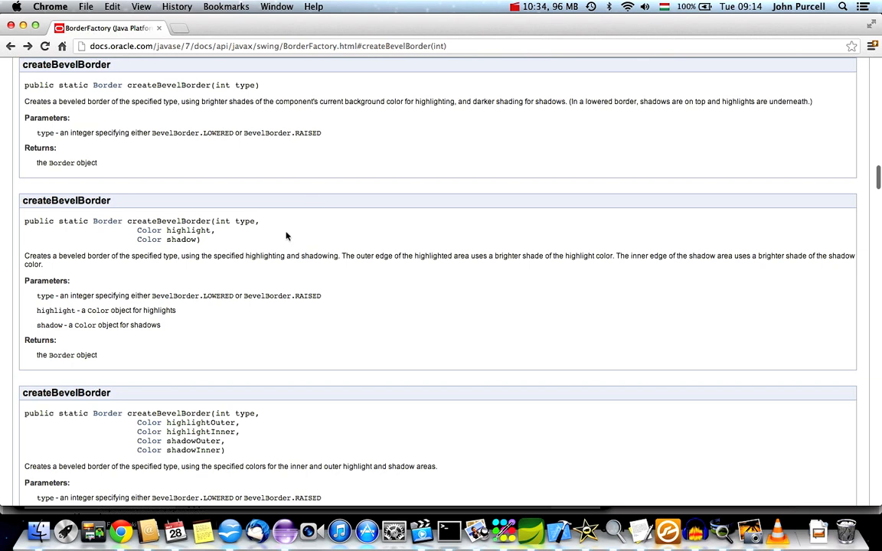
{"action": "scroll", "scroll_direction": "up", "scroll_amount": 3}
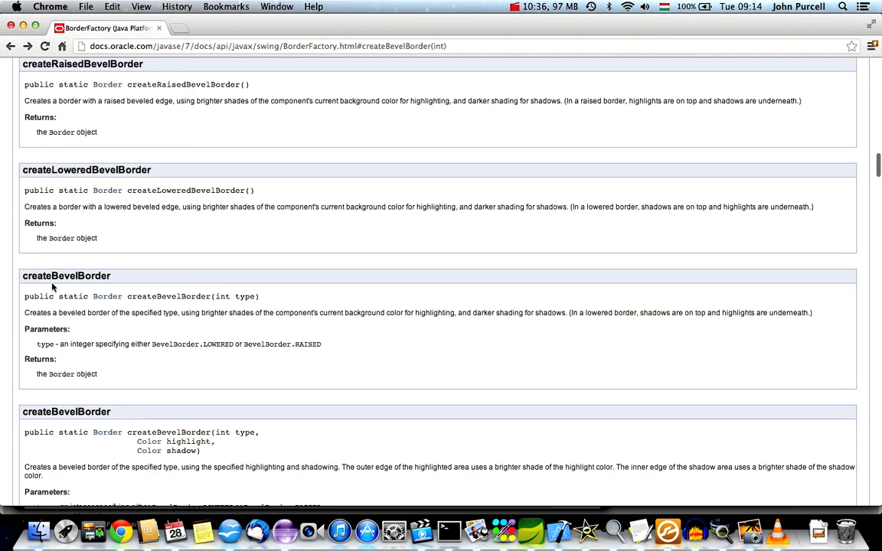
{"action": "scroll", "scroll_direction": "down", "scroll_amount": 3}
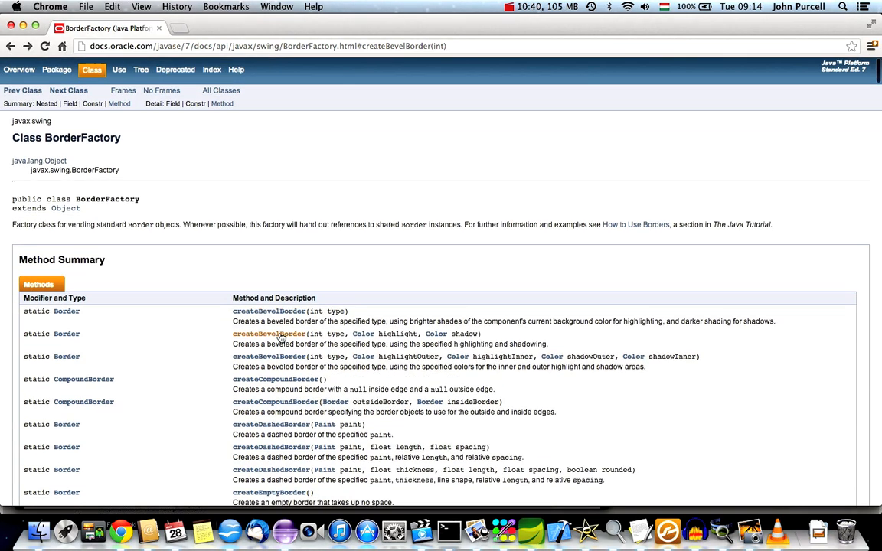
{"action": "scroll", "scroll_direction": "down", "scroll_amount": 3}
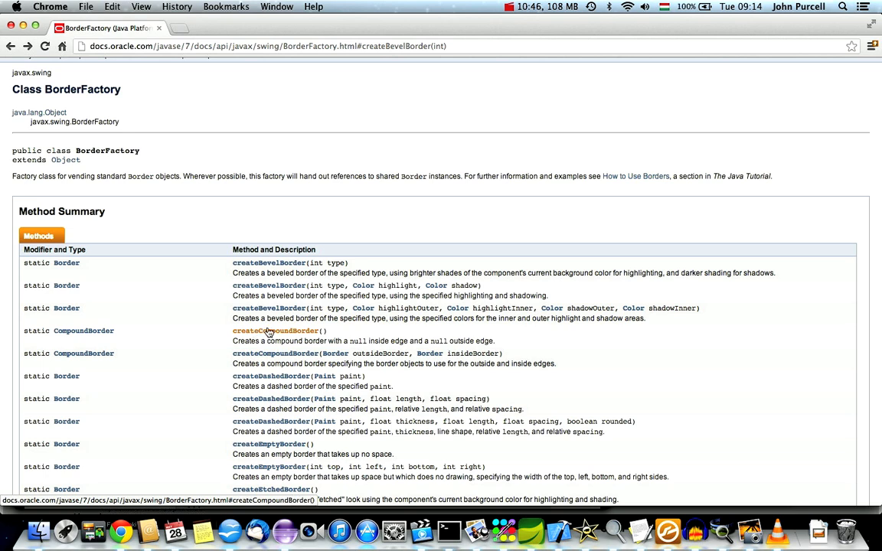
{"action": "scroll", "scroll_direction": "down", "scroll_amount": 3}
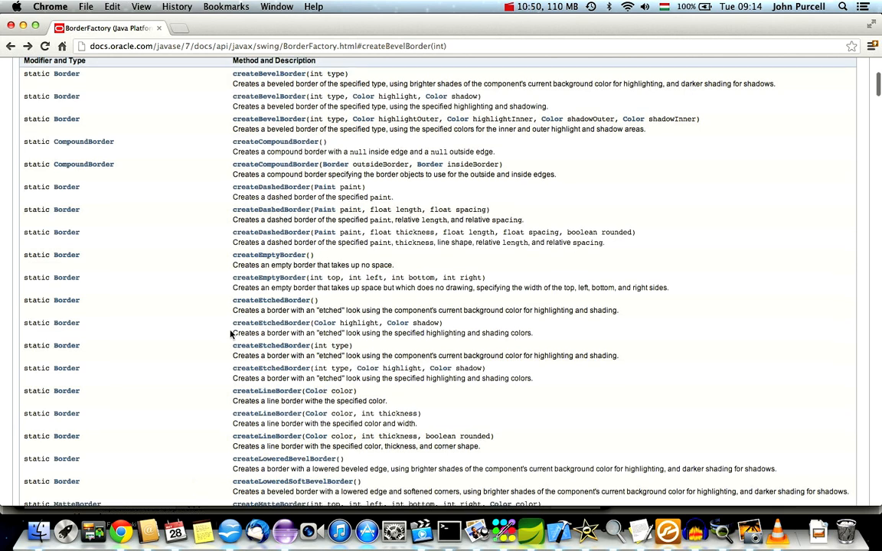
{"action": "scroll", "scroll_direction": "down", "scroll_amount": 3}
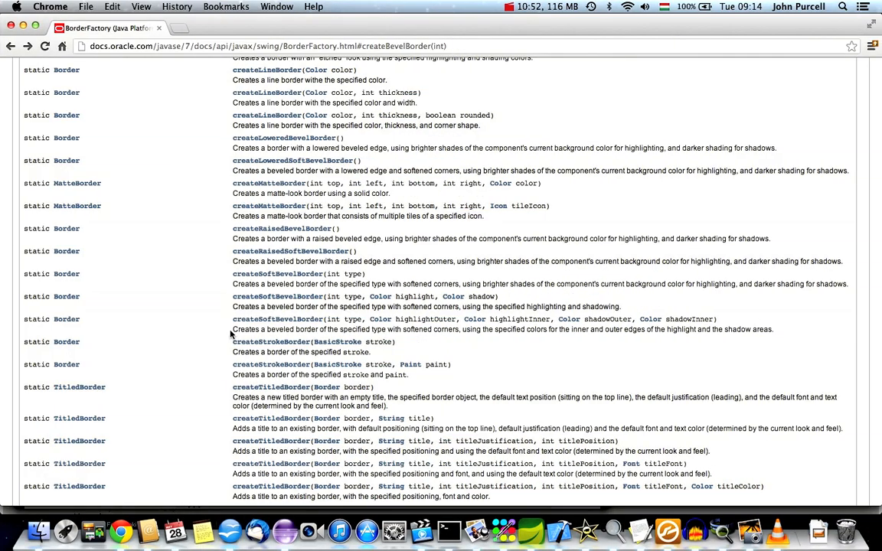
{"action": "mouse_move", "coordinate": [230, 528]}
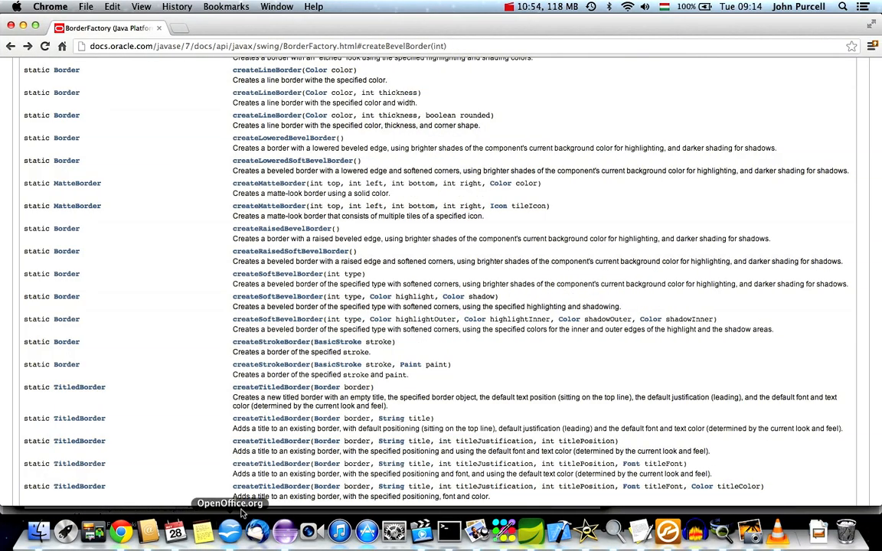
{"action": "mouse_move", "coordinate": [271, 341]}
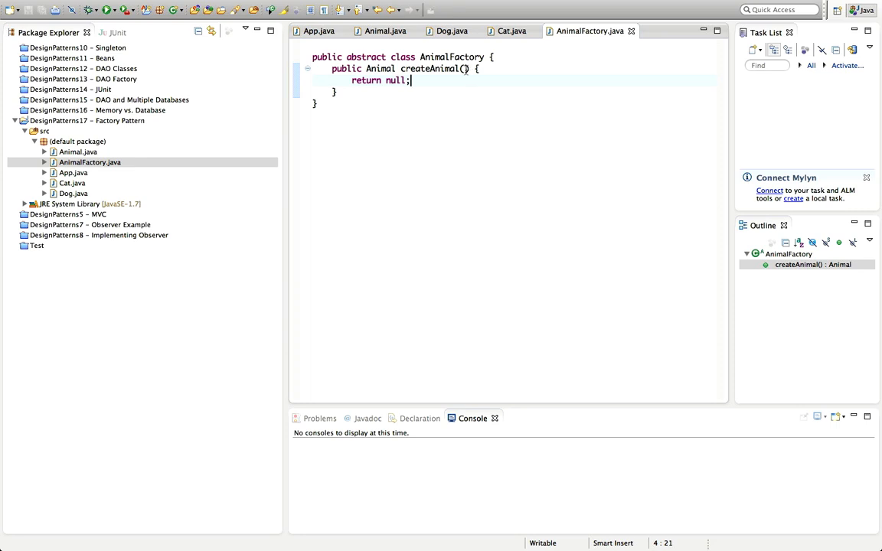
Step: Return to AnimalFactory.java and open blank lines above createAnimal()
{"action": "left_click", "coordinate": [465, 68]}
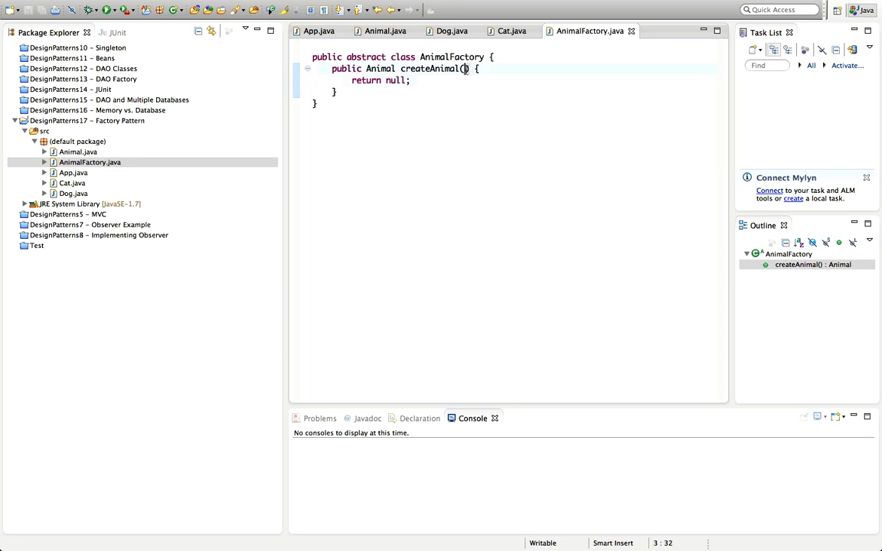
{"action": "double_click", "coordinate": [431, 69]}
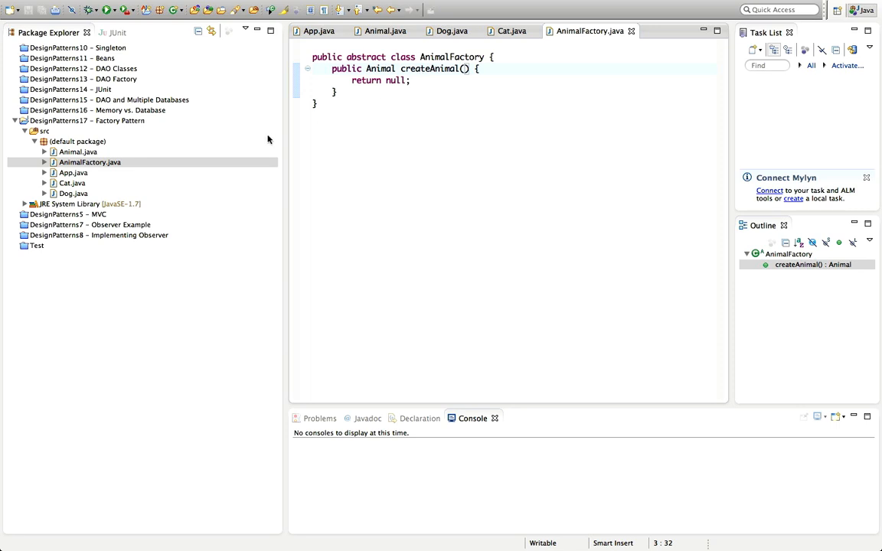
{"action": "left_click", "coordinate": [76, 152]}
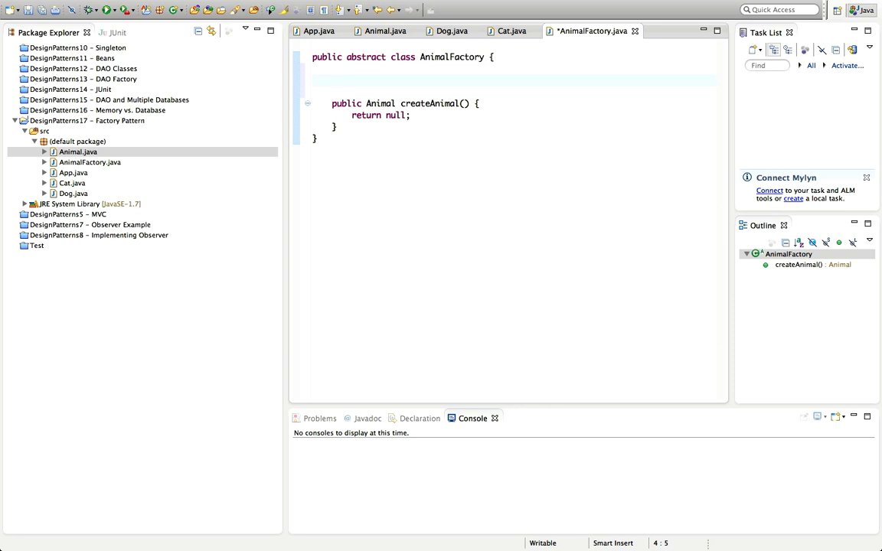
Step: Declare public static final int constants CAT = 0 and DOG = 1
{"action": "type", "text": "public"}
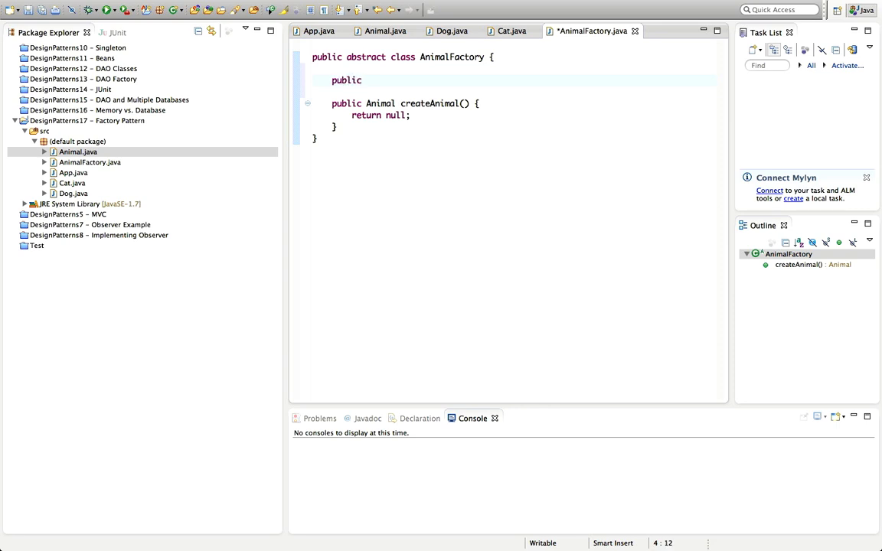
{"action": "type", "text": "static final"}
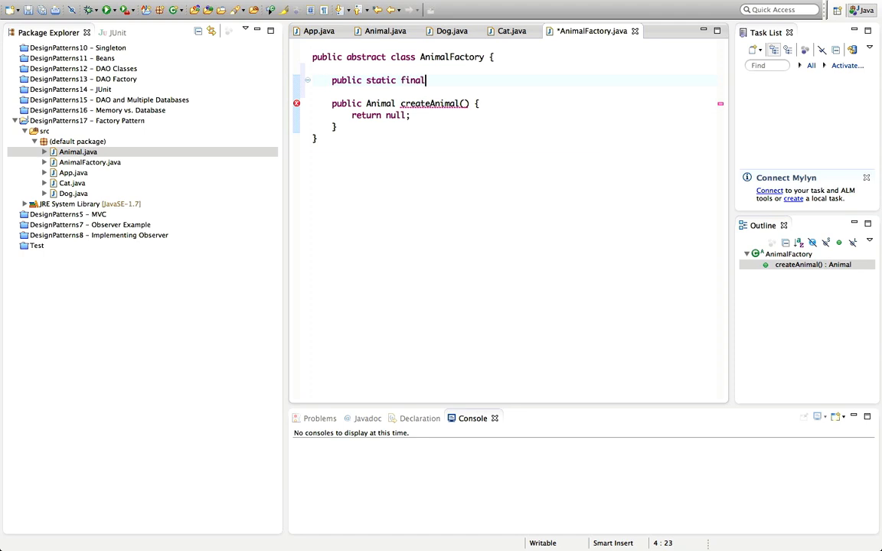
{"action": "type", "text": "int CAT"}
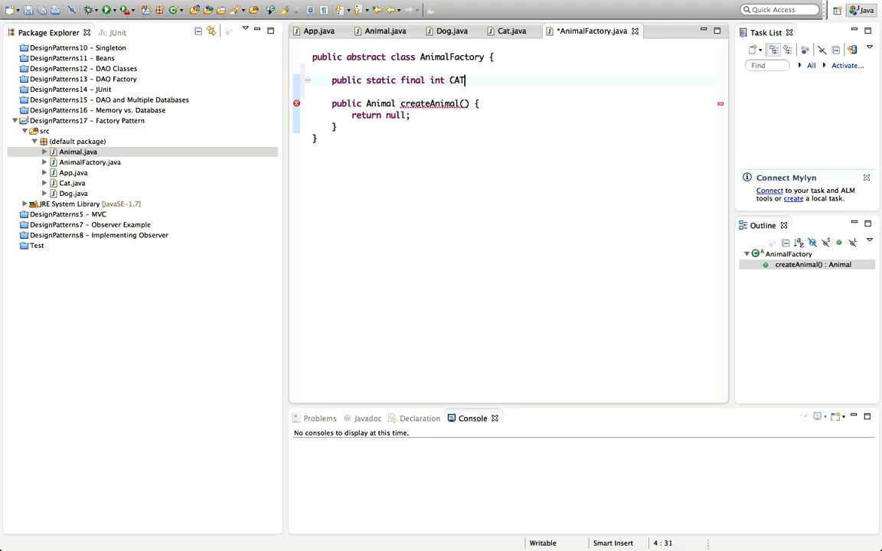
{"action": "type", "text": "= 0"}
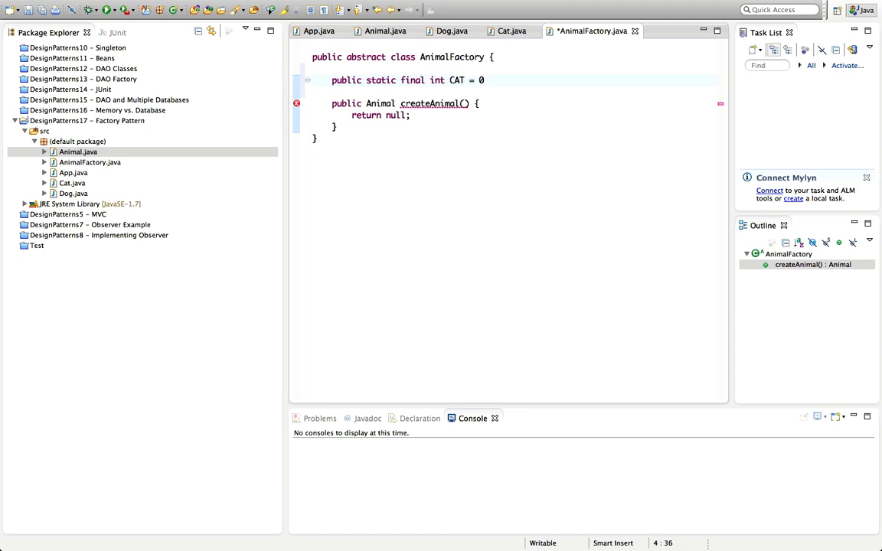
{"action": "type", "text": "public"}
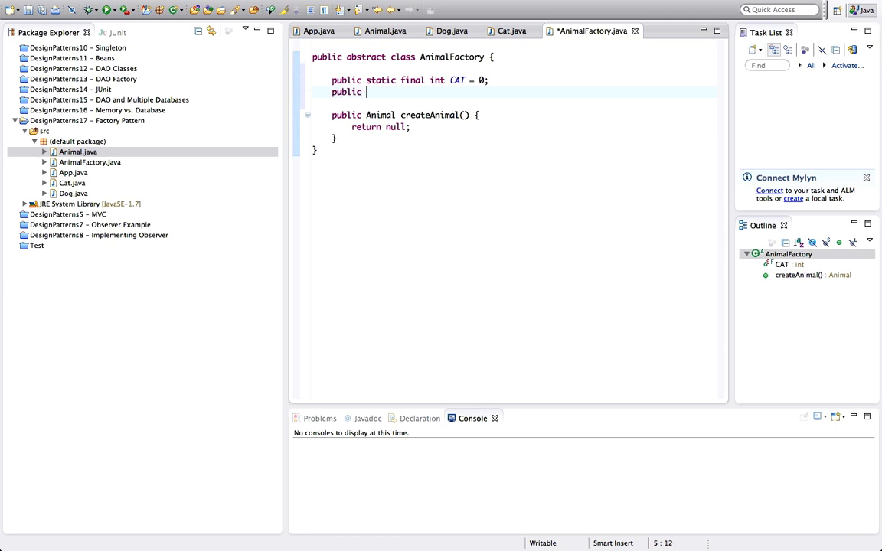
{"action": "type", "text": "static final int"}
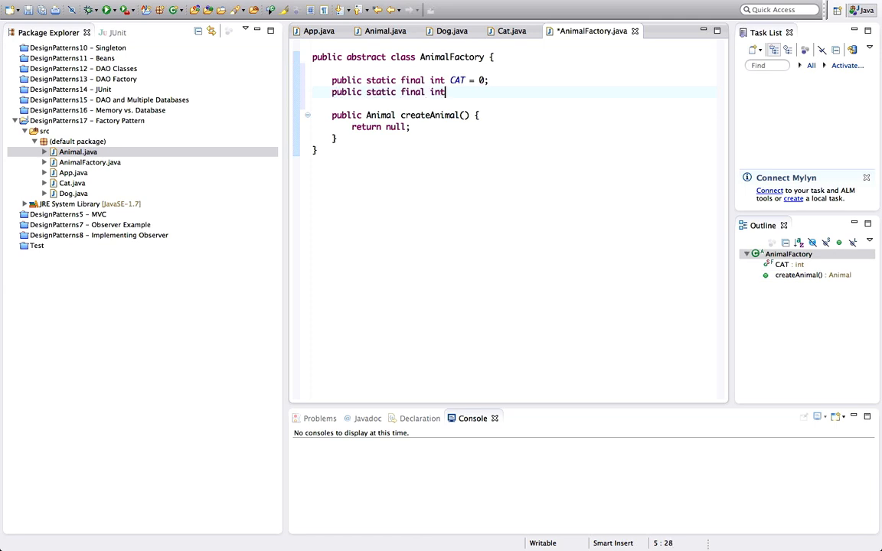
{"action": "type", "text": "DOG = 1"}
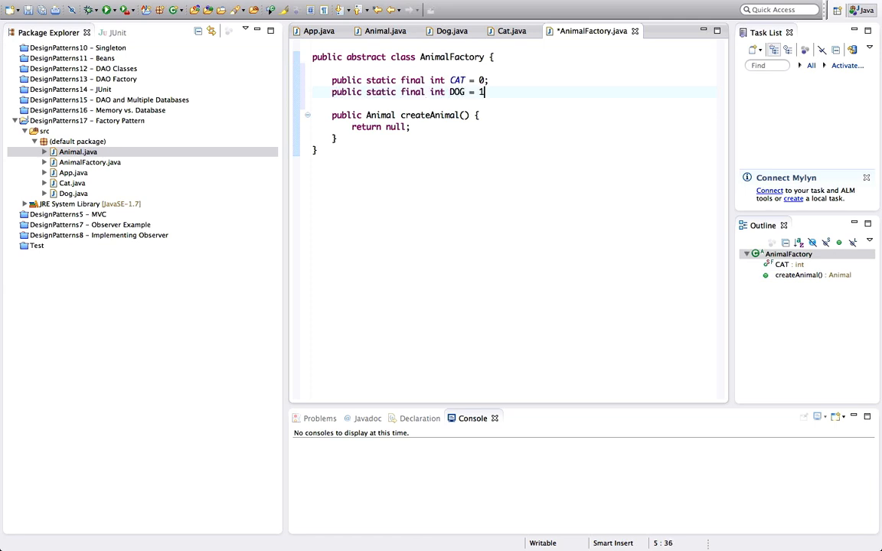
{"action": "type", "text": ";"}
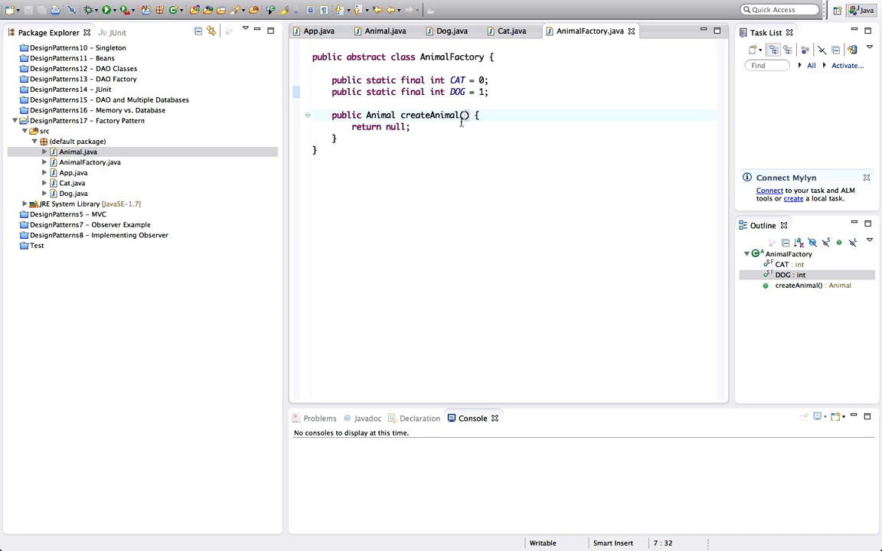
Step: Give createAnimal an int type parameter
{"action": "type", "text": "int t"}
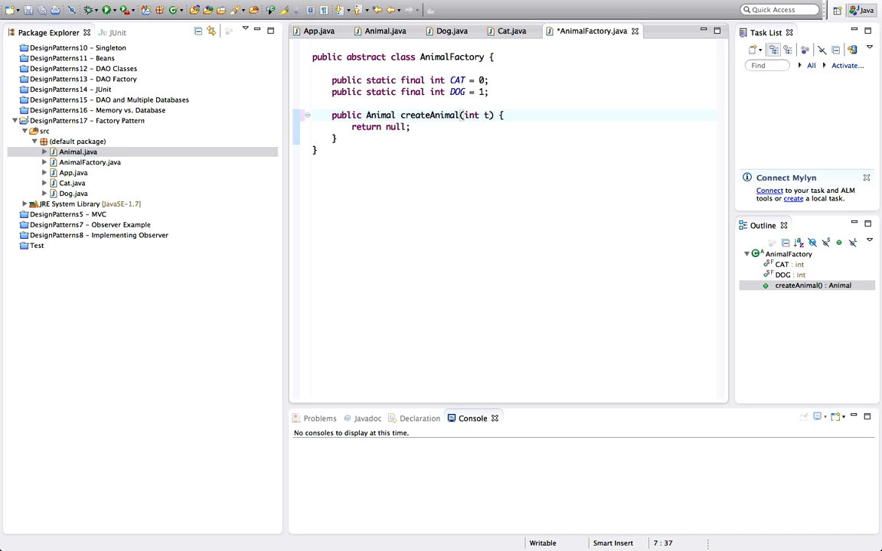
{"action": "type", "text": "ype"}
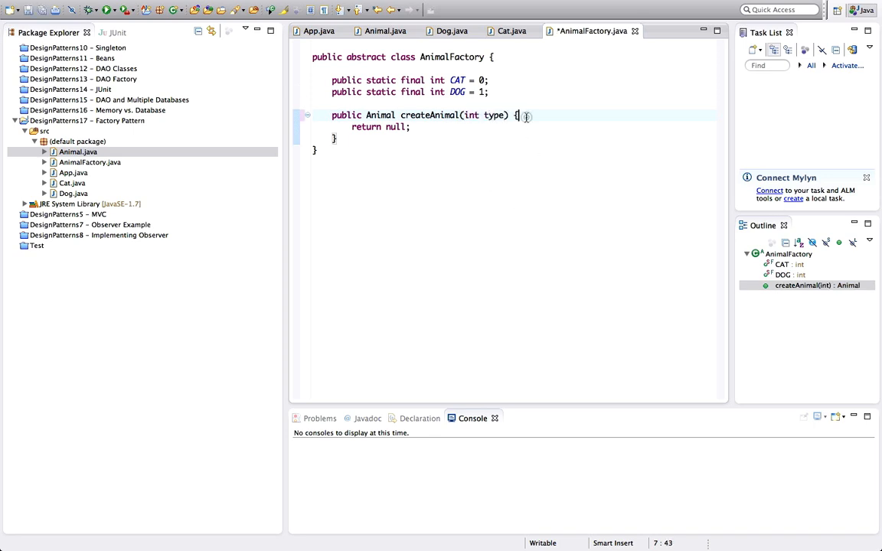
Step: Start switch(type) with case CAT returning a new Cat()
{"action": "type", "text": "switch()"}
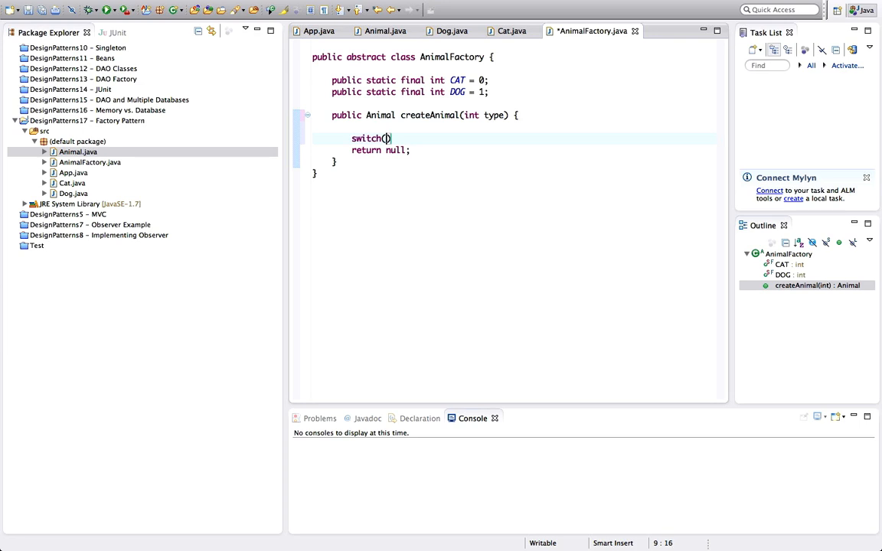
{"action": "type", "text": "type"}
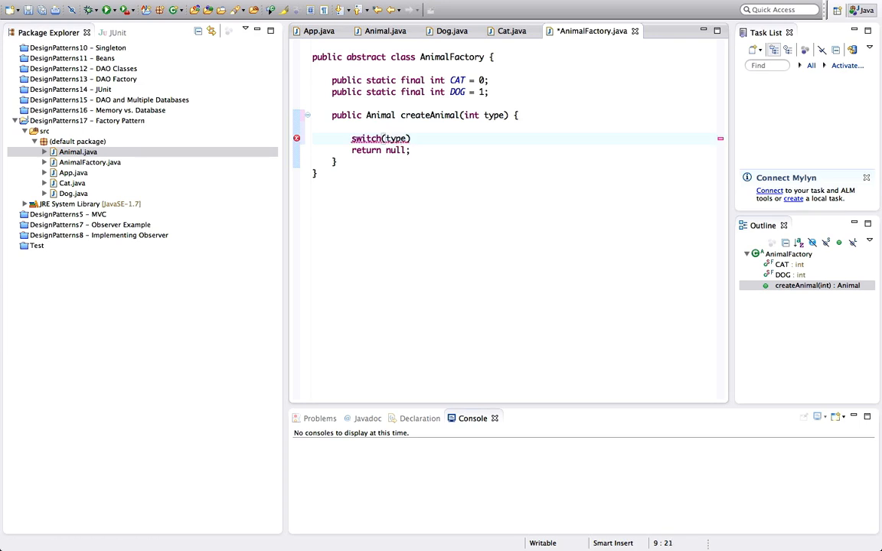
{"action": "type", "text": "{"}
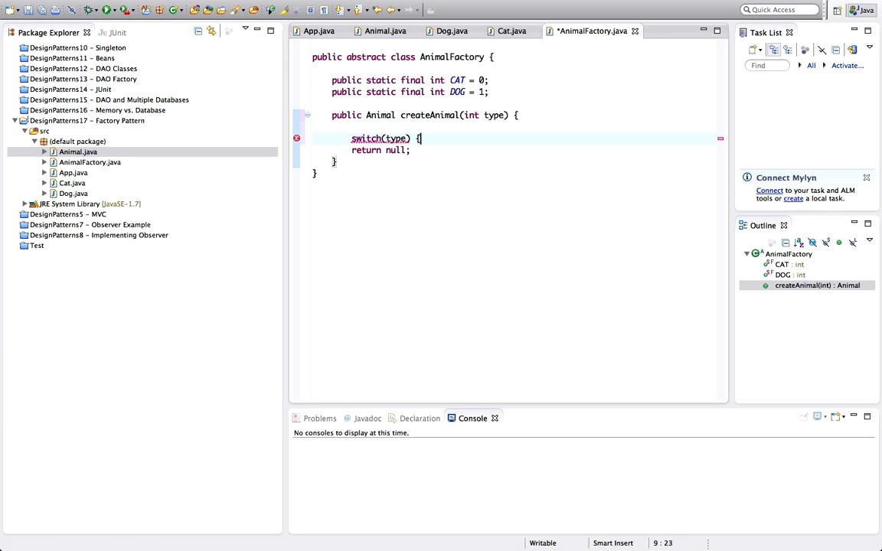
{"action": "key", "text": "enter"}
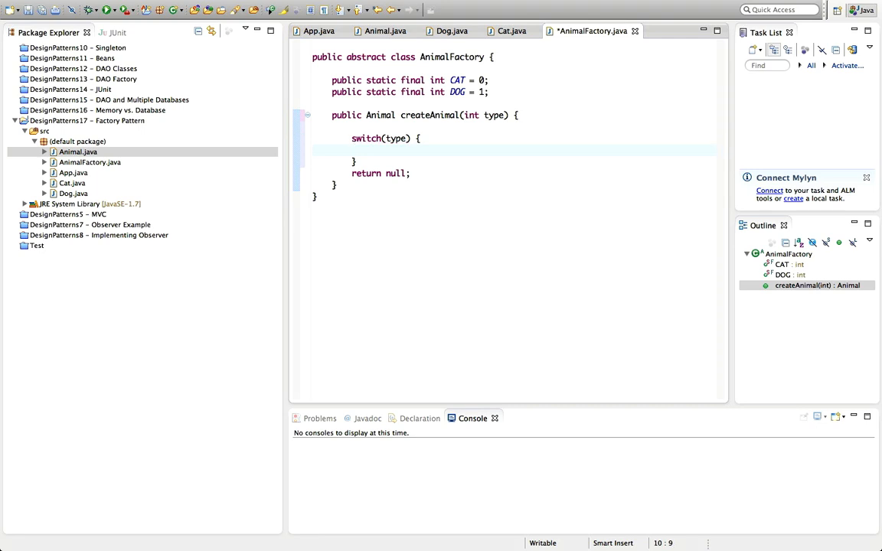
{"action": "type", "text": "case CAT:"}
{"action": "type", "text": "return new"}
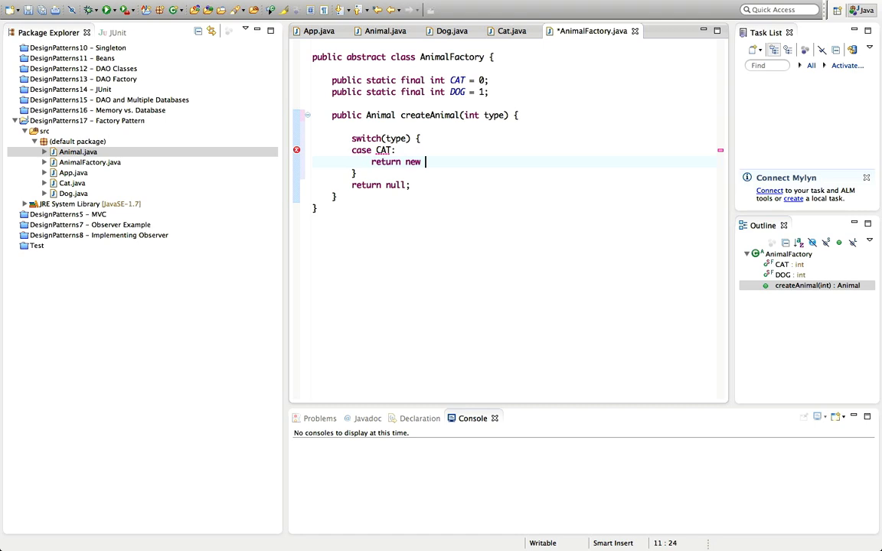
{"action": "type", "text": "Cat();"}
{"action": "type", "text": "retu"}
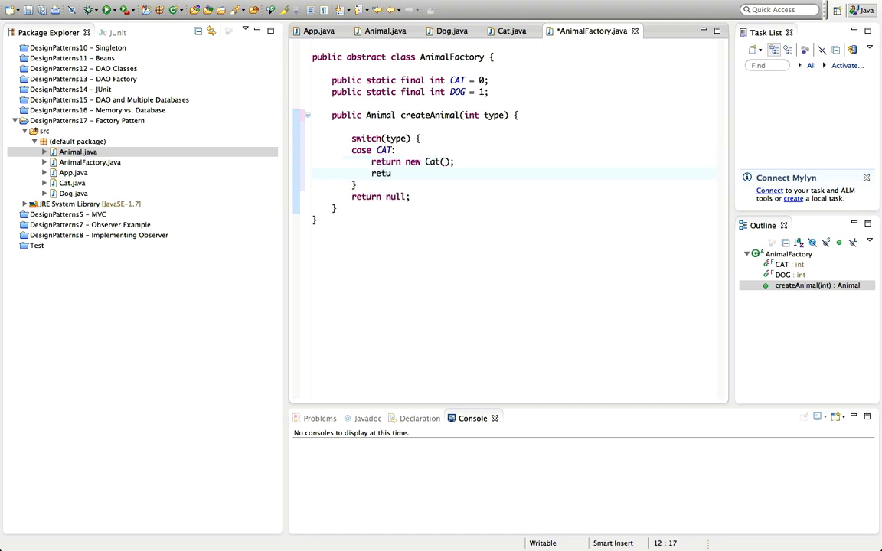
Step: Add case DOG returning a new Dog() to the switch
{"action": "type", "text": "case"}
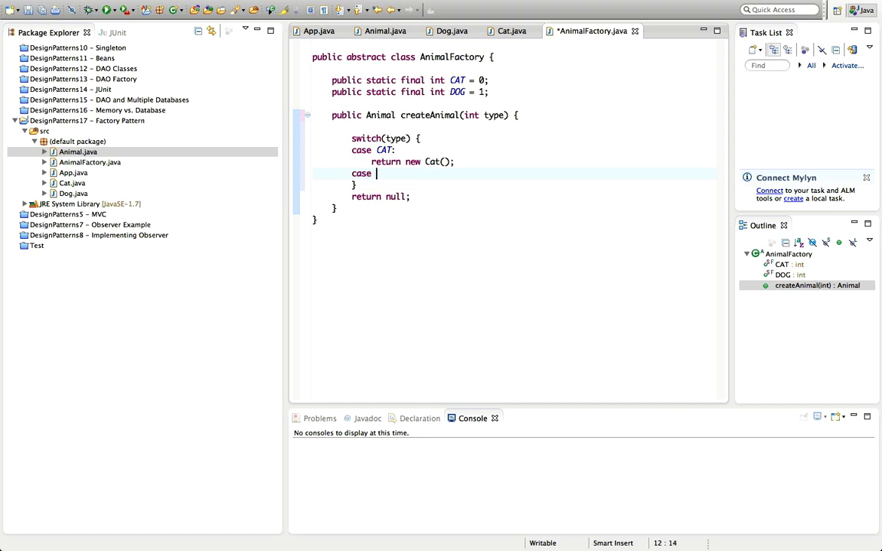
{"action": "type", "text": "DOG:"}
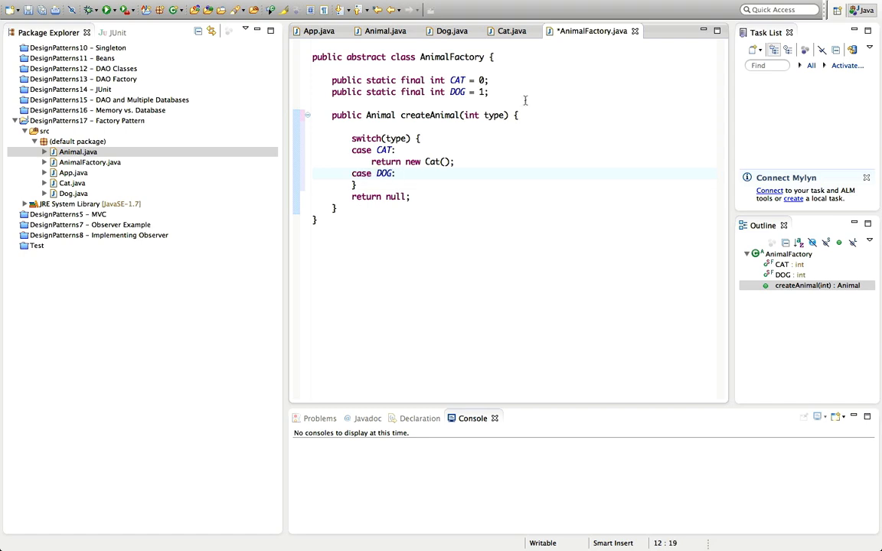
{"action": "left_click", "coordinate": [447, 162]}
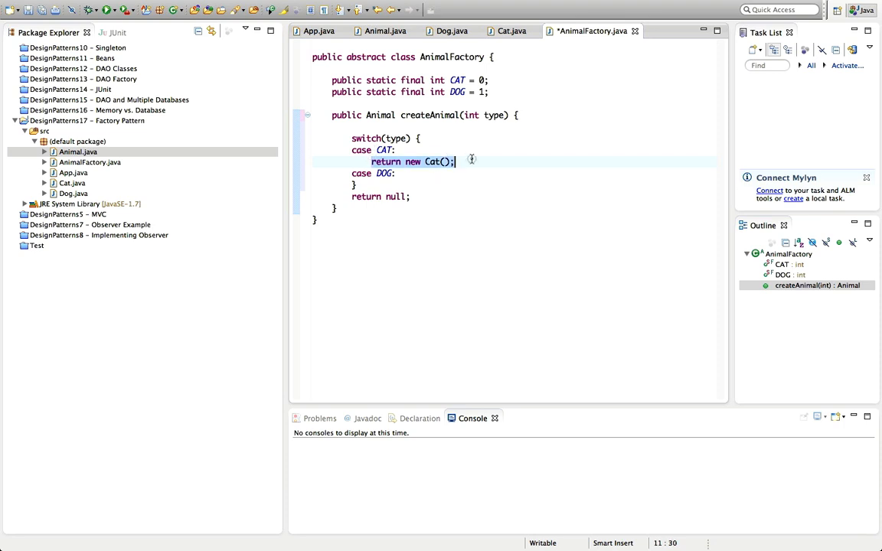
{"action": "left_click", "coordinate": [456, 80]}
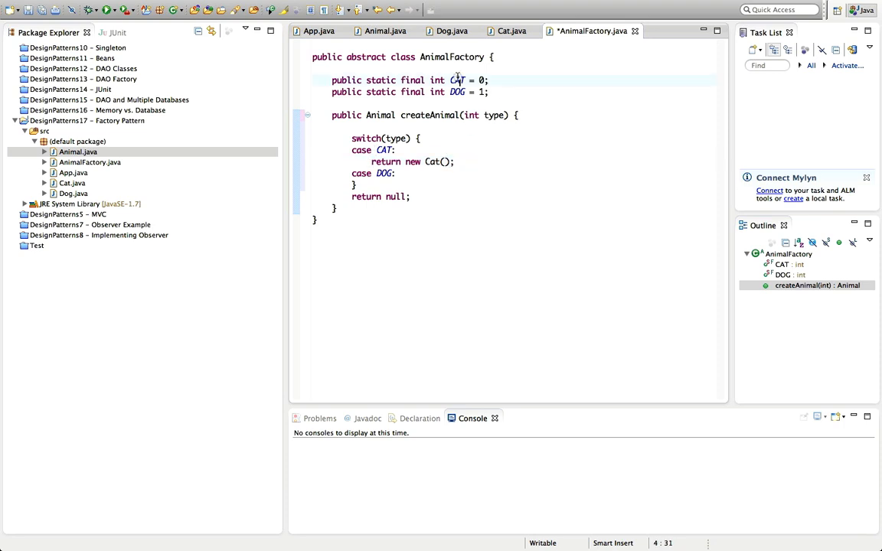
{"action": "left_click", "coordinate": [435, 162]}
{"action": "type", "text": "return "}
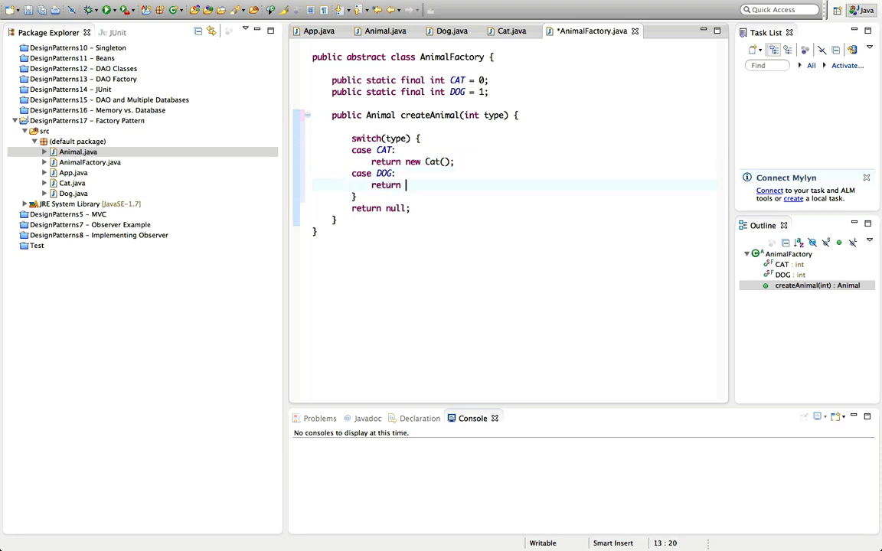
{"action": "type", "text": "new Dog()"}
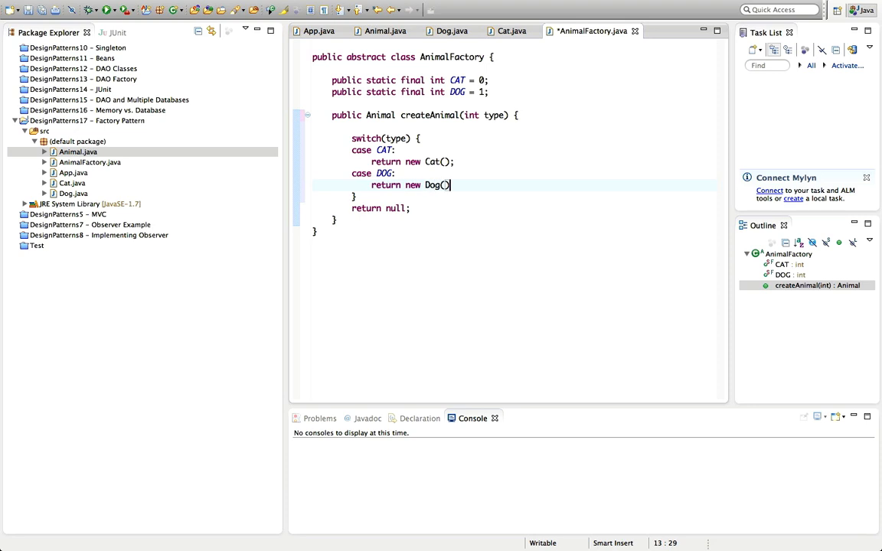
{"action": "type", "text": ";"}
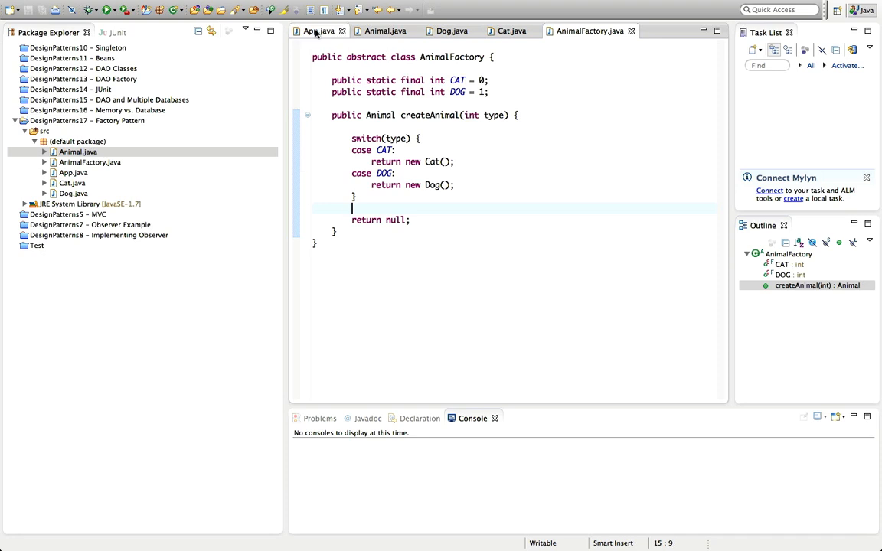
Step: In App's main, write the partial line Animal animal = AnimalFactory.create
{"action": "left_click", "coordinate": [315, 31]}
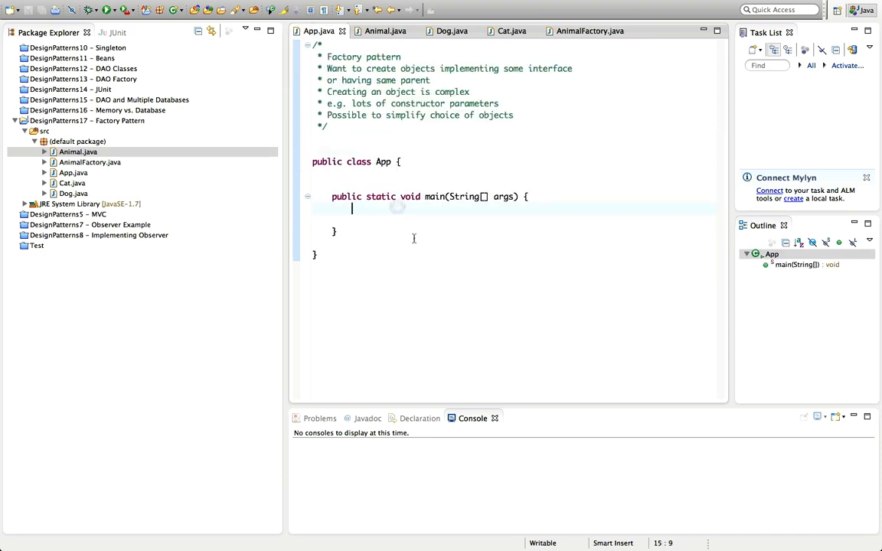
{"action": "key", "text": "enter"}
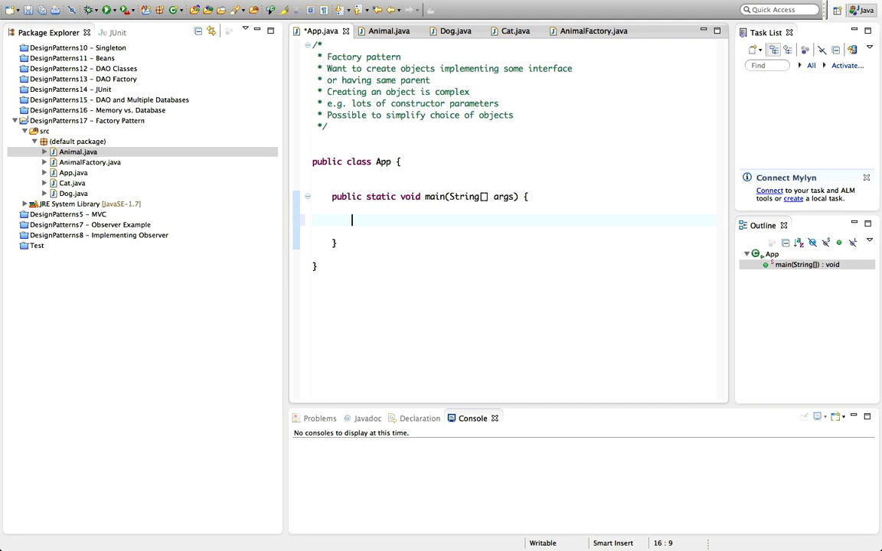
{"action": "type", "text": "Animal"}
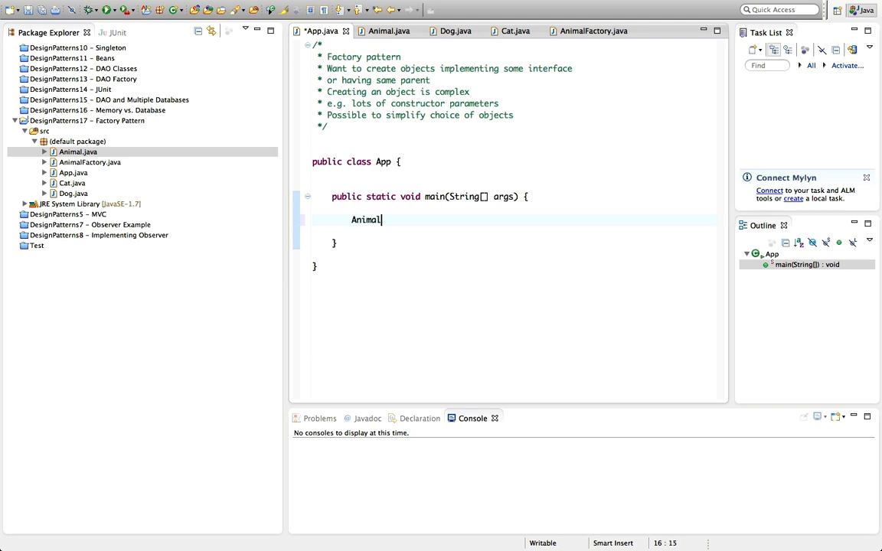
{"action": "type", "text": "animal ="}
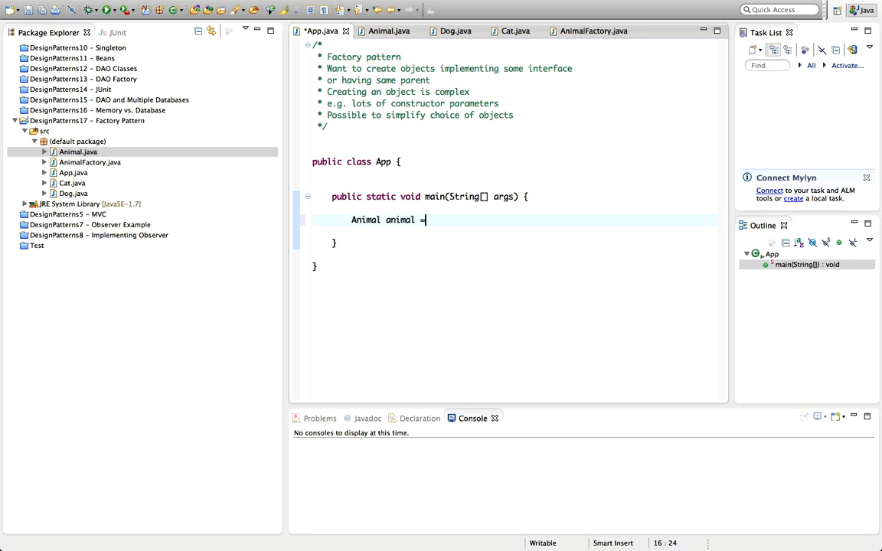
{"action": "type", "text": "\" \""}
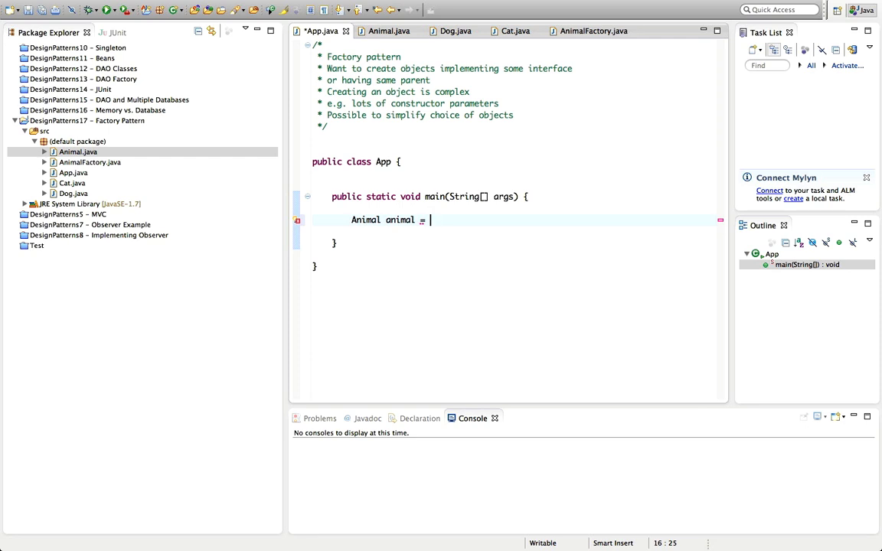
{"action": "type", "text": "Animal"}
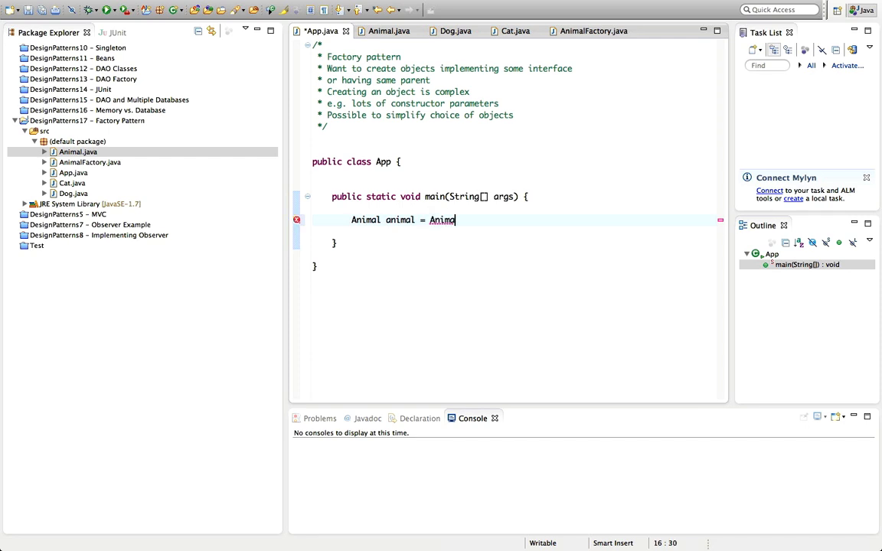
{"action": "type", "text": "lFactory"}
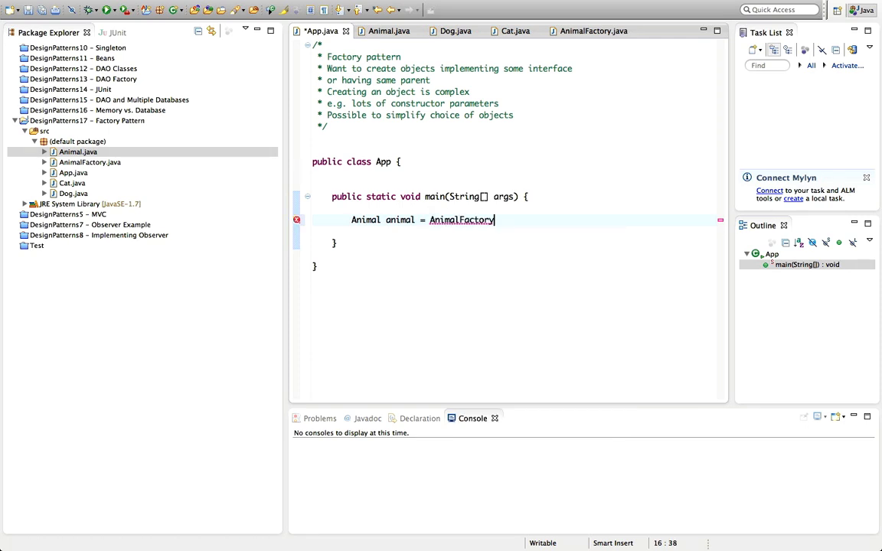
{"action": "type", "text": ".c"}
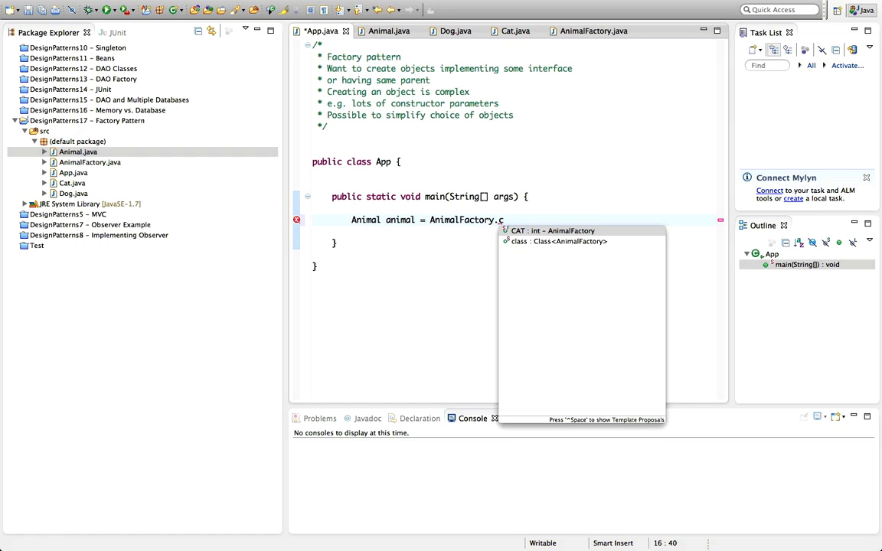
{"action": "left_click", "coordinate": [593, 30]}
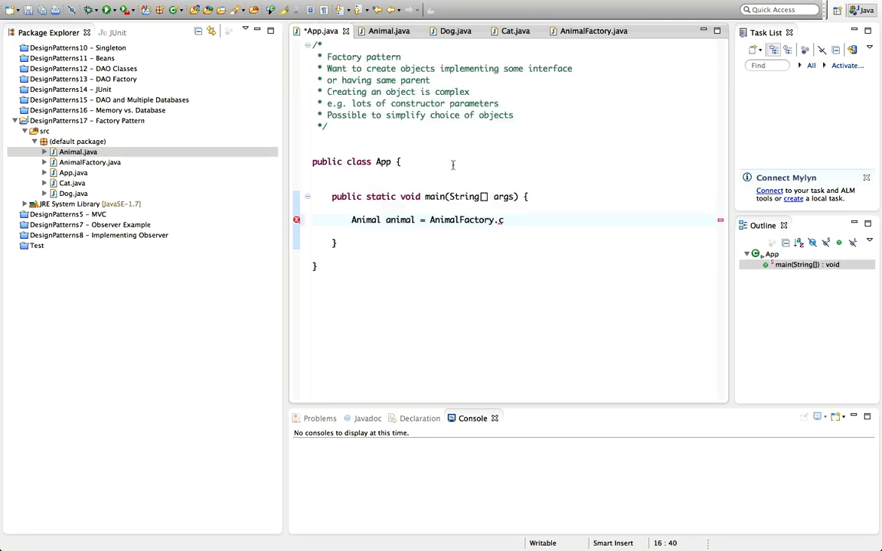
{"action": "type", "text": "reate"}
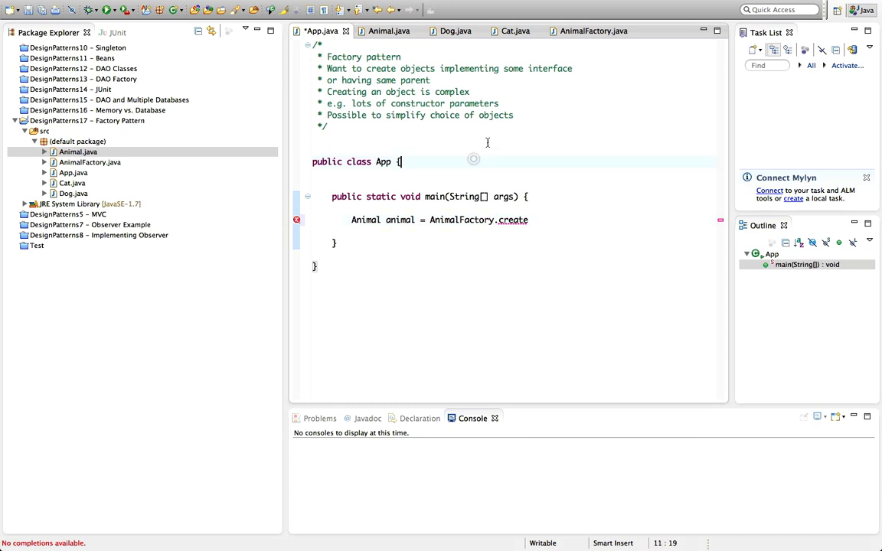
Step: Save all editors while reviewing AnimalFactory's createAnimal switch
{"action": "left_click", "coordinate": [594, 30]}
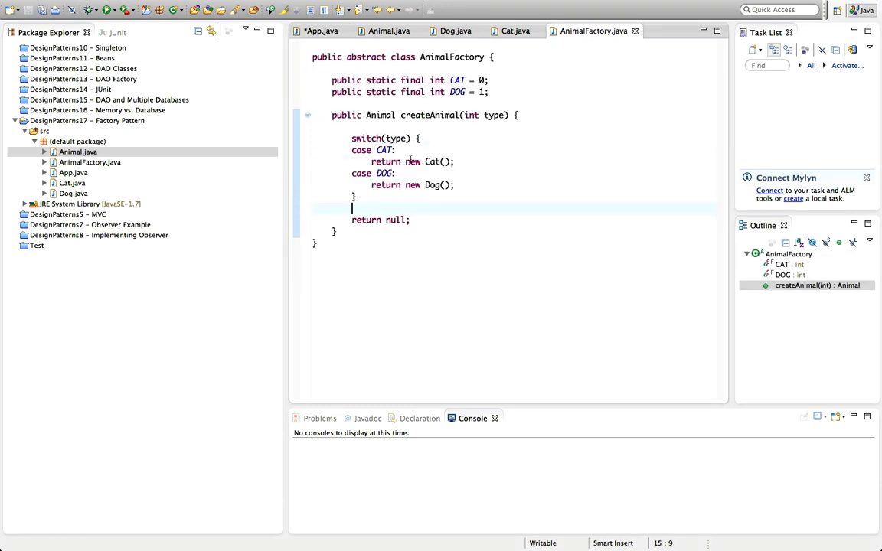
{"action": "mouse_move", "coordinate": [379, 115]}
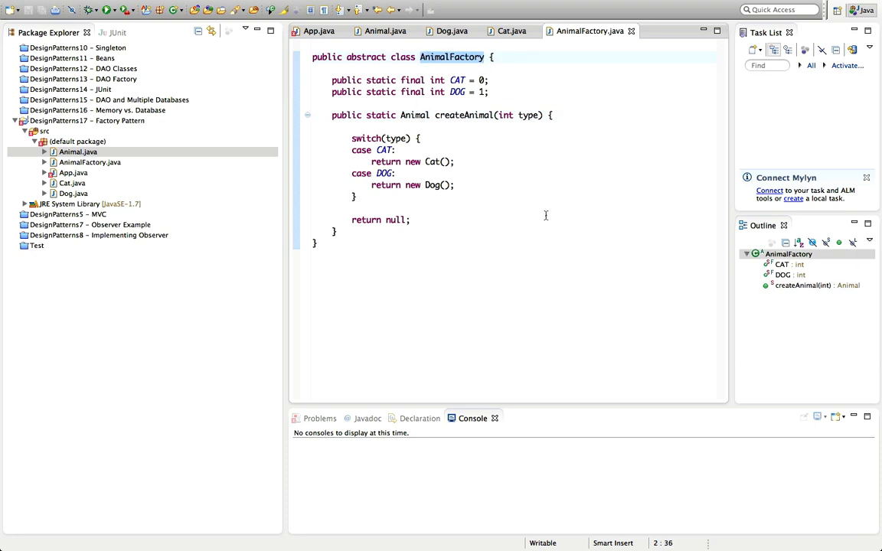
{"action": "left_click", "coordinate": [484, 57]}
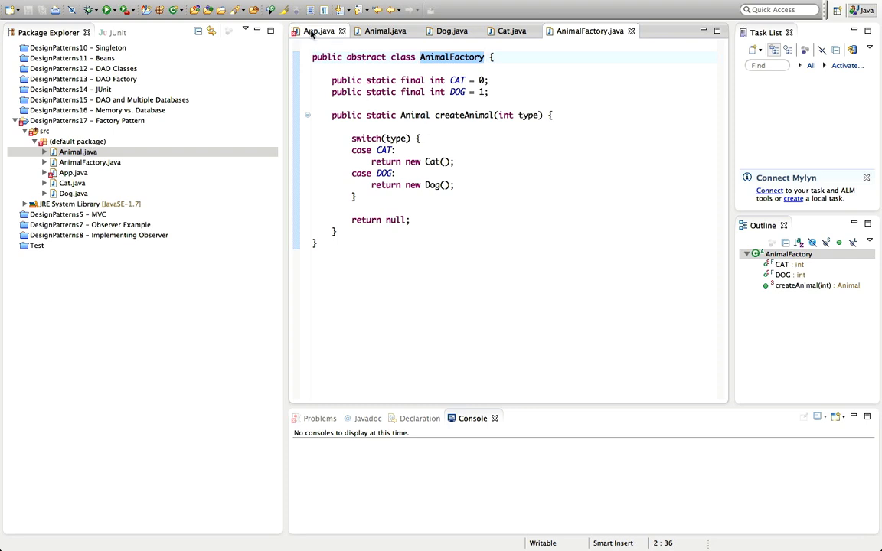
Step: Complete createAnimal(AnimalFactory.CAT), call animal.speak(), and launch the App program
{"action": "left_click", "coordinate": [319, 30]}
{"action": "type", "text": "Animal animal = "}
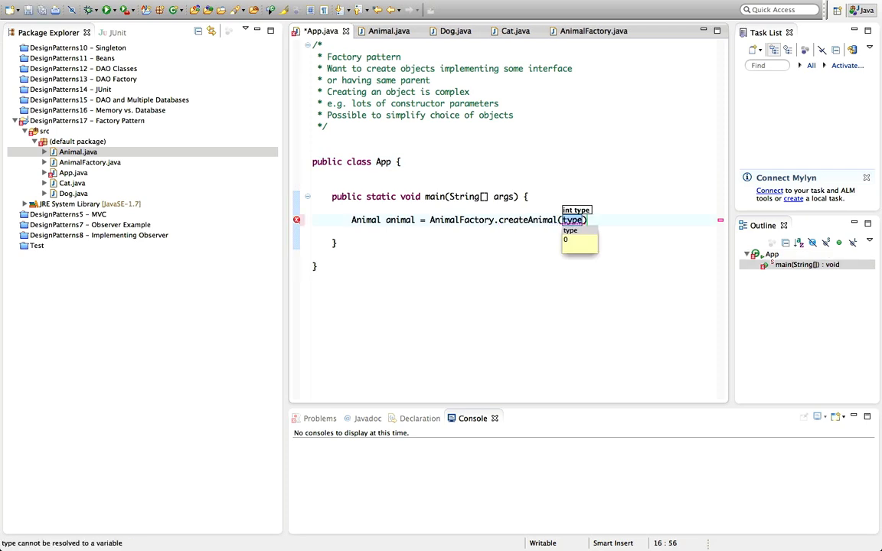
{"action": "type", "text": "AnimalFactor"}
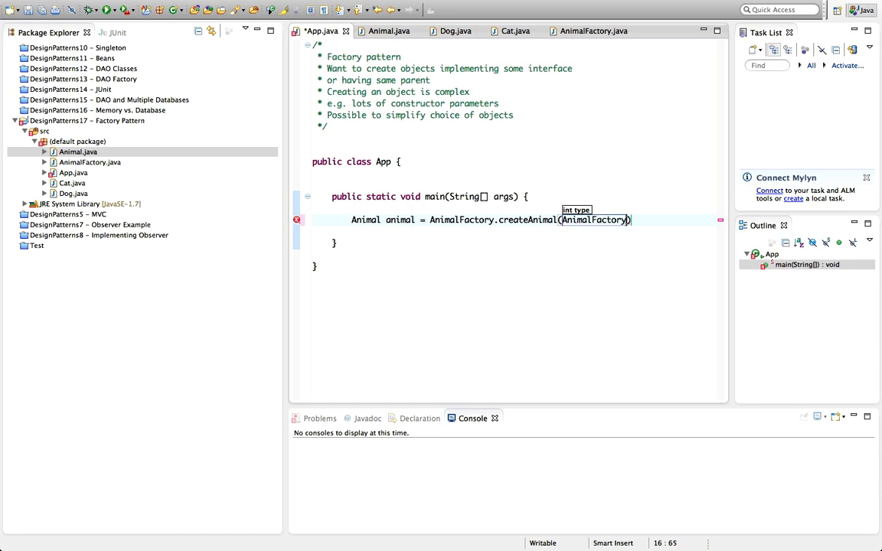
{"action": "type", "text": ".CAT"}
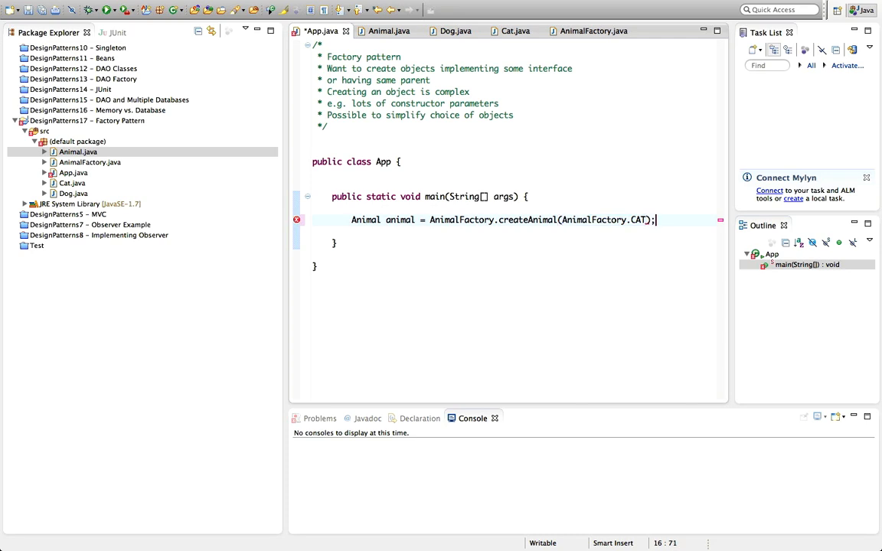
{"action": "type", "text": "sys"}
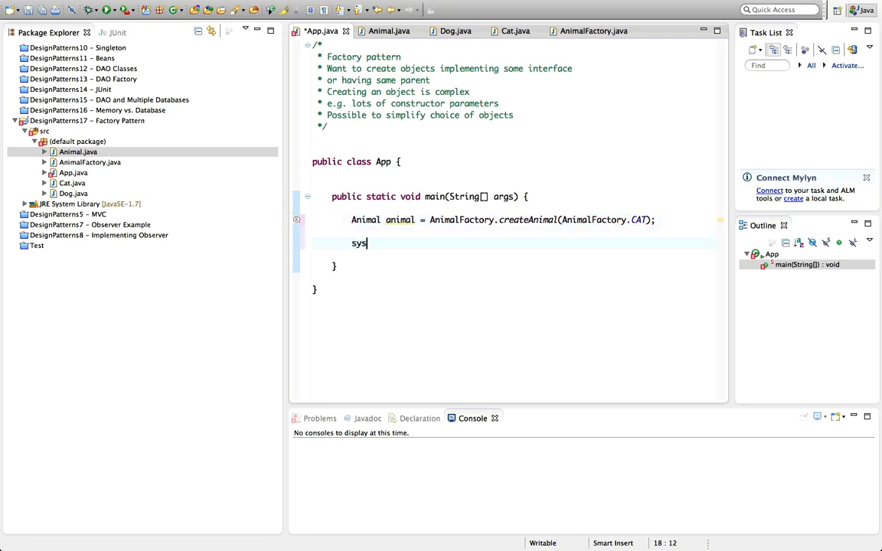
{"action": "type", "text": "System.out.println();"}
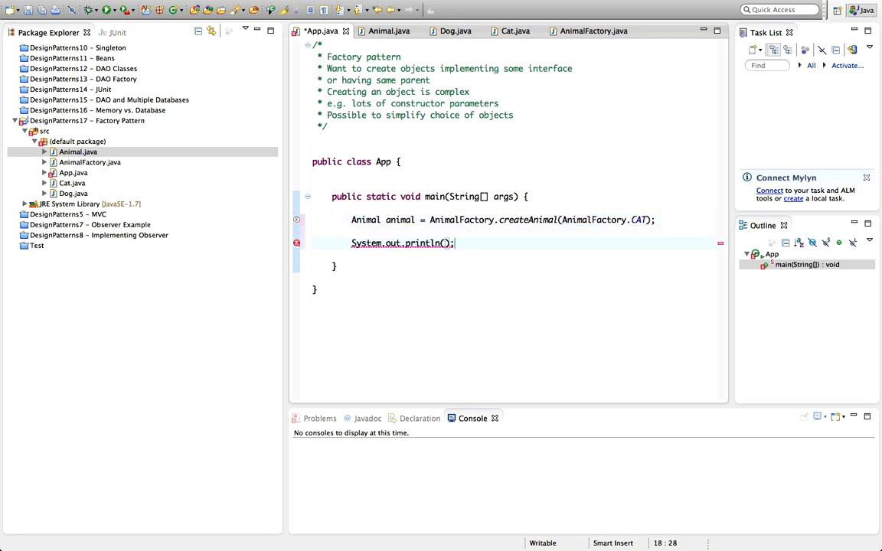
{"action": "type", "text": "animal.s"}
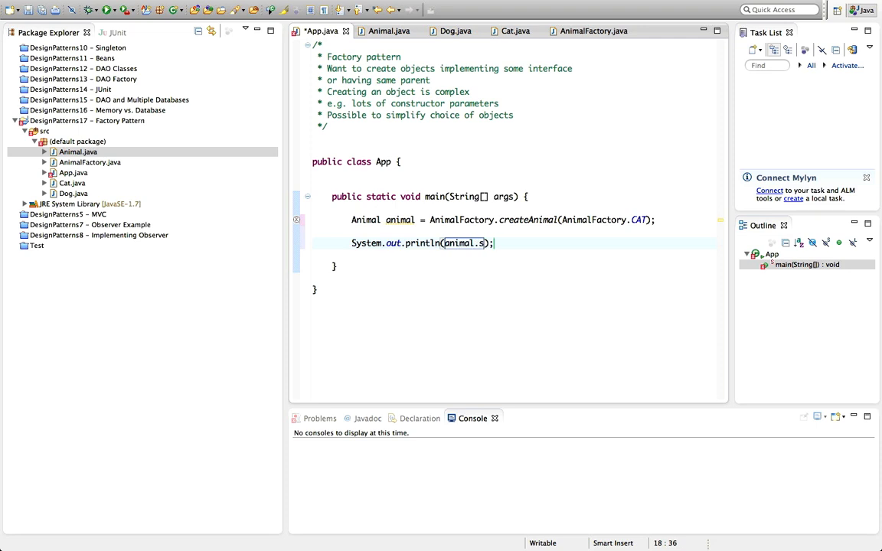
{"action": "type", "text": "peak();"}
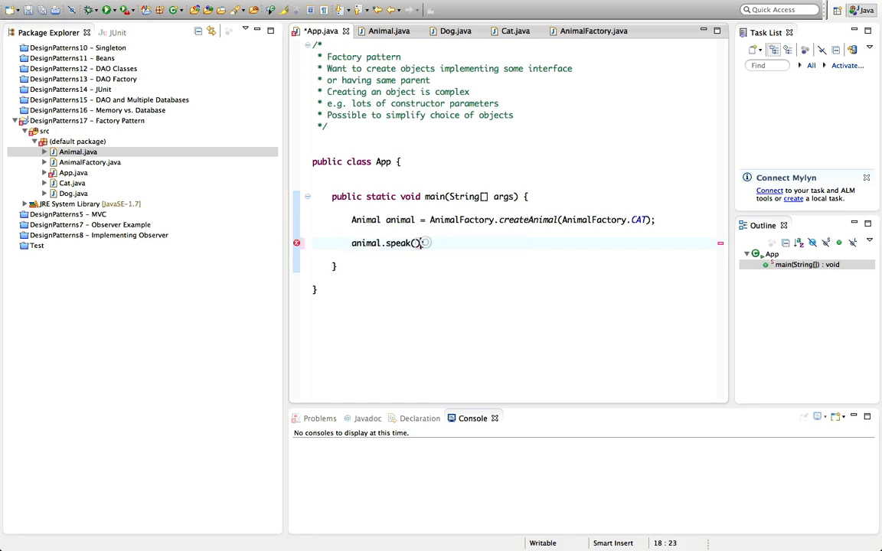
{"action": "key", "text": "ctrl+s"}
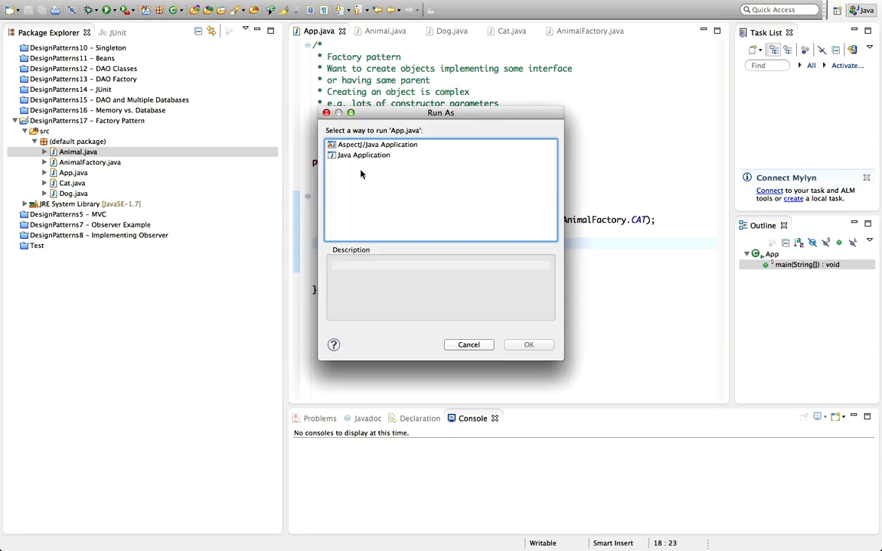
Step: Run App as a Java Application so the console prints Meow!
{"action": "left_click", "coordinate": [528, 344]}
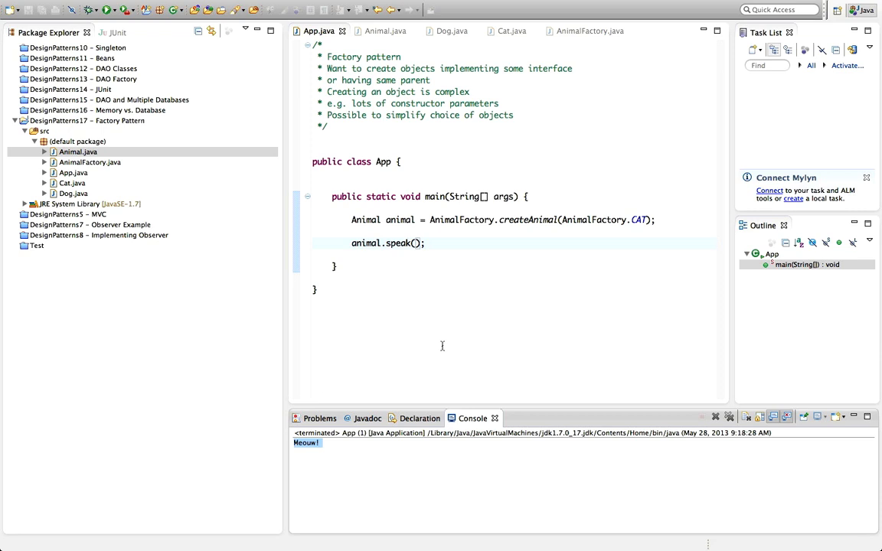
{"action": "mouse_move", "coordinate": [530, 260]}
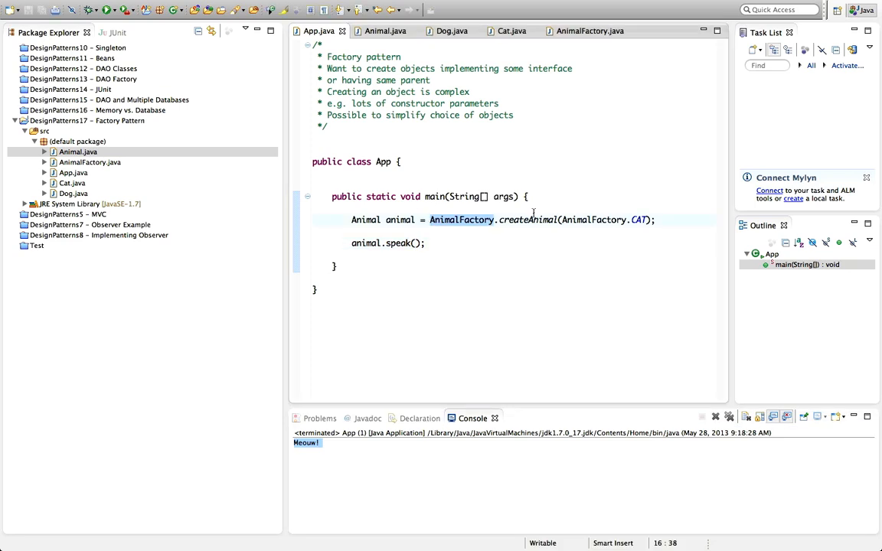
{"action": "left_click", "coordinate": [563, 220]}
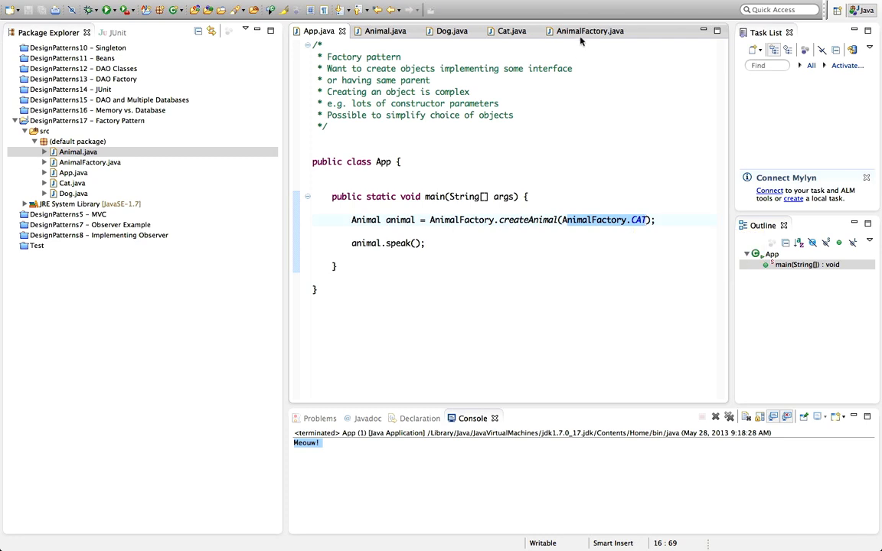
Step: Review the AnimalFactory and App classes, then bring the Dog class into the editor
{"action": "left_click", "coordinate": [590, 31]}
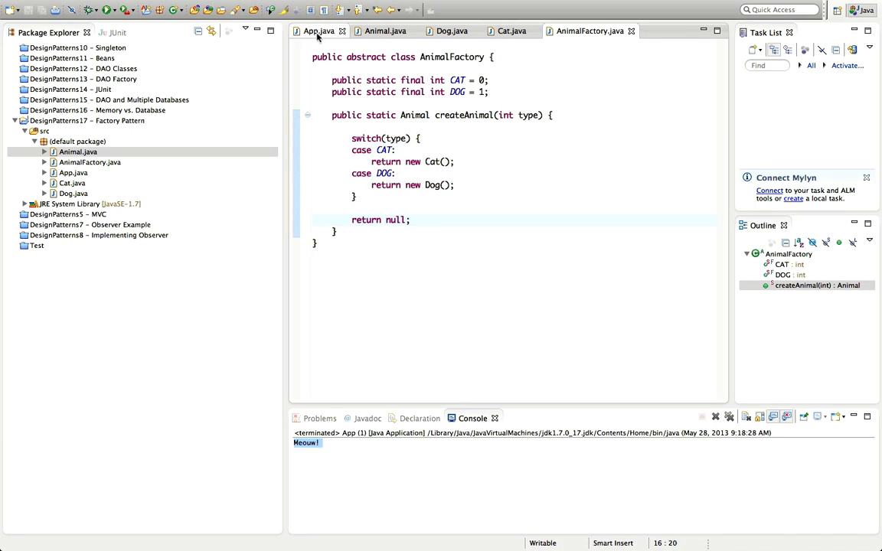
{"action": "left_click", "coordinate": [318, 30]}
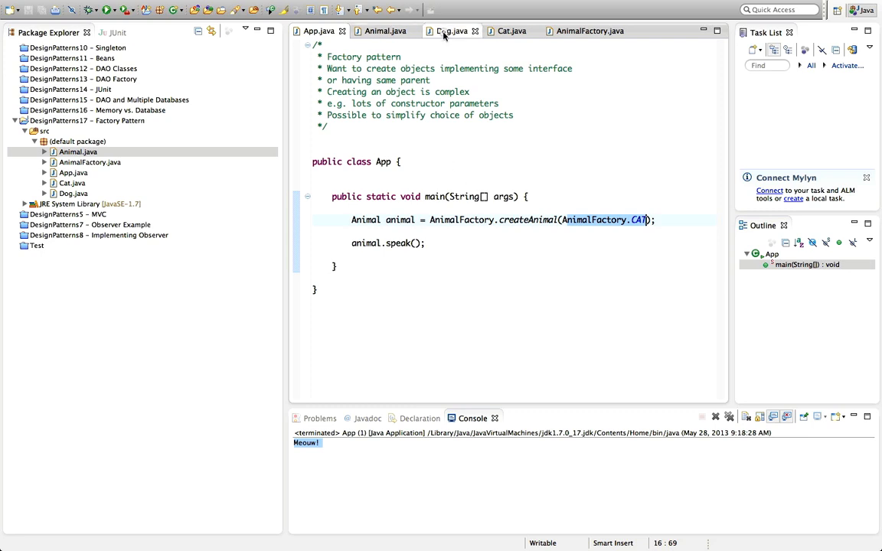
{"action": "left_click", "coordinate": [451, 31]}
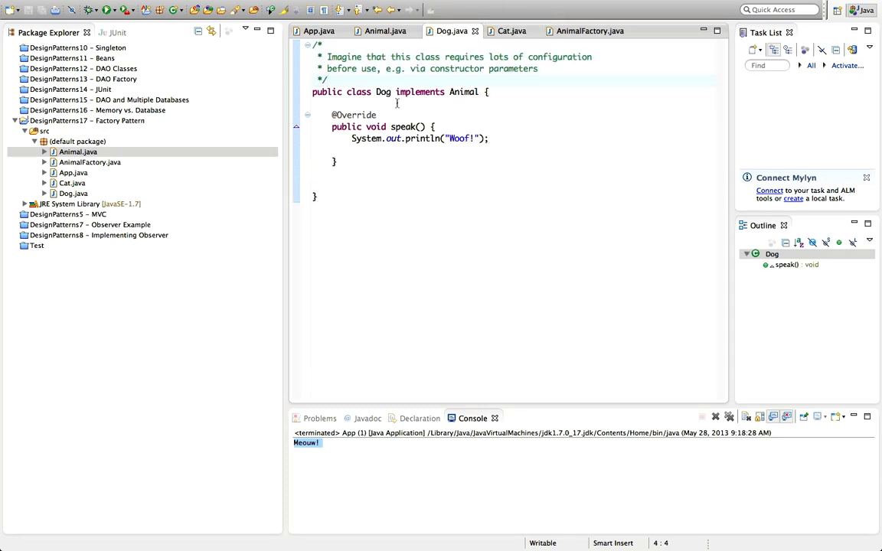
Step: Create a new empty AbstractAnimal class in the default package
{"action": "left_click", "coordinate": [76, 141]}
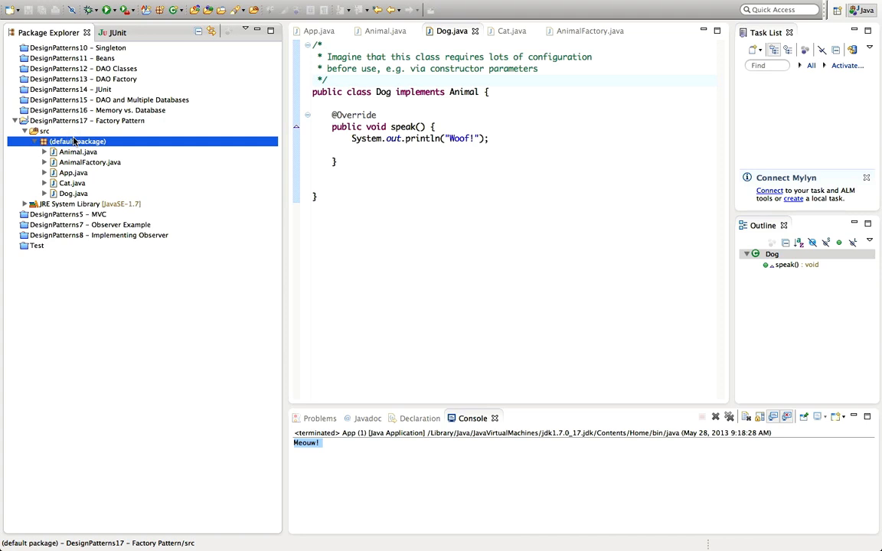
{"action": "right_click", "coordinate": [77, 140]}
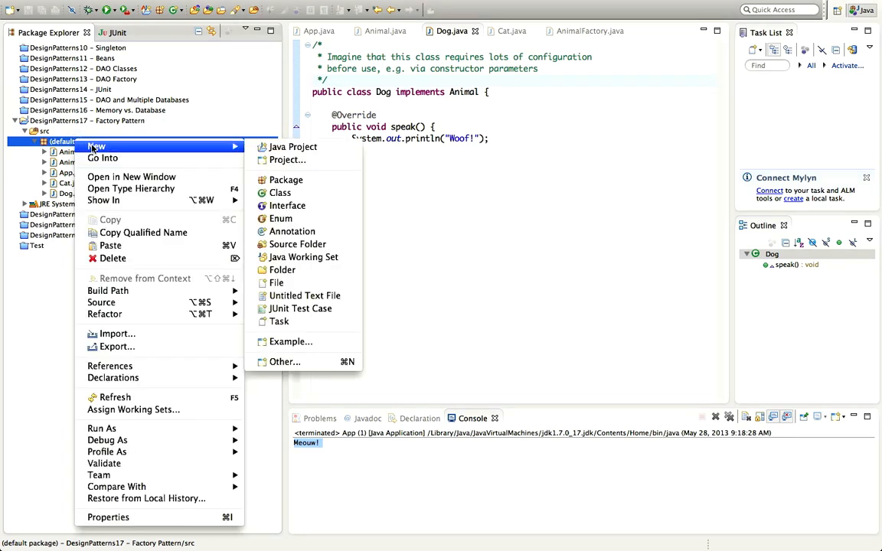
{"action": "left_click", "coordinate": [278, 193]}
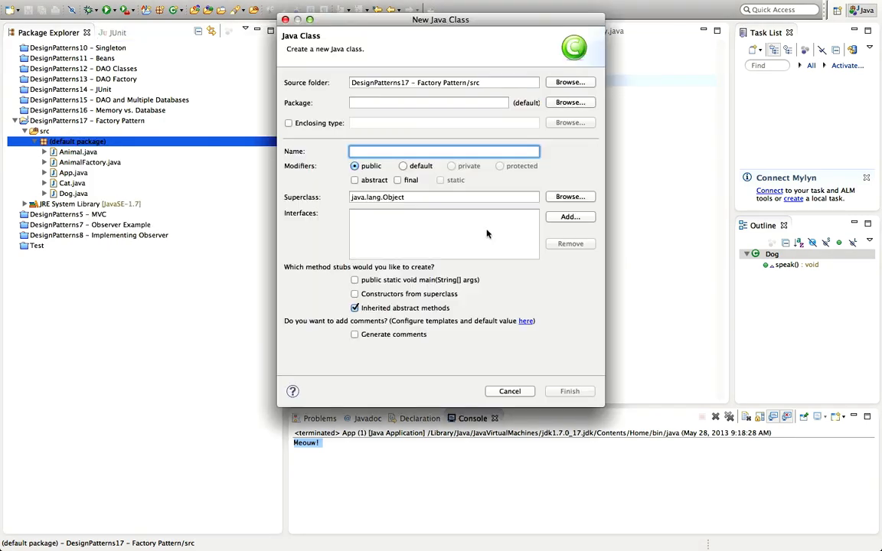
{"action": "type", "text": "AbstractAnimal"}
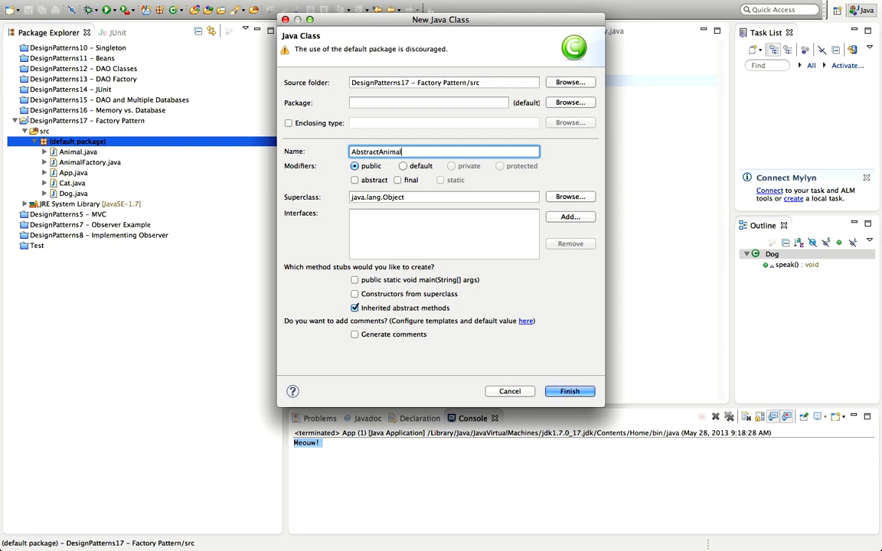
{"action": "mouse_move", "coordinate": [395, 243]}
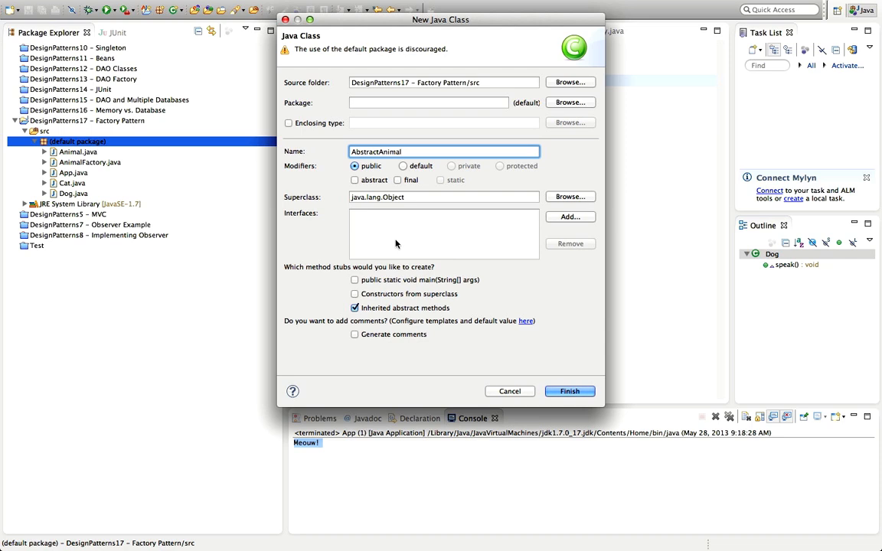
{"action": "mouse_move", "coordinate": [456, 300]}
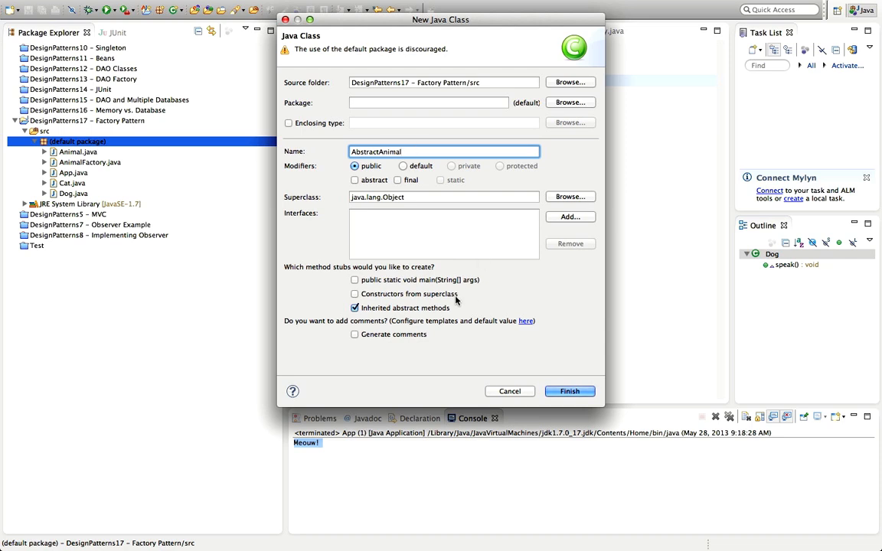
{"action": "left_click", "coordinate": [570, 392]}
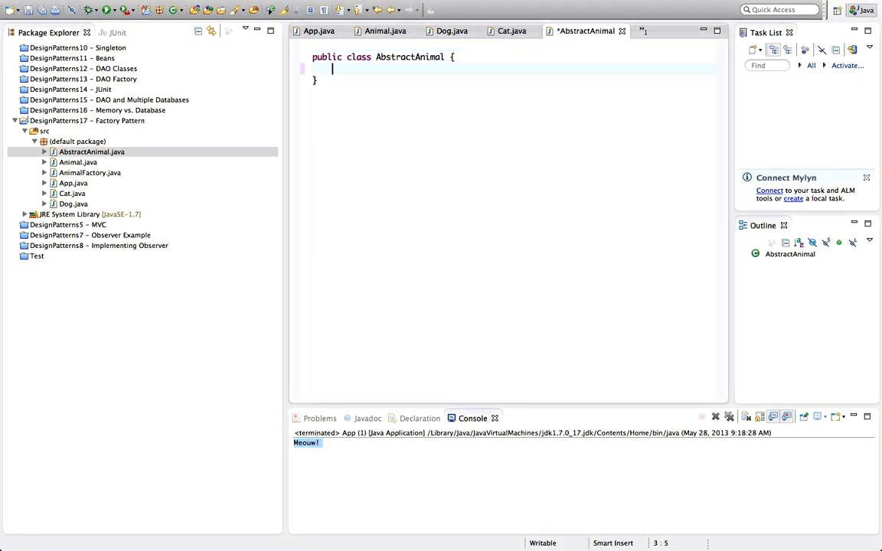
Step: Give AbstractAnimal a public void eat() method that prints "Chomp chomp chomp"
{"action": "type", "text": "pub"}
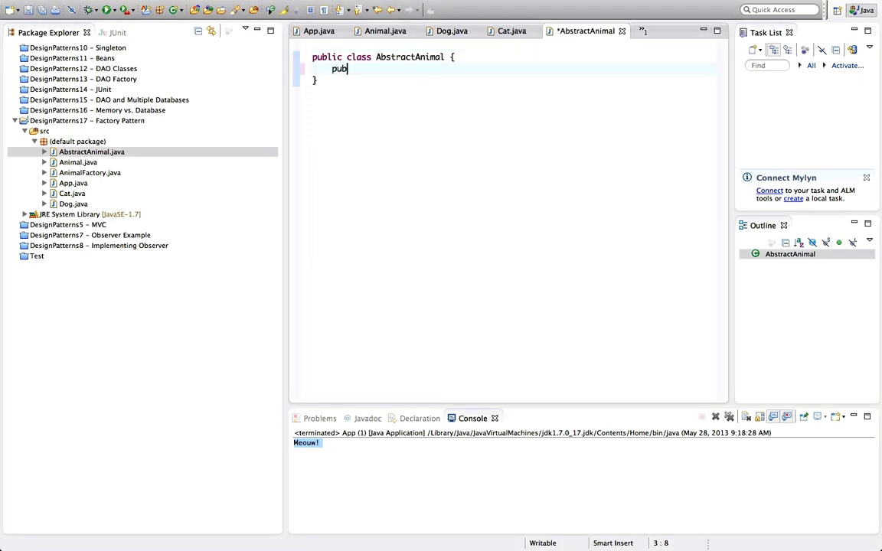
{"action": "type", "text": "i"}
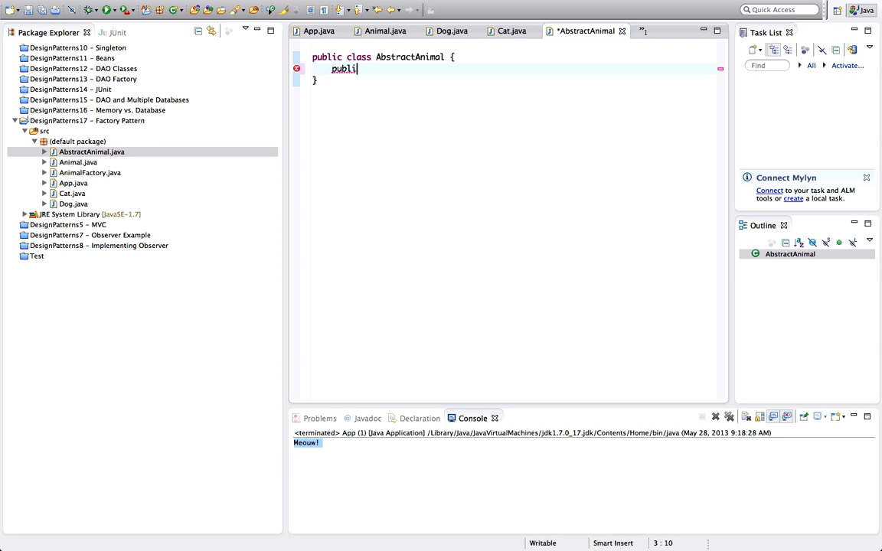
{"action": "type", "text": "c void eq"}
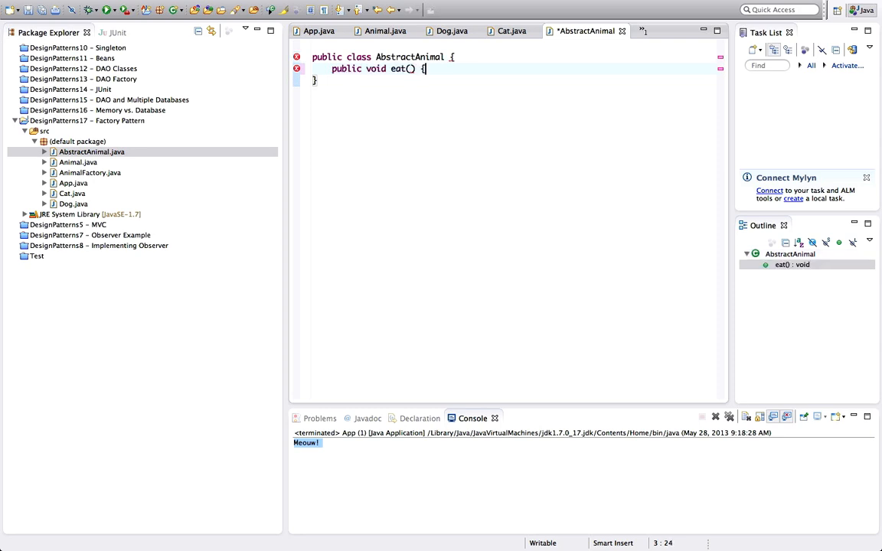
{"action": "type", "text": "sy"}
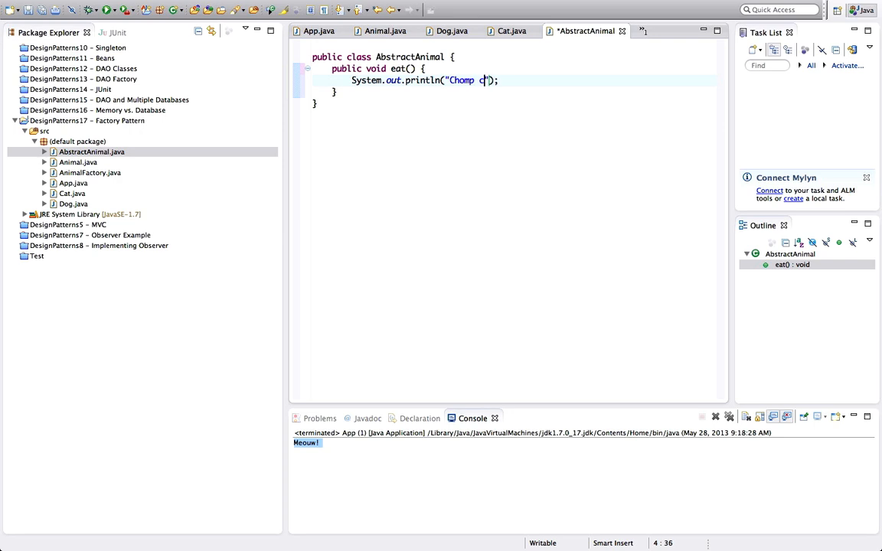
{"action": "type", "text": "homp chomp"}
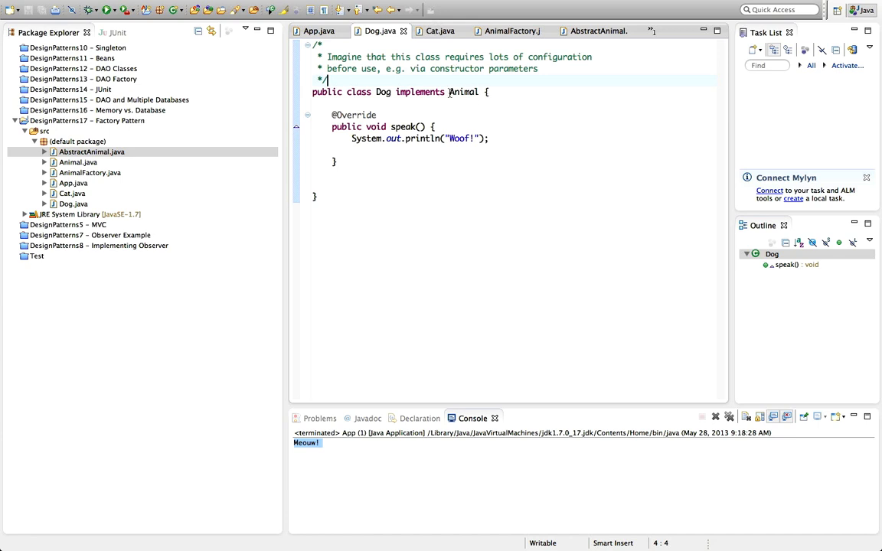
Step: Declare Dog as 'extends AbstractAnimal implements Animal', then move to the Cat class
{"action": "type", "text": "extends AbstractAnimal"}
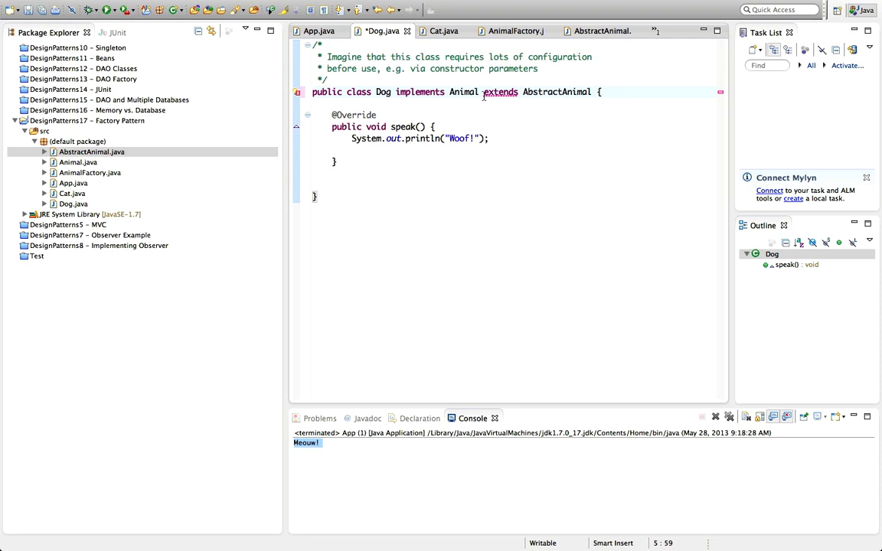
{"action": "left_click_drag", "start_coordinate": [483, 92], "coordinate": [596, 92]}
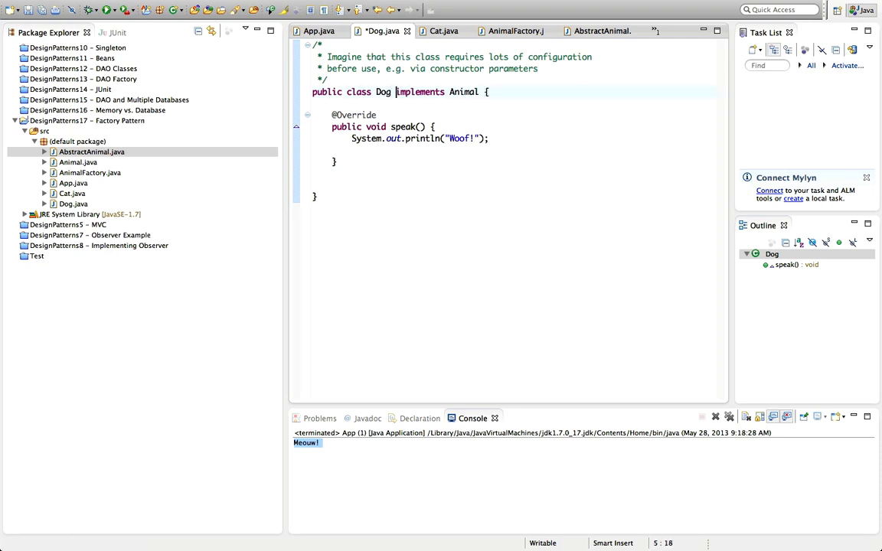
{"action": "type", "text": "extends AbstractAnimal"}
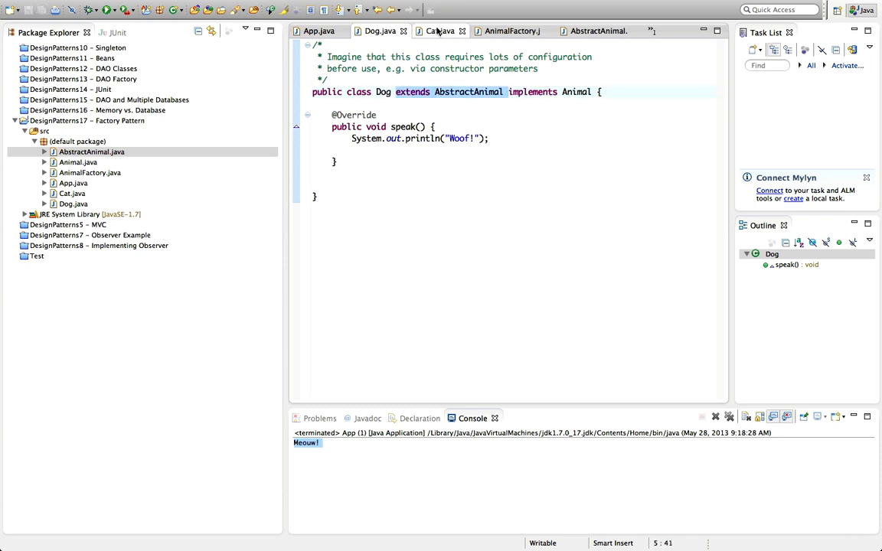
{"action": "left_click", "coordinate": [441, 31]}
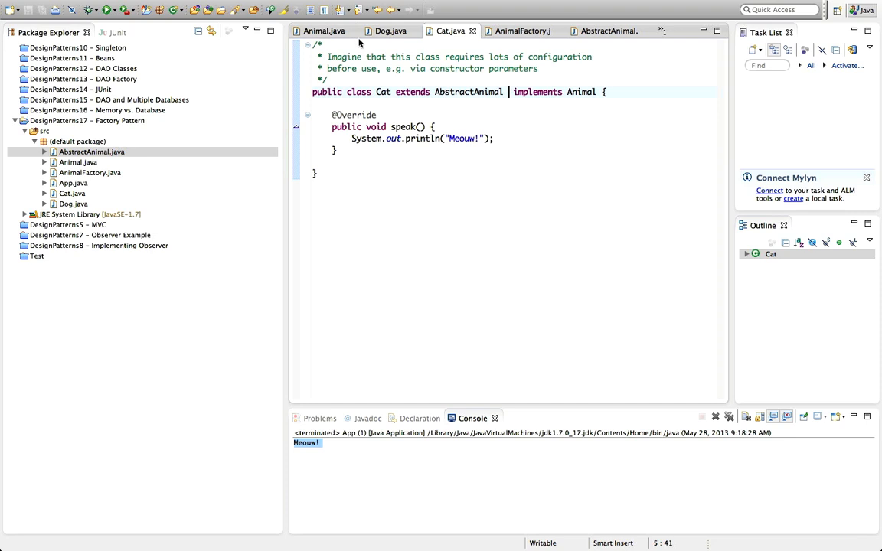
{"action": "mouse_move", "coordinate": [132, 198]}
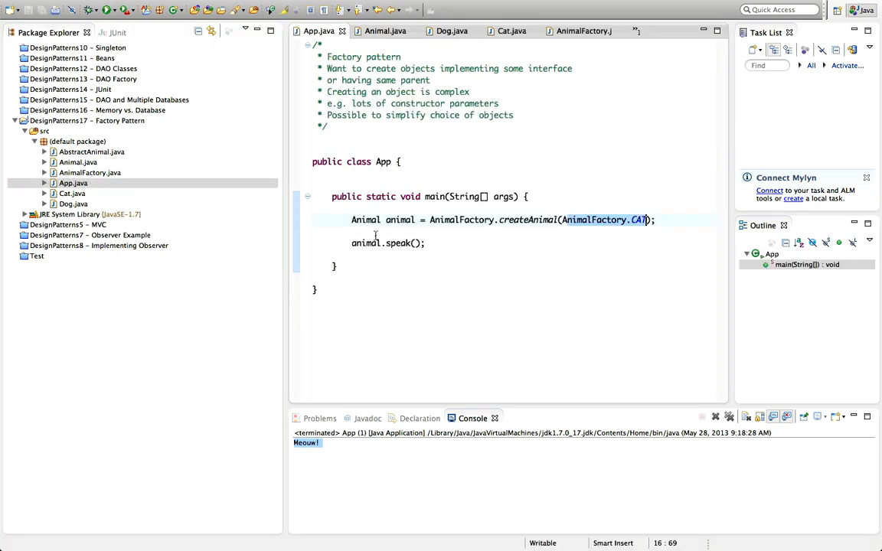
Step: Start an unfinished 'animal.' call in App's main and dismiss the suggestions lacking eat()
{"action": "type", "text": "ab"}
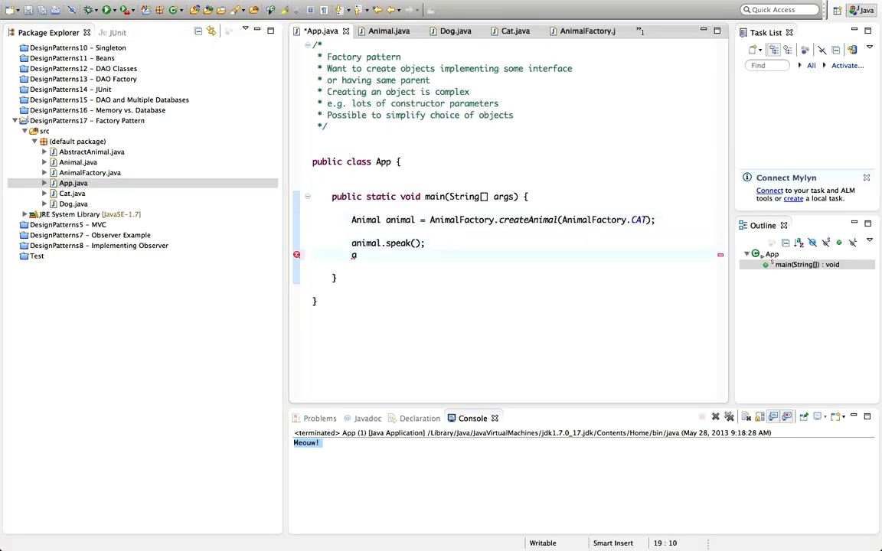
{"action": "type", "text": "animal."}
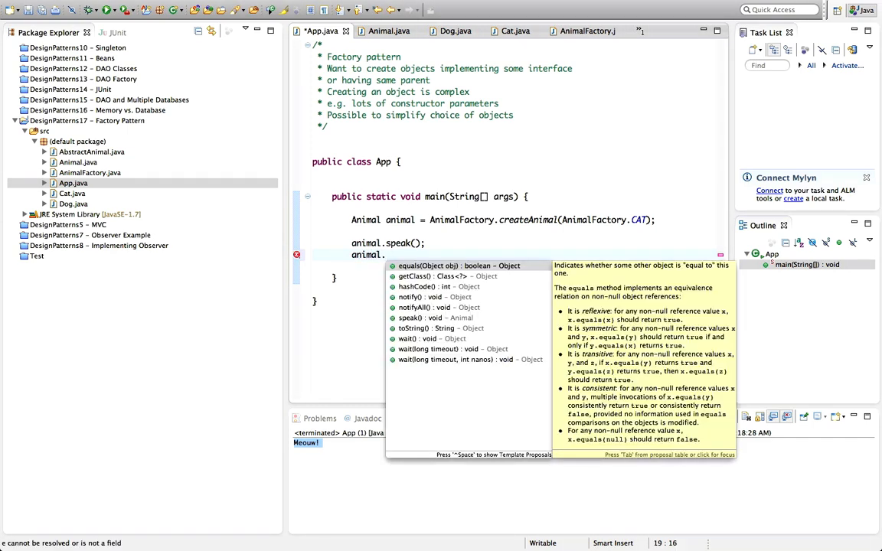
{"action": "key", "text": "Escape"}
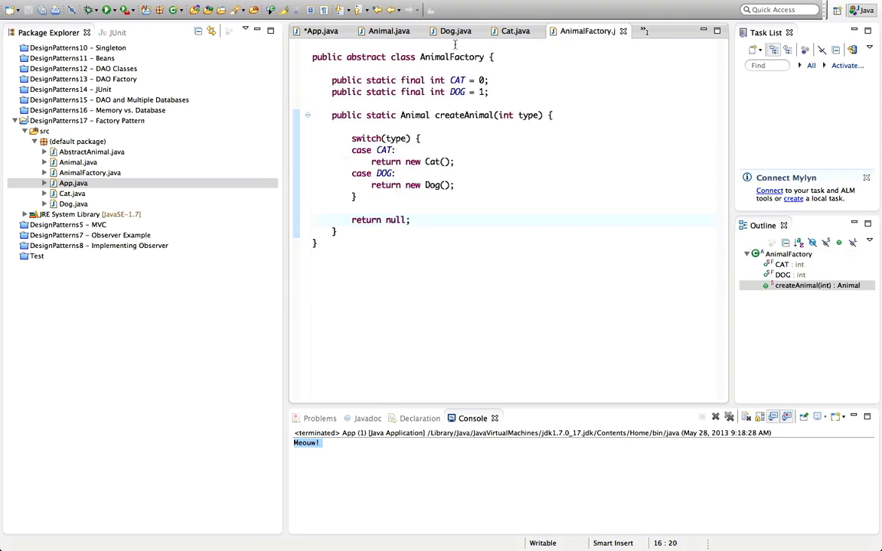
Step: Review AbstractAnimal and Dog, then bring up the Animal interface
{"action": "left_click", "coordinate": [90, 151]}
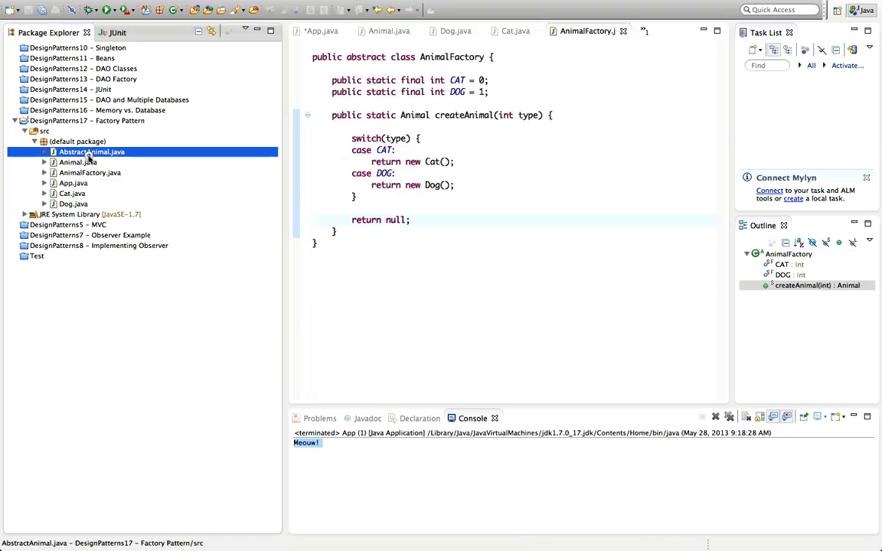
{"action": "double_click", "coordinate": [92, 151]}
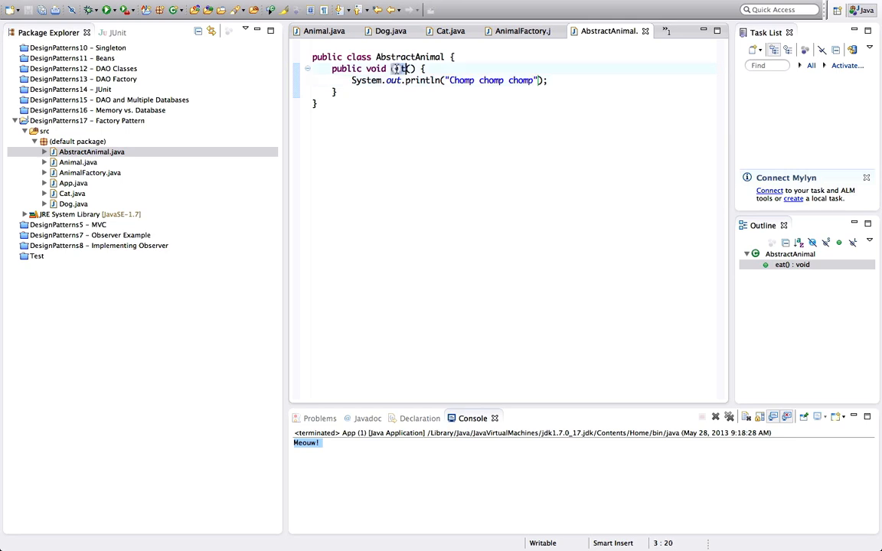
{"action": "left_click", "coordinate": [389, 31]}
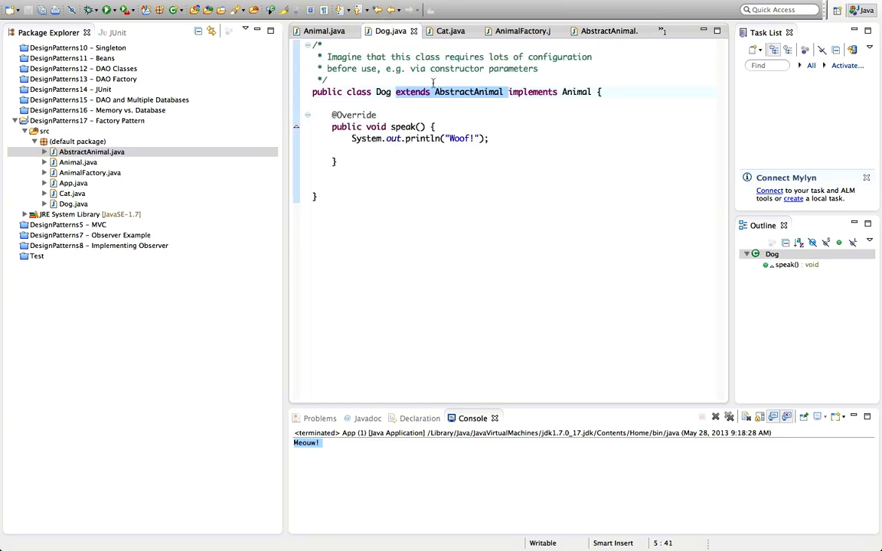
{"action": "left_click", "coordinate": [325, 31]}
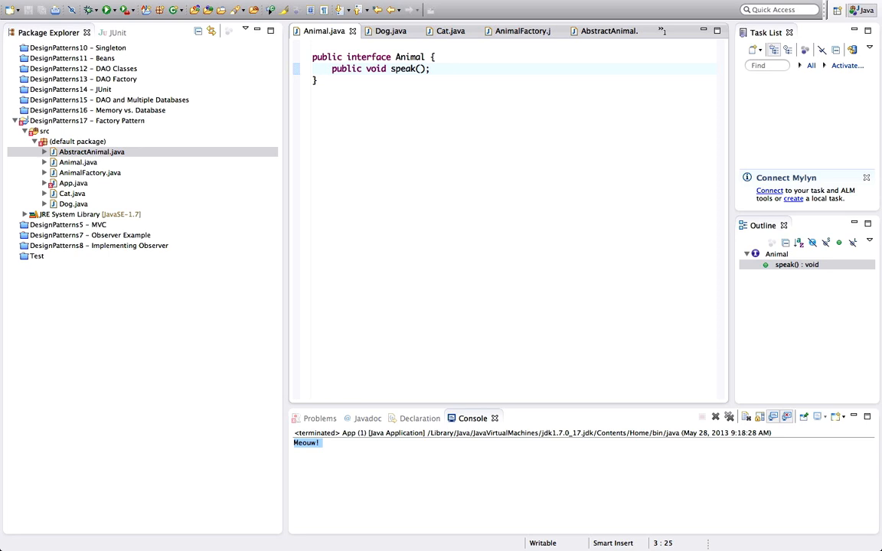
Step: Declare 'public void eat();' in the Animal interface below speak(), then return to App
{"action": "type", "text": "public void eat("}
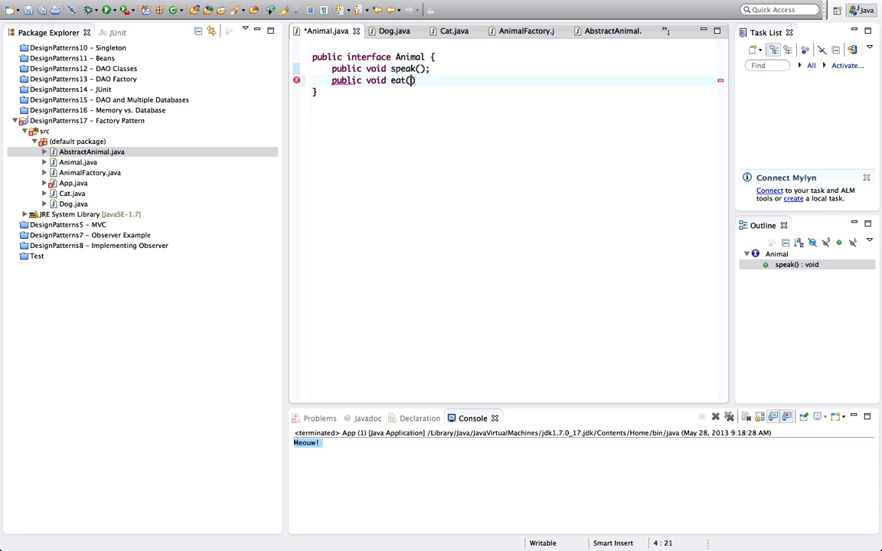
{"action": "type", "text": ";"}
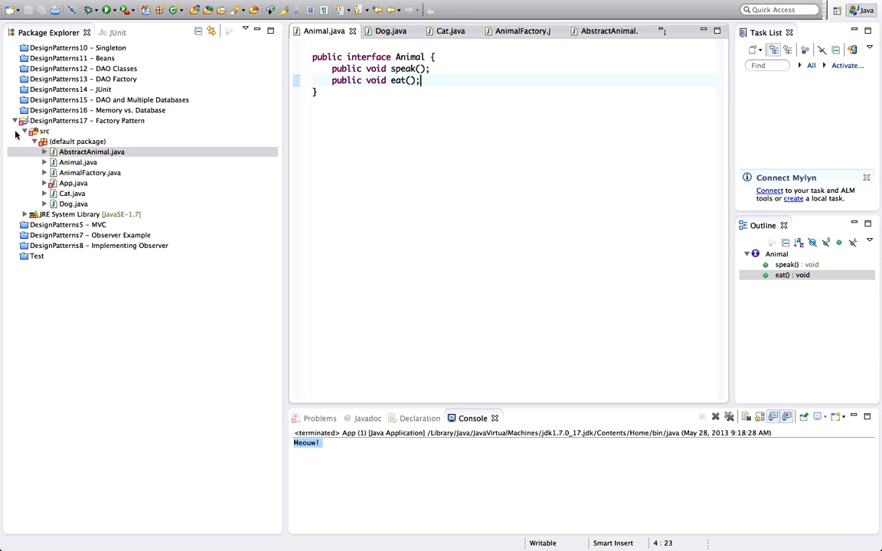
{"action": "left_click", "coordinate": [74, 183]}
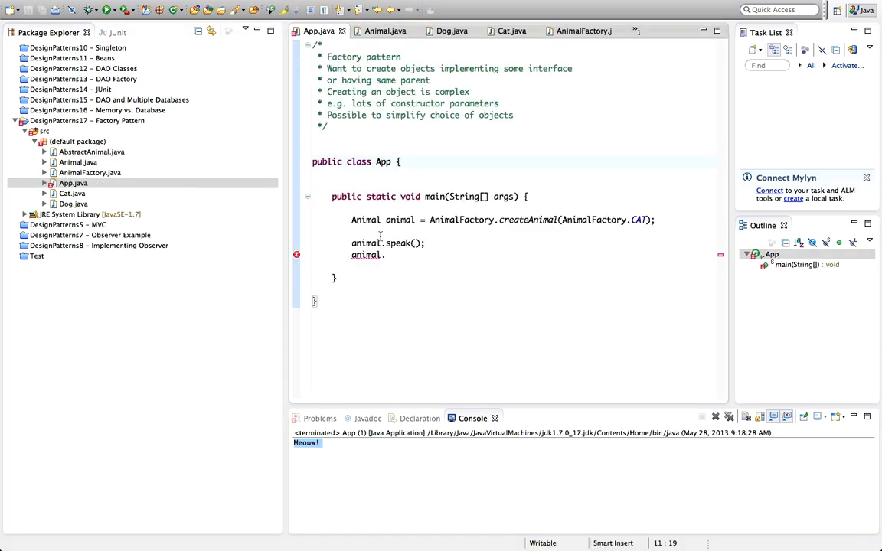
Step: Complete 'animal.eat();' in main and run App so the console prints Meow! and Chomp chomp chomp
{"action": "double_click", "coordinate": [364, 220]}
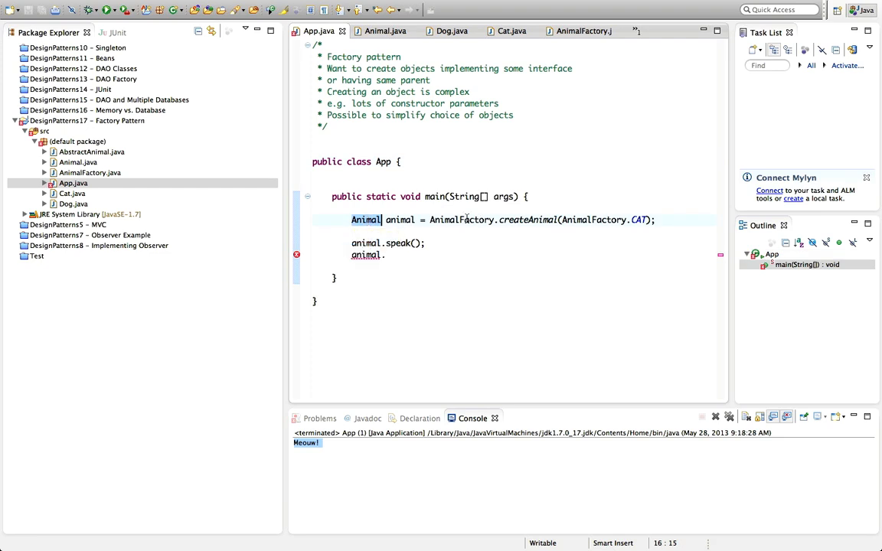
{"action": "mouse_move", "coordinate": [398, 220]}
{"action": "type", "text": "eat();"}
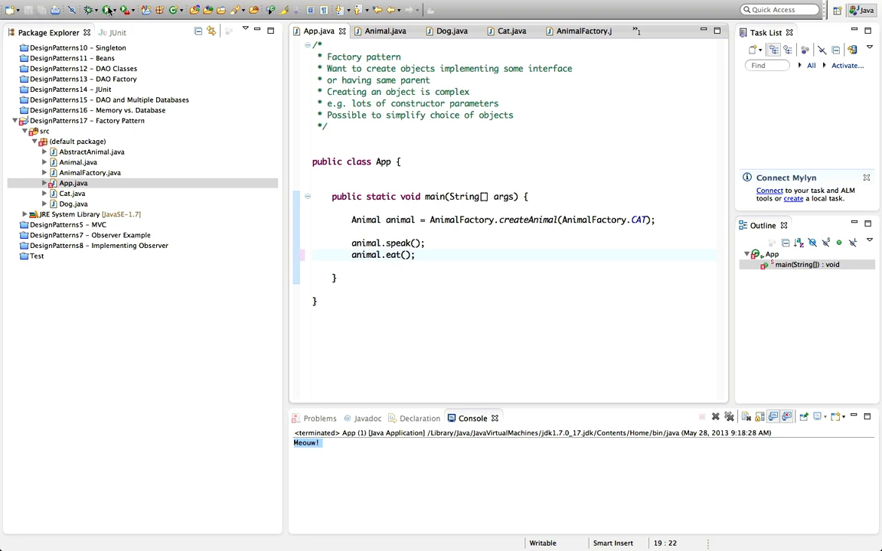
{"action": "left_click", "coordinate": [88, 9]}
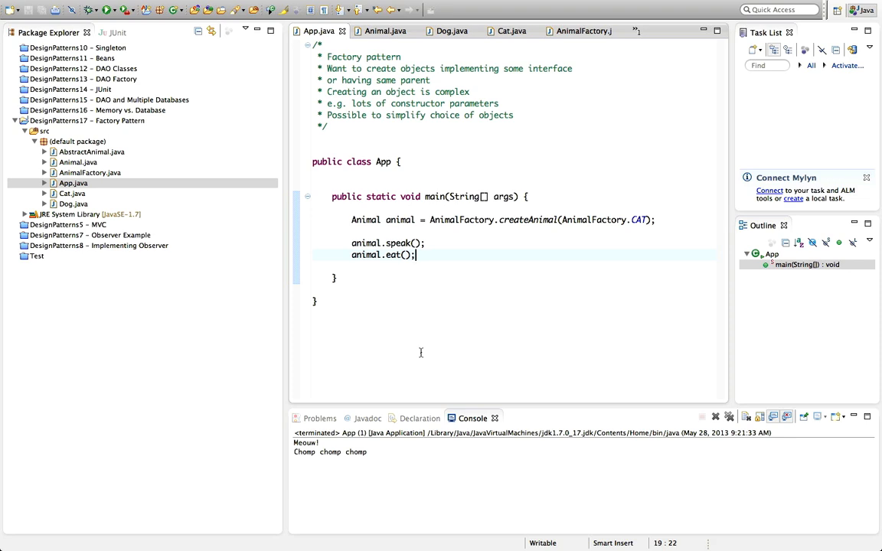
{"action": "mouse_move", "coordinate": [407, 516]}
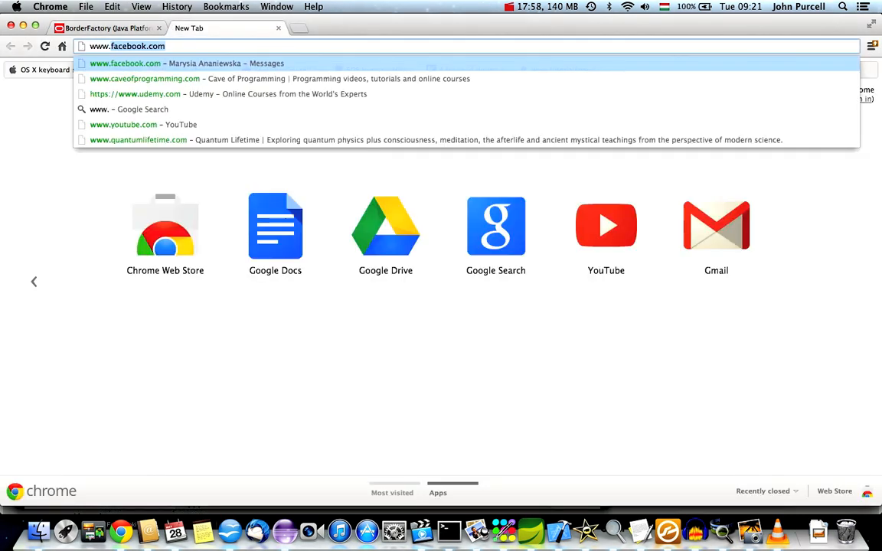
{"action": "type", "text": "www.caveofprogramming.com"}
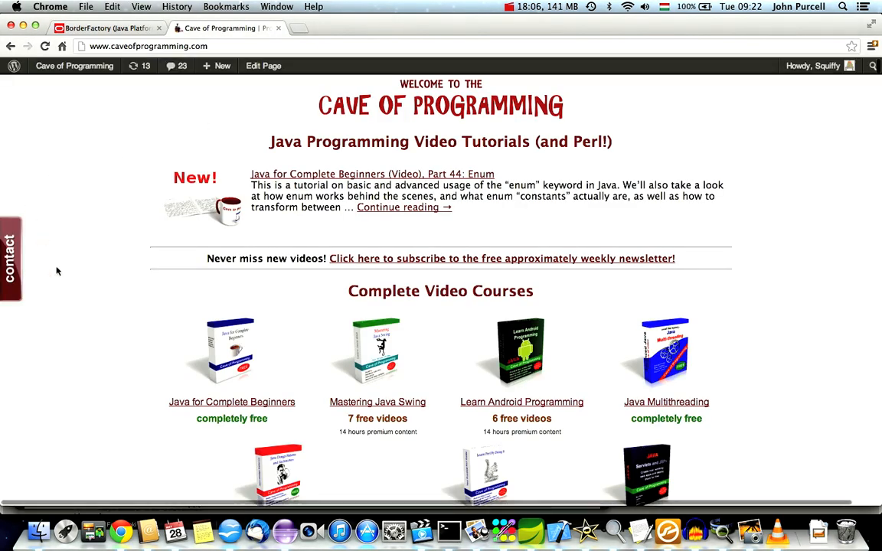
{"action": "scroll", "scroll_direction": "down", "scroll_amount": 3}
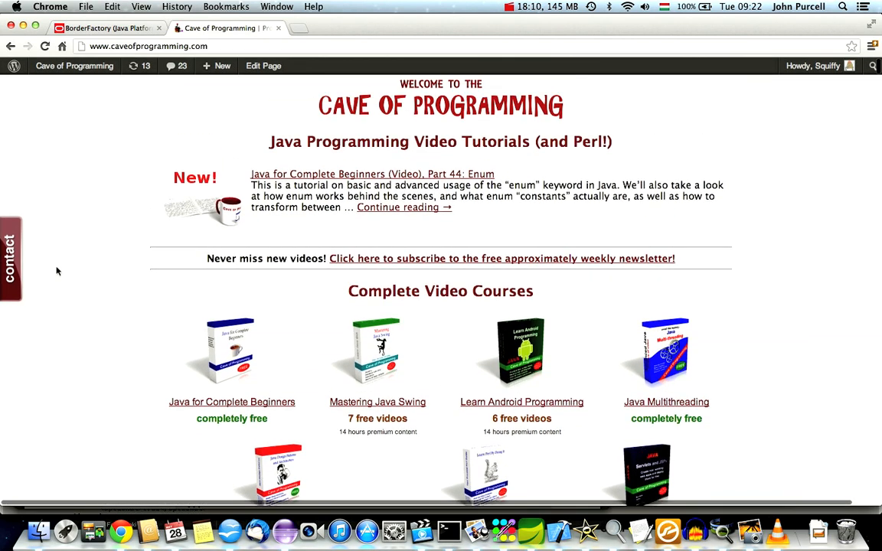
{"action": "mouse_move", "coordinate": [91, 272]}
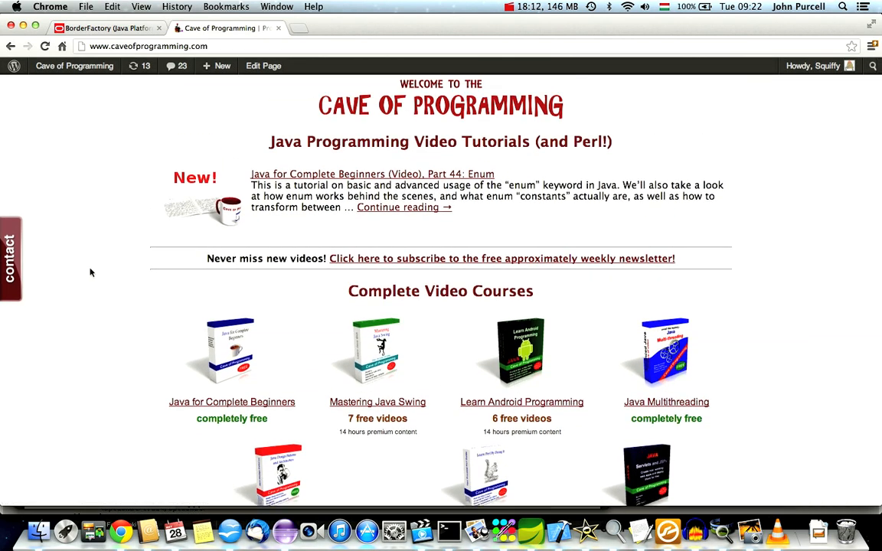
{"action": "mouse_move", "coordinate": [121, 529]}
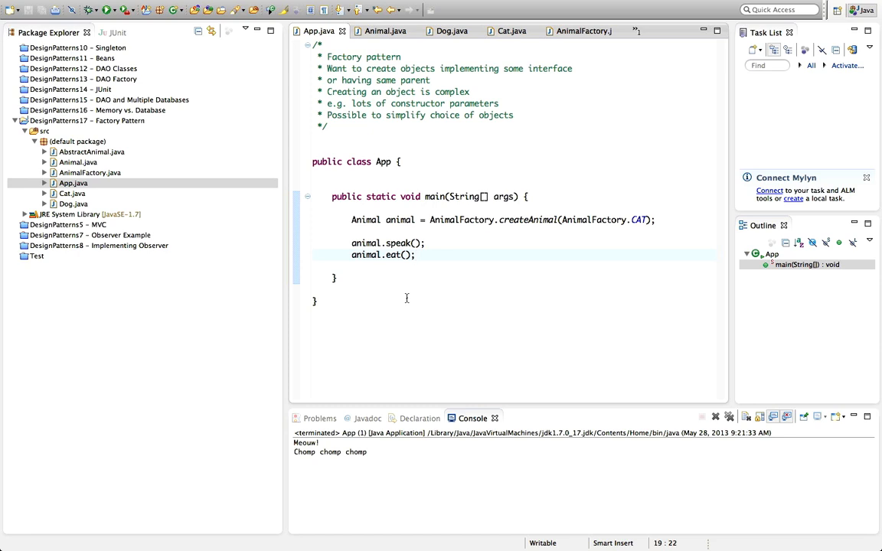
{"action": "left_click", "coordinate": [416, 254]}
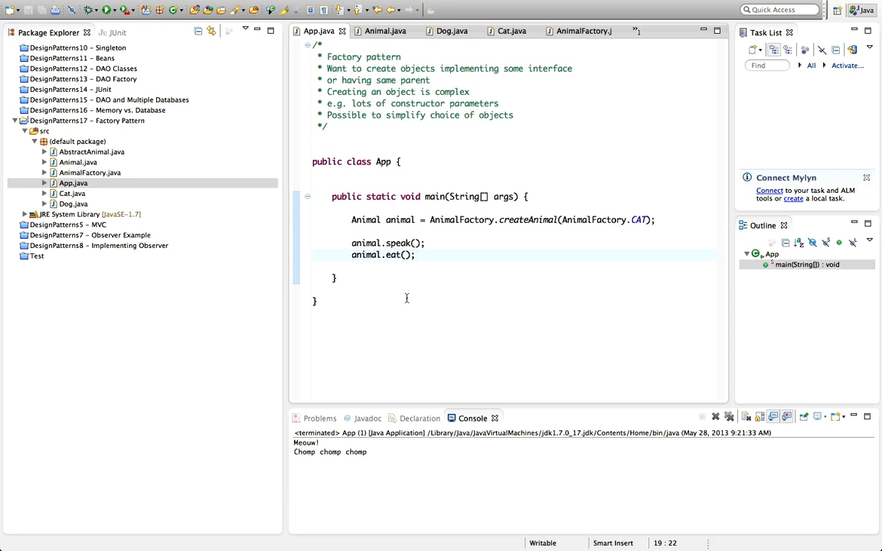
{"action": "left_click", "coordinate": [417, 254]}
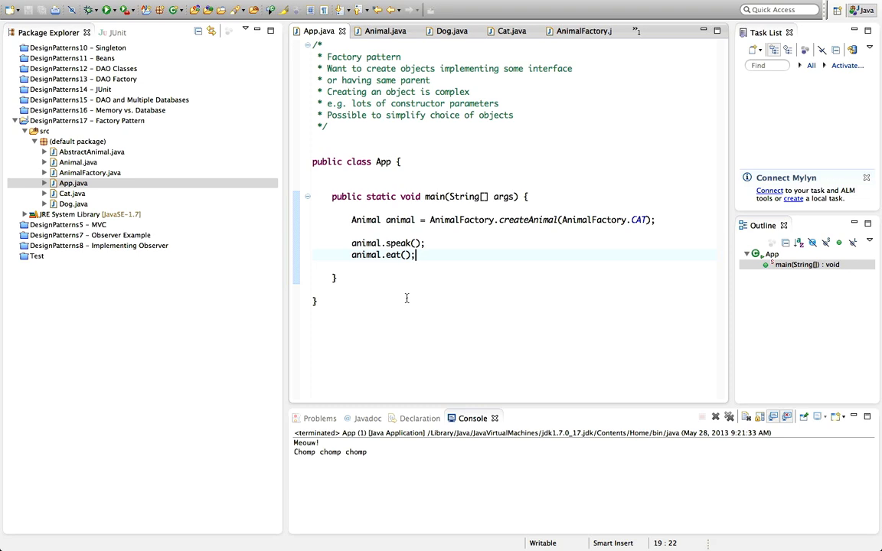